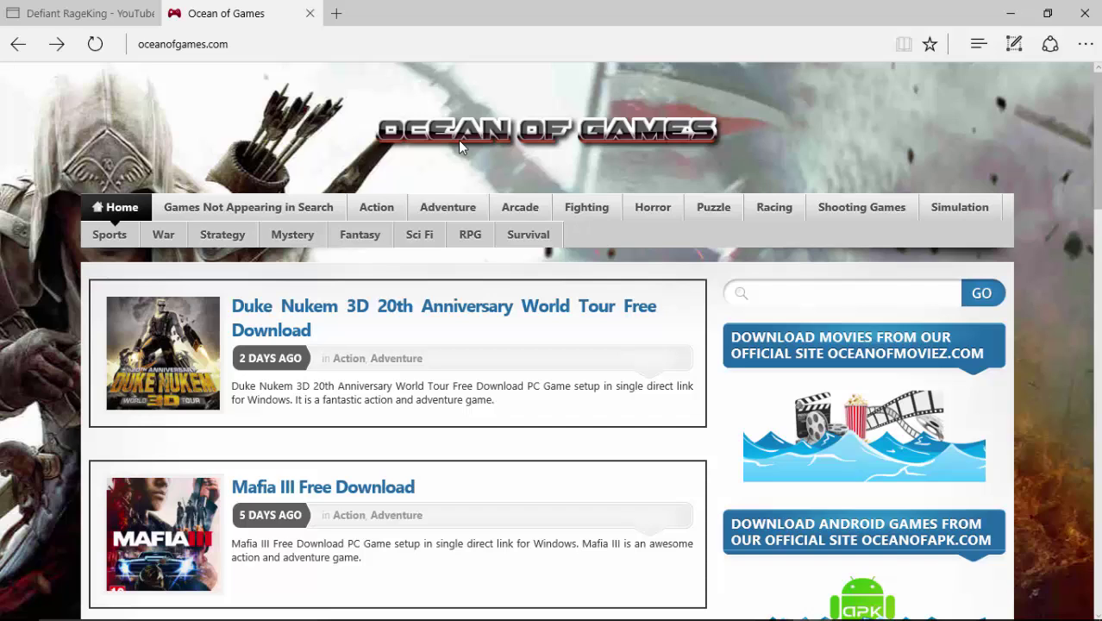
Scroll through the Ocean of Games listing and highlight the Five Nights game title.
{"action": "scroll", "scroll_direction": "down", "scroll_amount": 3}
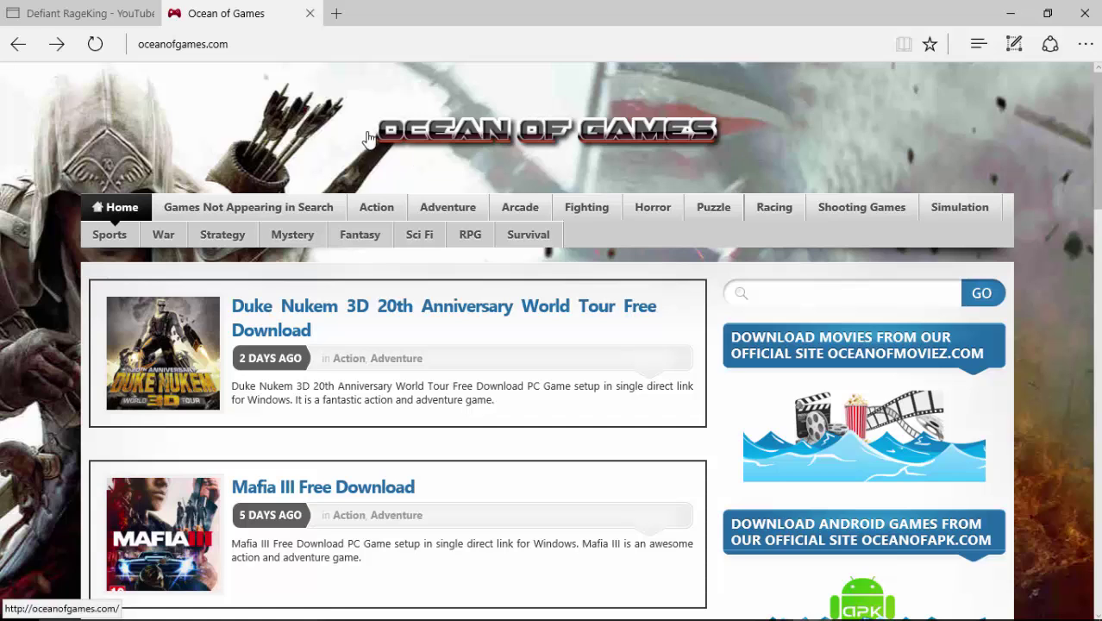
{"action": "mouse_move", "coordinate": [1015, 104]}
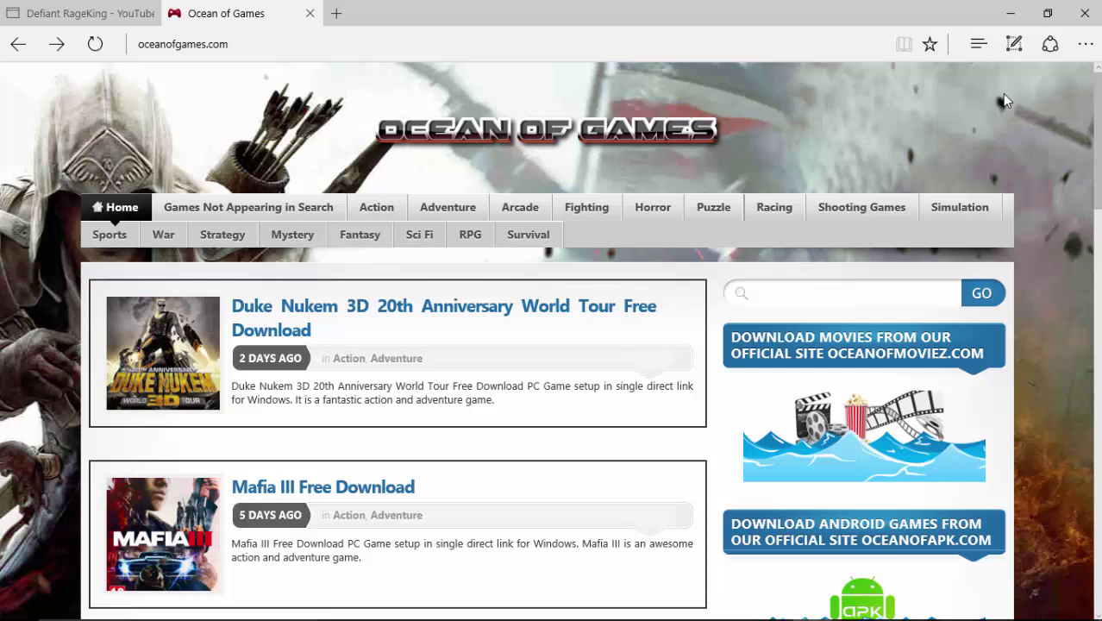
{"action": "mouse_move", "coordinate": [379, 302]}
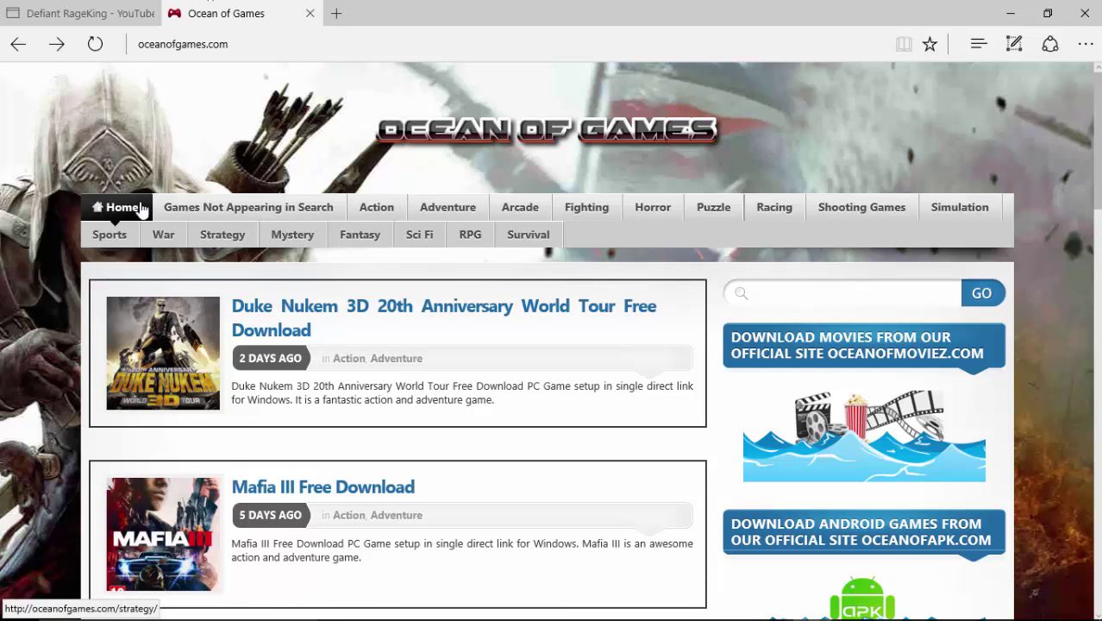
{"action": "mouse_move", "coordinate": [179, 121]}
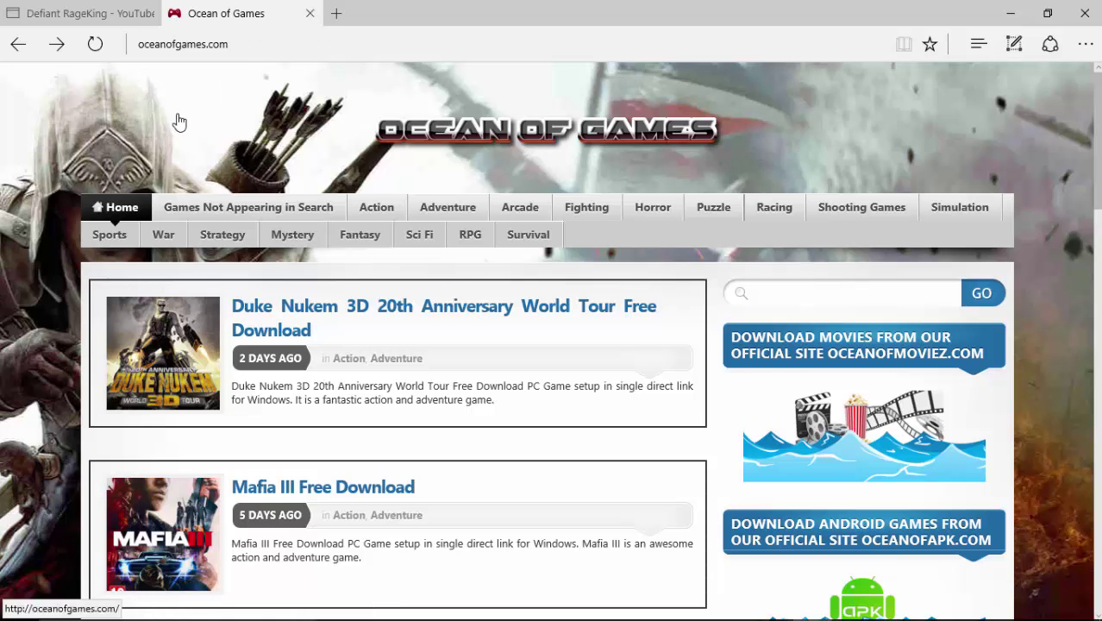
{"action": "mouse_move", "coordinate": [490, 336]}
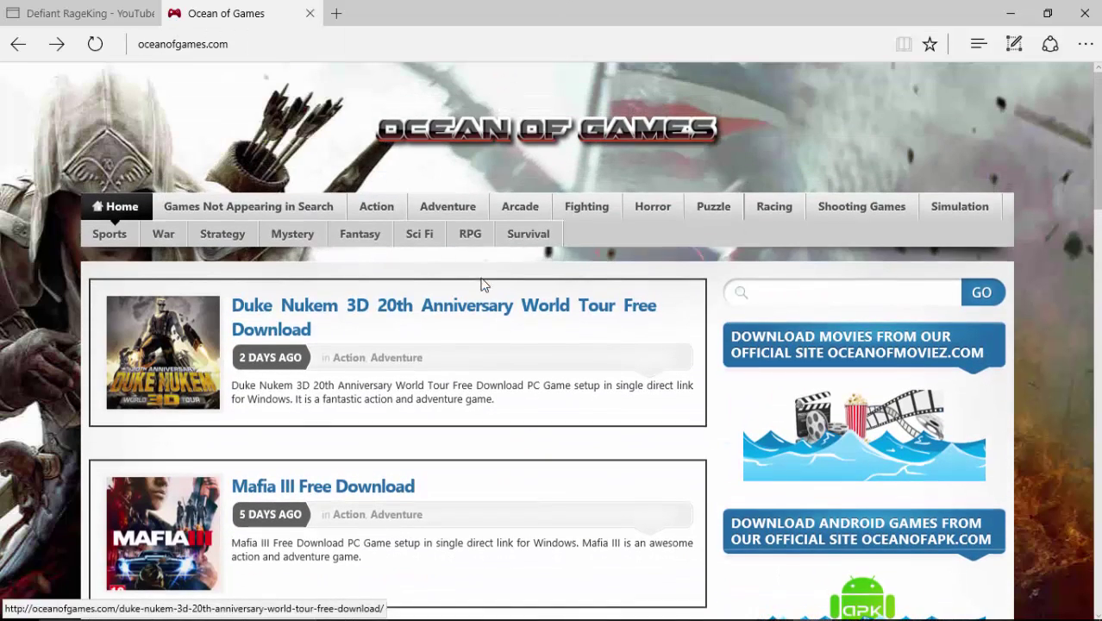
{"action": "left_click", "coordinate": [222, 45]}
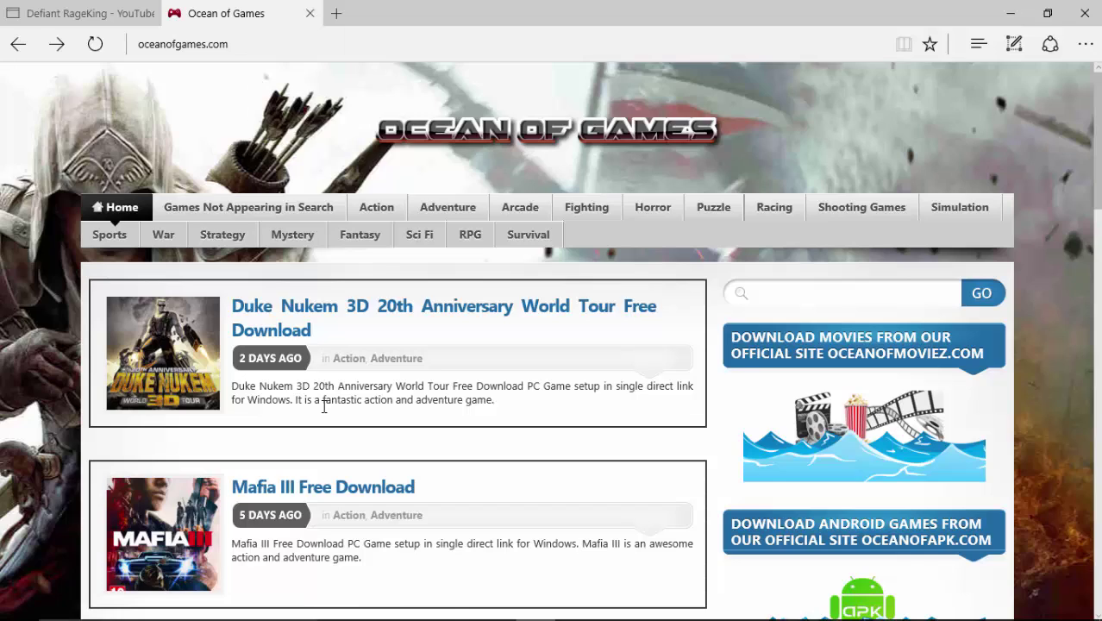
{"action": "scroll", "scroll_direction": "down", "scroll_amount": 3}
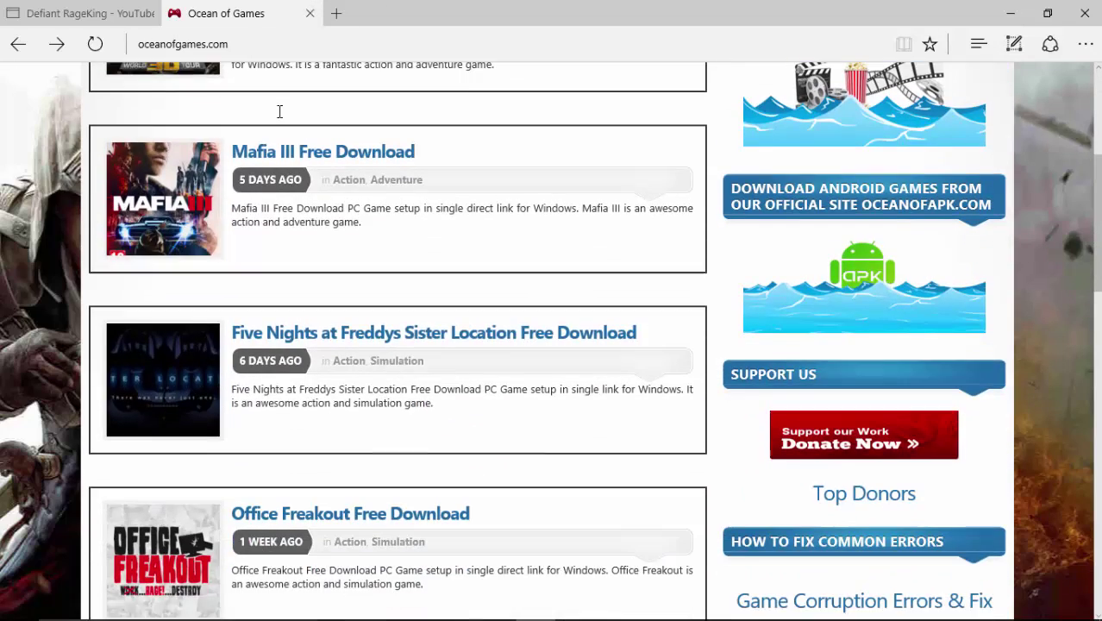
{"action": "scroll", "scroll_direction": "down", "scroll_amount": 3}
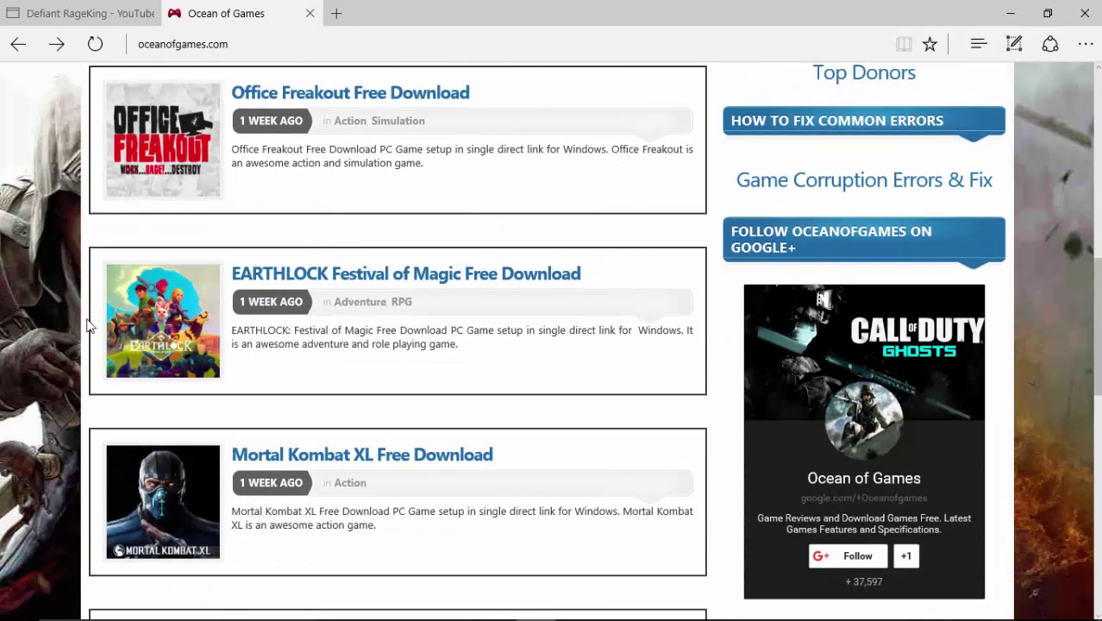
{"action": "scroll", "scroll_direction": "down", "scroll_amount": 3}
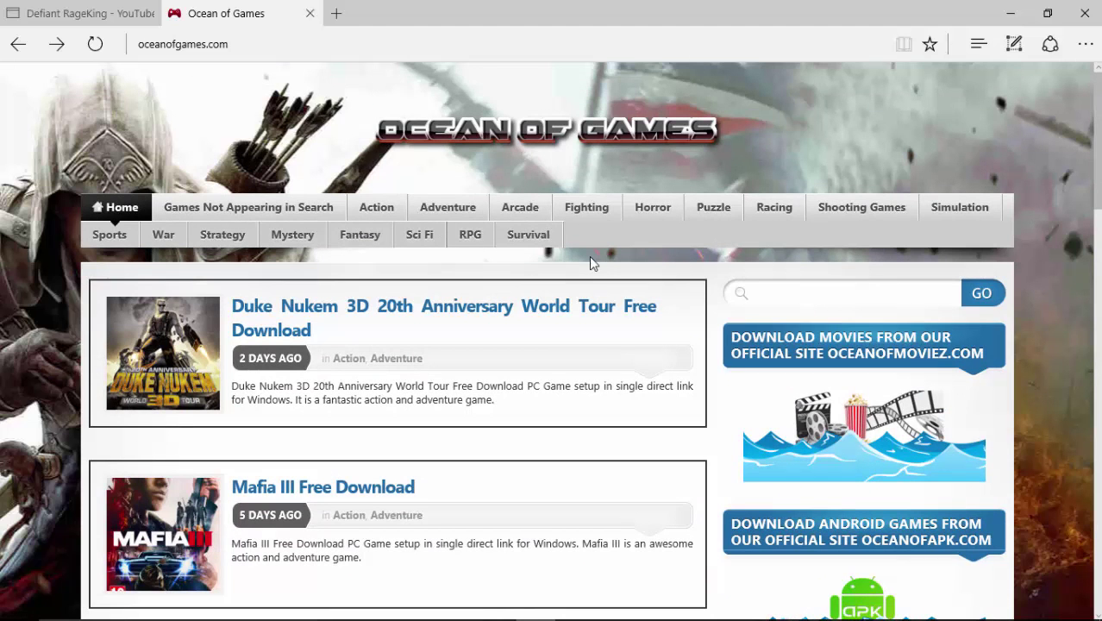
{"action": "scroll", "scroll_direction": "down", "scroll_amount": 3}
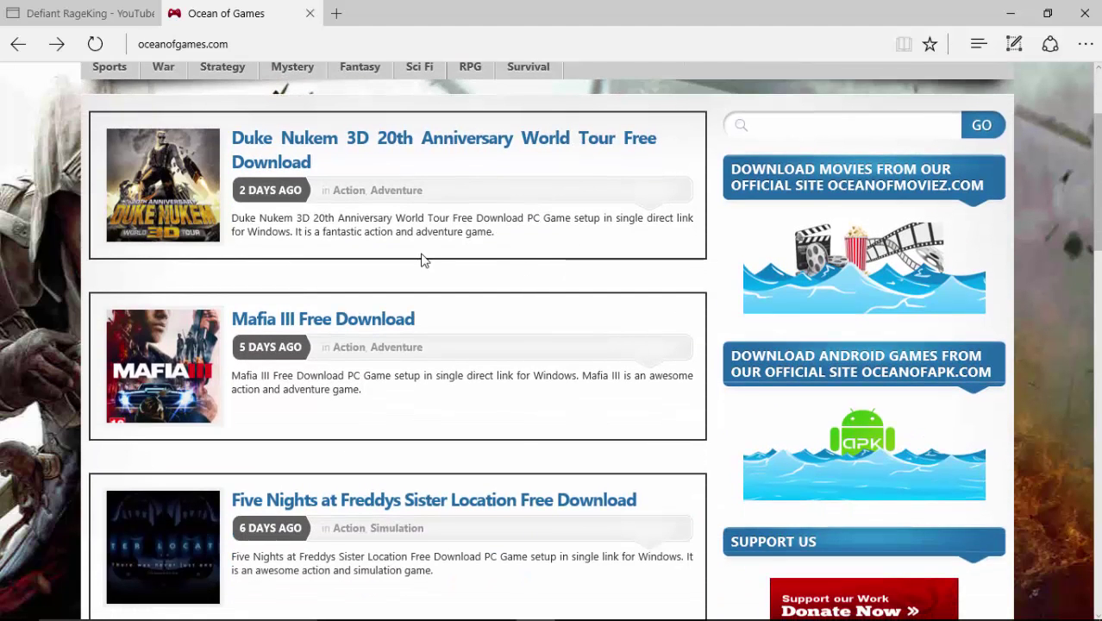
{"action": "scroll", "scroll_direction": "down", "scroll_amount": 3}
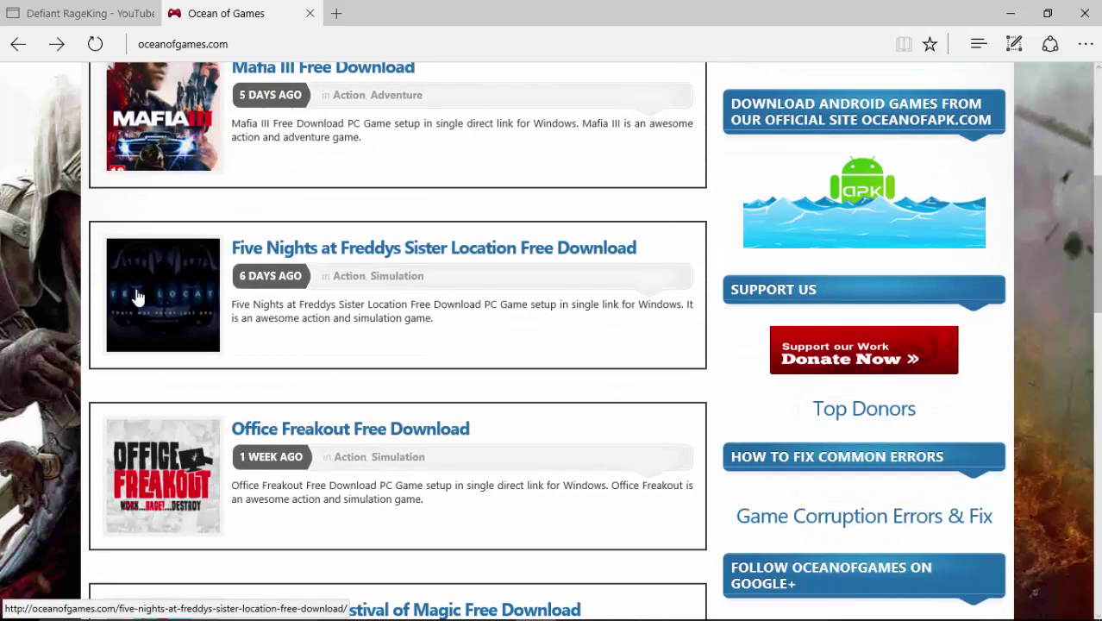
{"action": "mouse_move", "coordinate": [238, 251]}
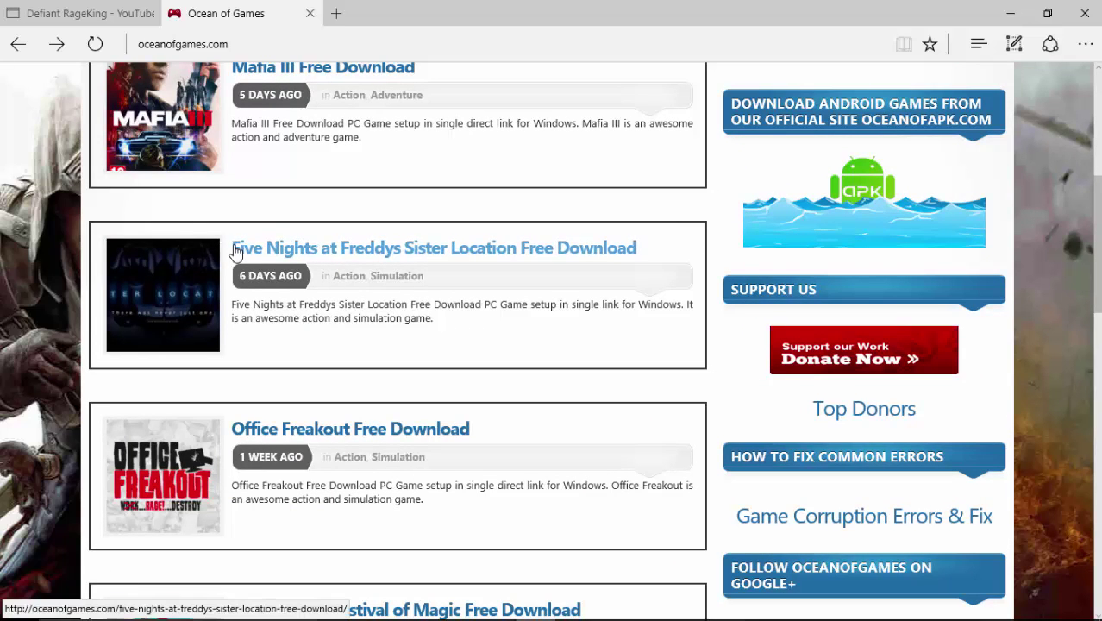
{"action": "double_click", "coordinate": [274, 248]}
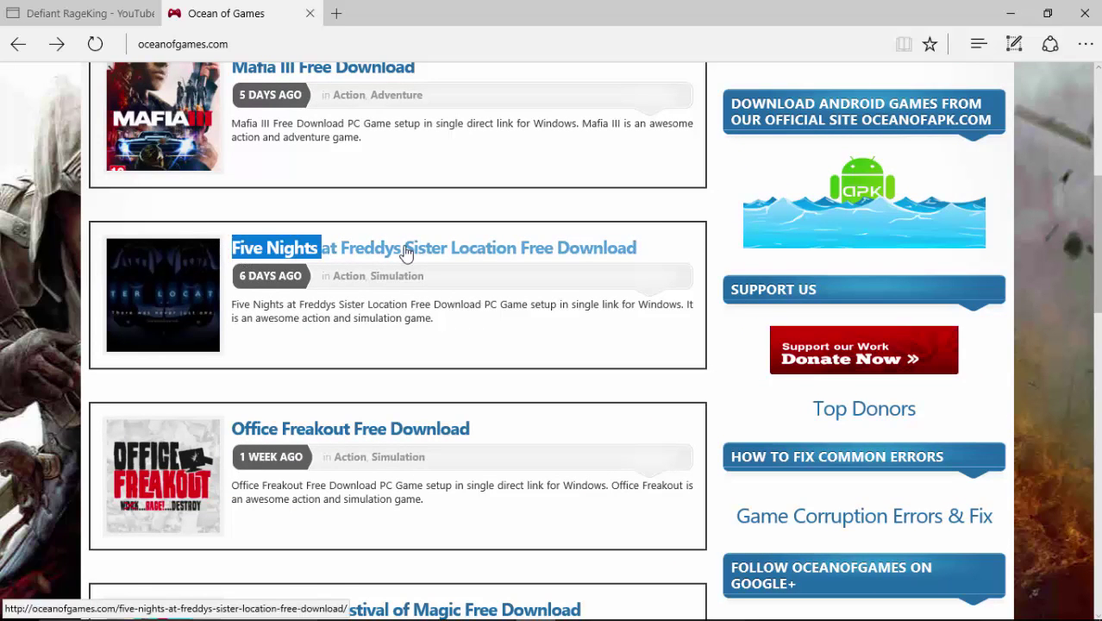
{"action": "mouse_move", "coordinate": [141, 300]}
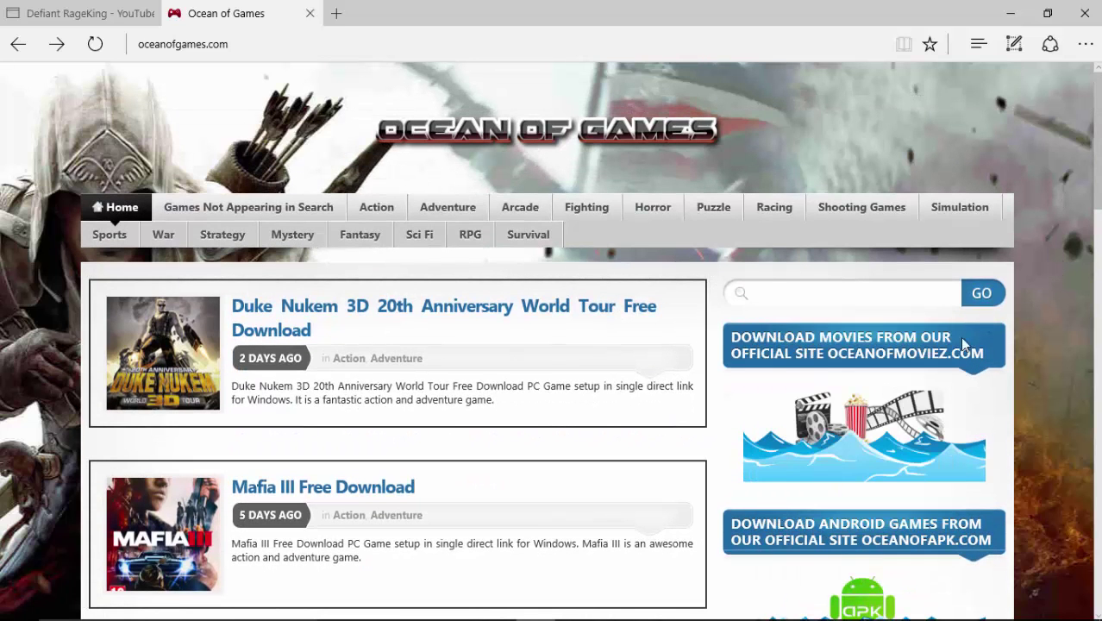
Open an empty new tab and restore the Edge window down so the desktop shows.
{"action": "scroll", "scroll_direction": "down", "scroll_amount": 3}
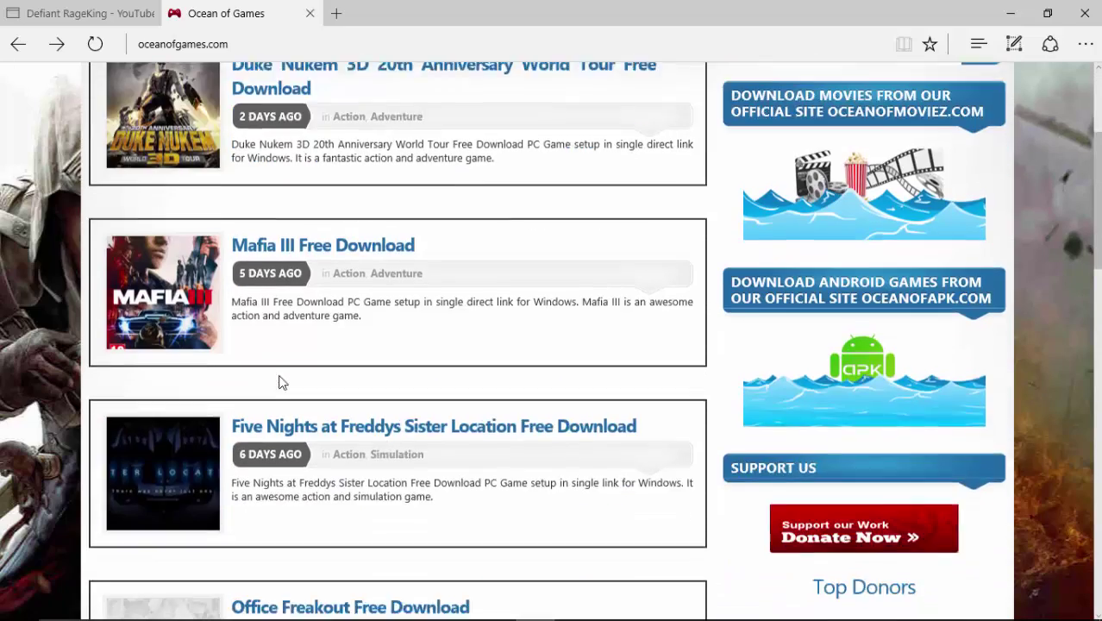
{"action": "scroll", "scroll_direction": "down", "scroll_amount": 3}
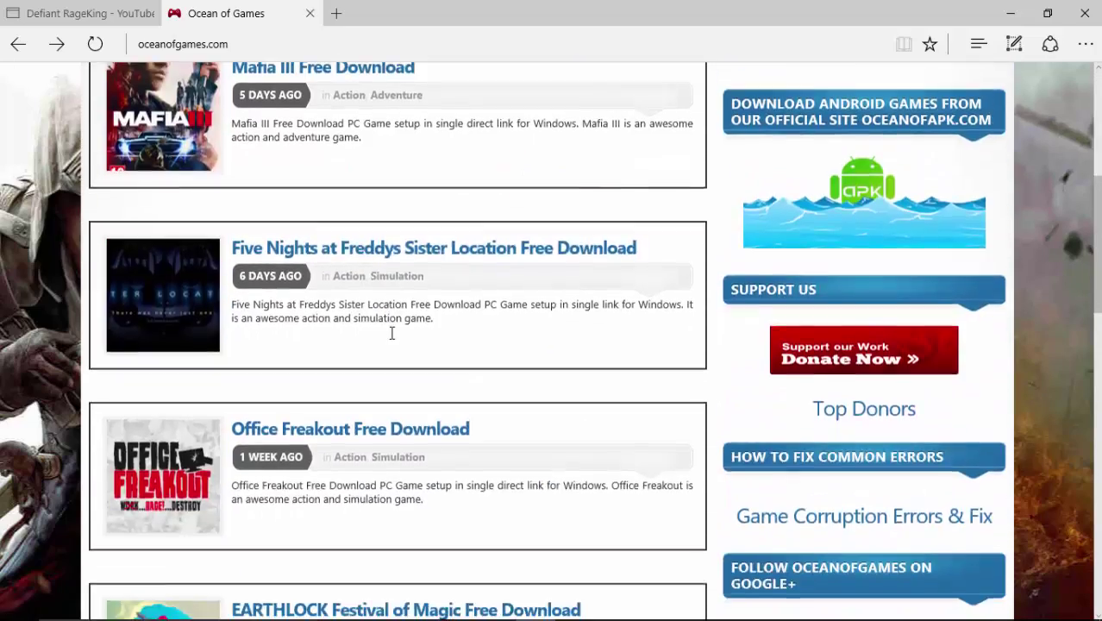
{"action": "left_click", "coordinate": [336, 14]}
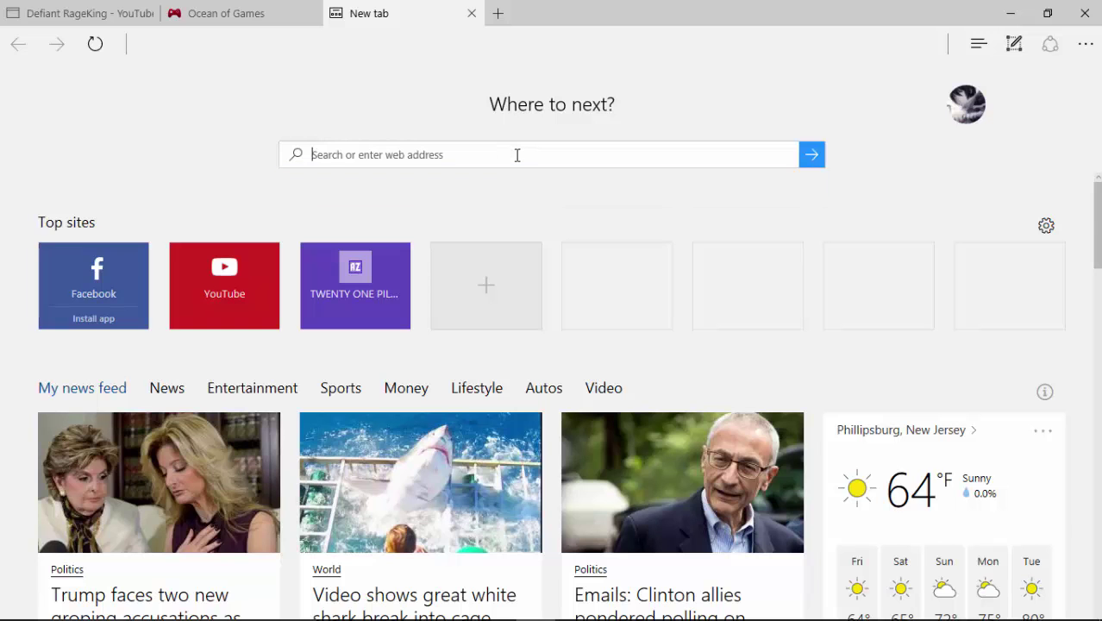
{"action": "mouse_move", "coordinate": [976, 45]}
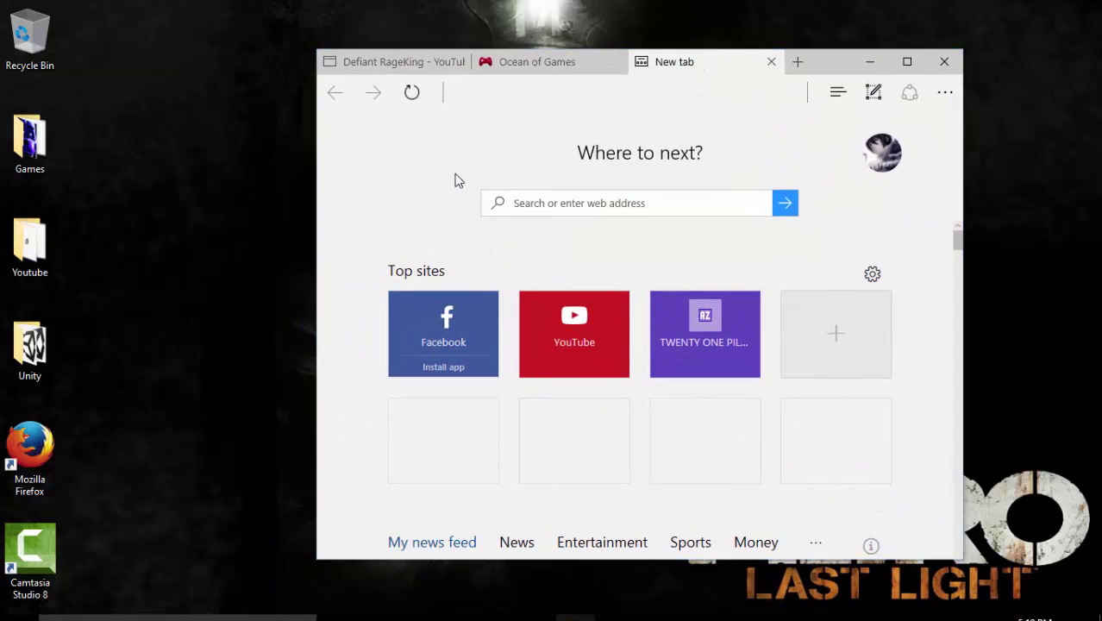
{"action": "mouse_move", "coordinate": [1000, 24]}
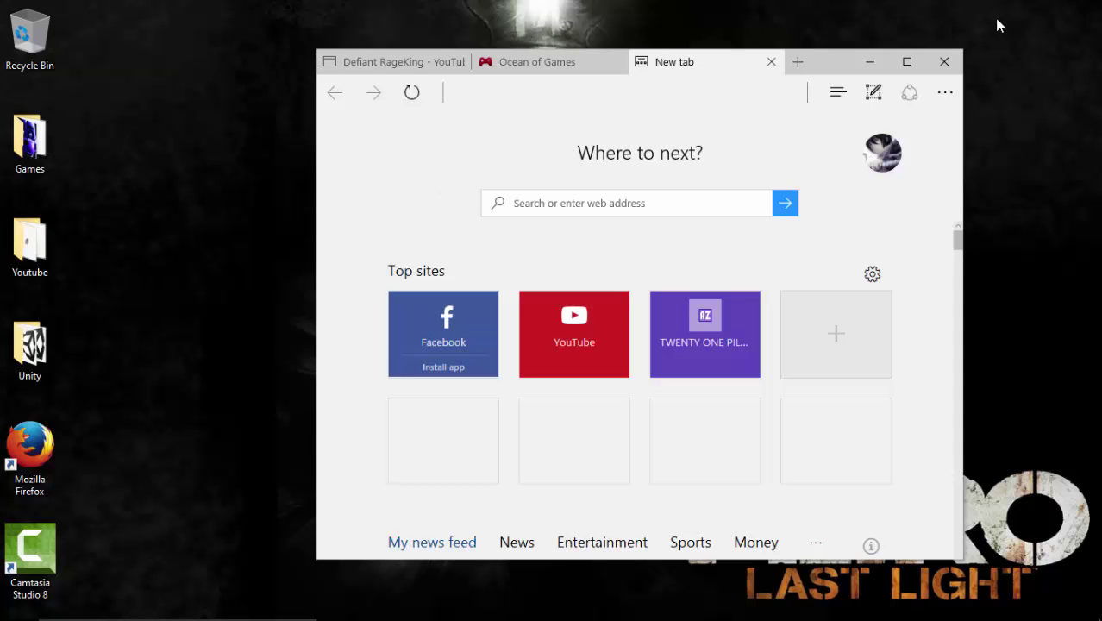
Open File Explorer's Downloads folder and look through the game archives and installers.
{"action": "left_click", "coordinate": [574, 607]}
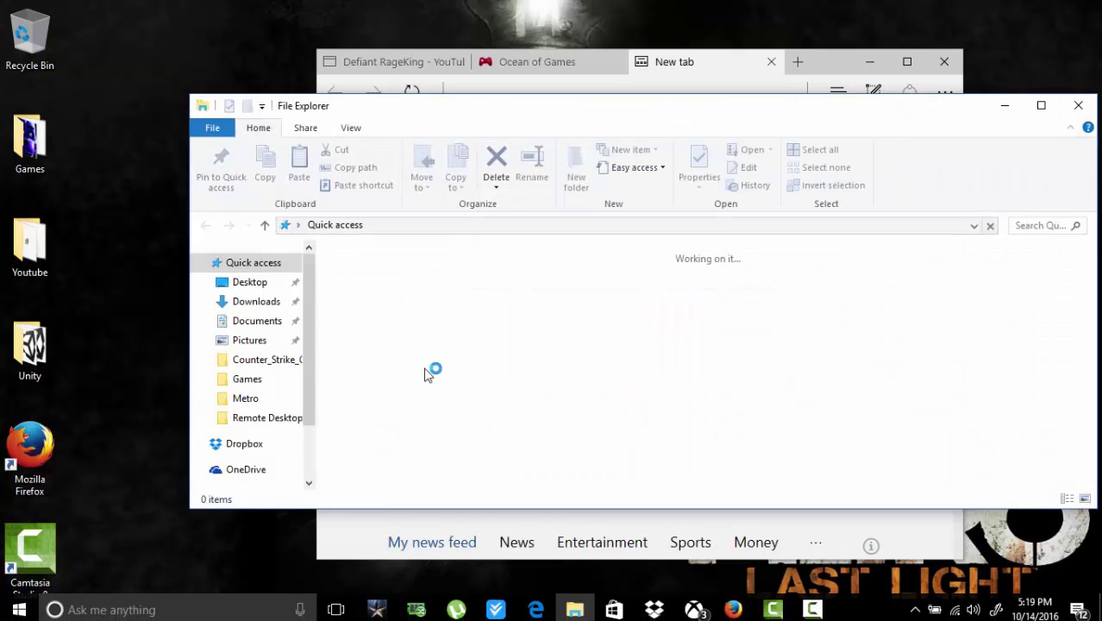
{"action": "left_click", "coordinate": [255, 300]}
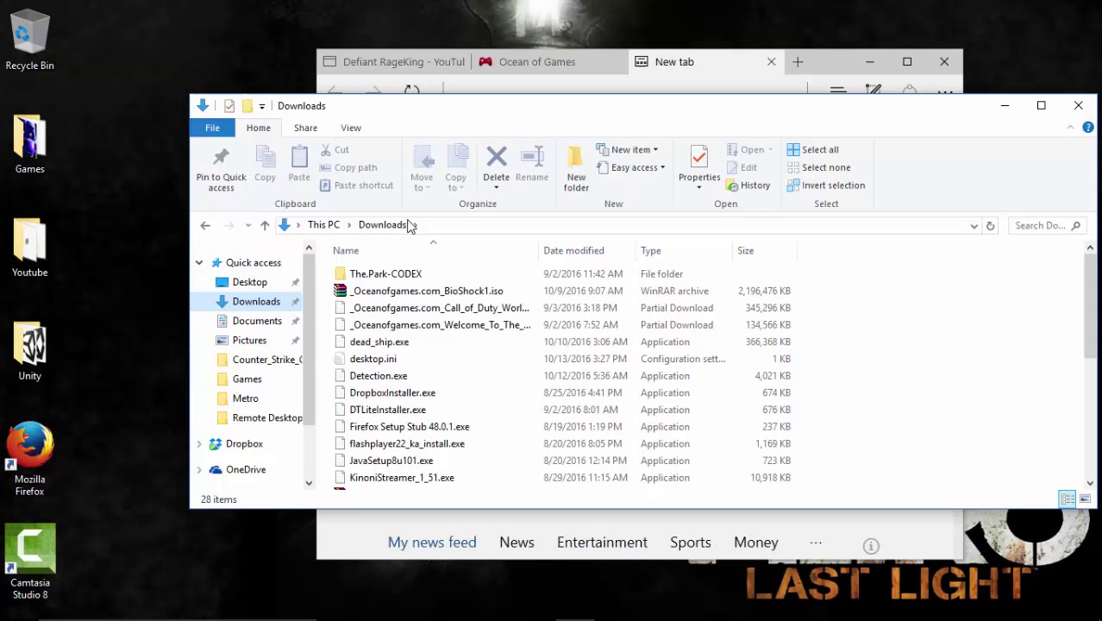
{"action": "scroll", "scroll_direction": "down", "scroll_amount": 3}
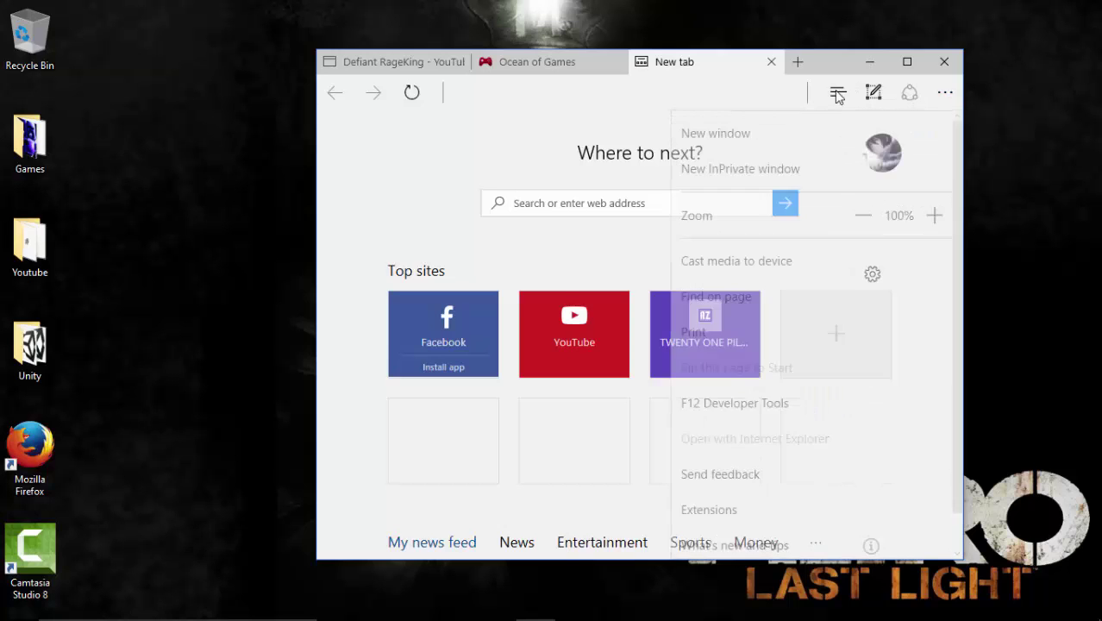
Check Favorites and History in the Hub, then close the empty new tab.
{"action": "left_click", "coordinate": [837, 94]}
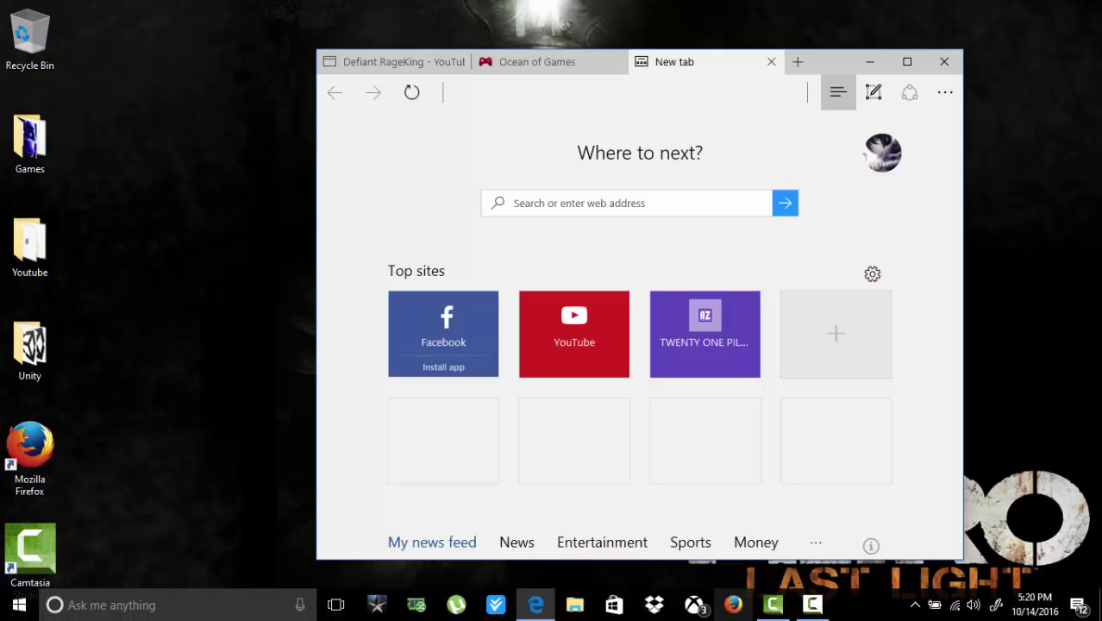
{"action": "left_click", "coordinate": [838, 93]}
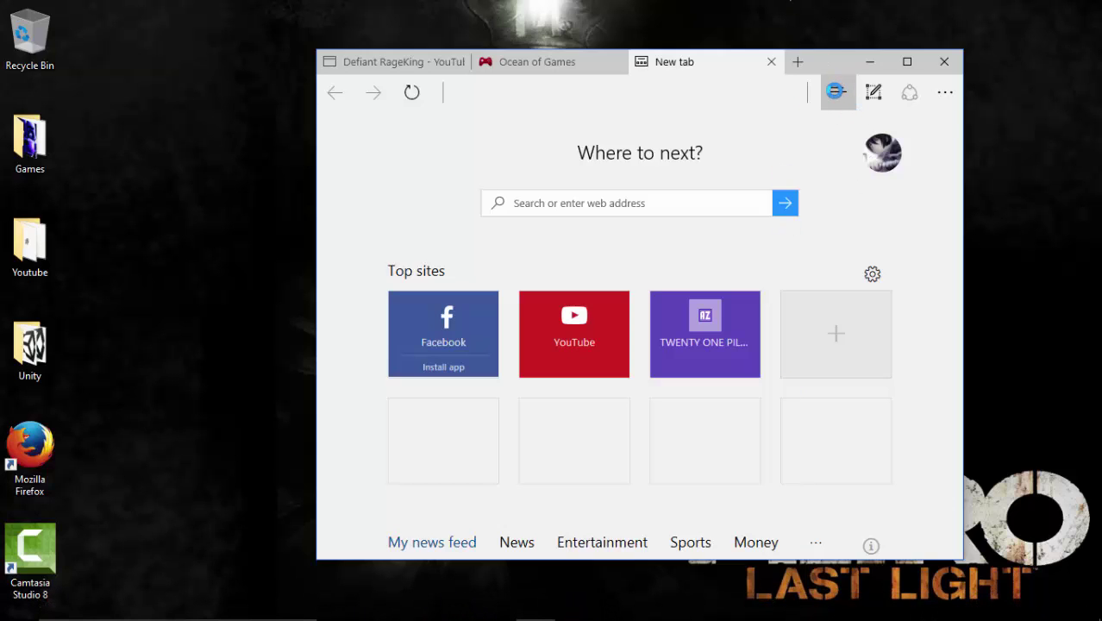
{"action": "left_click", "coordinate": [835, 93]}
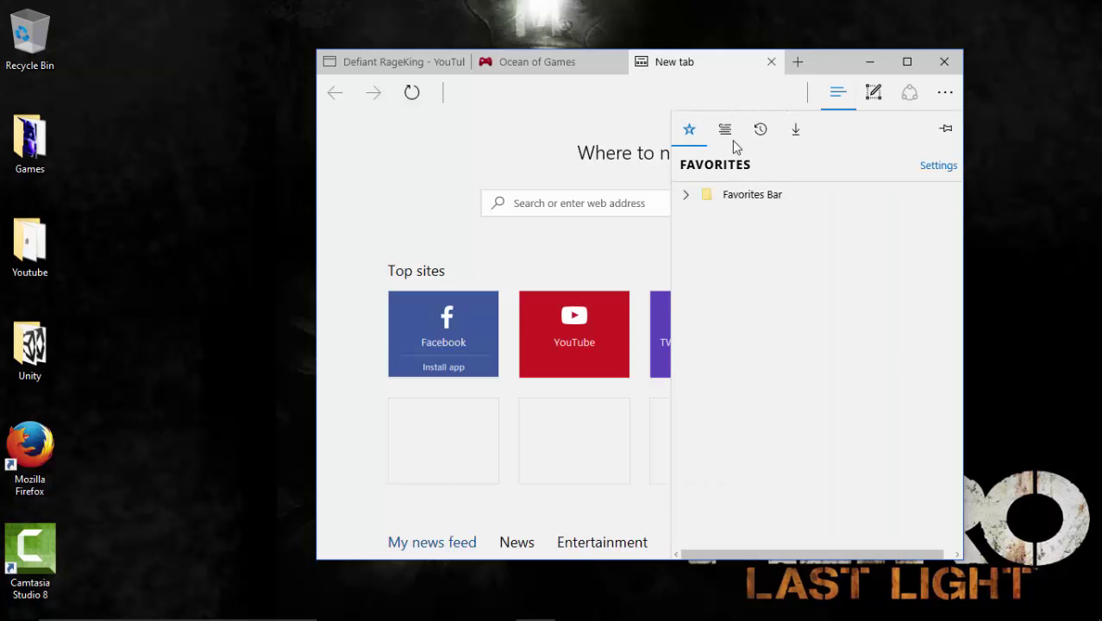
{"action": "left_click", "coordinate": [759, 129]}
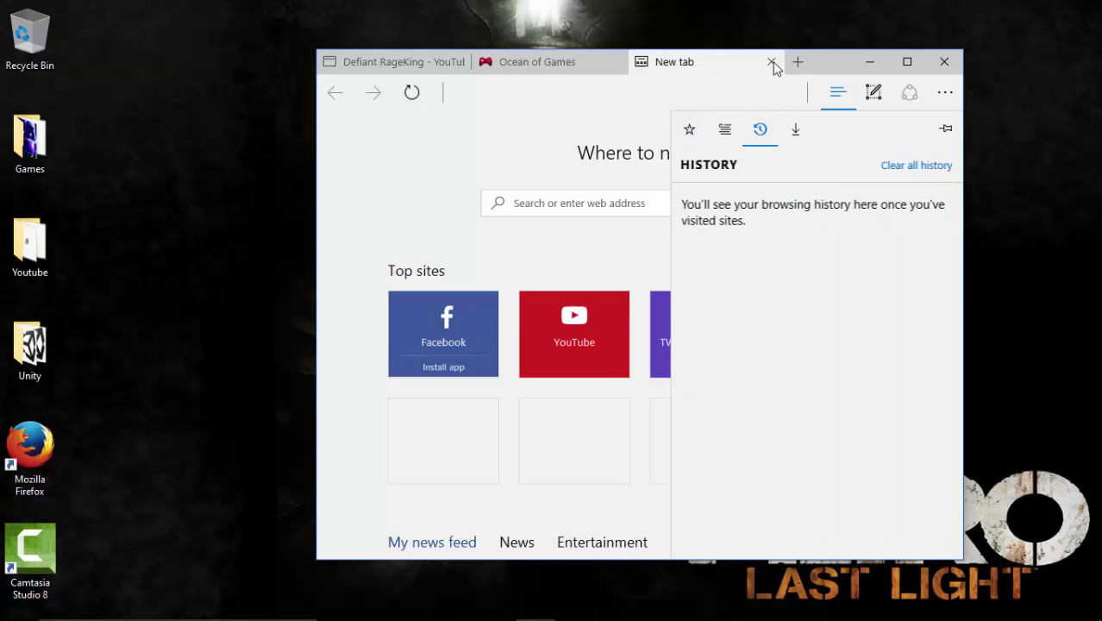
{"action": "left_click", "coordinate": [769, 62]}
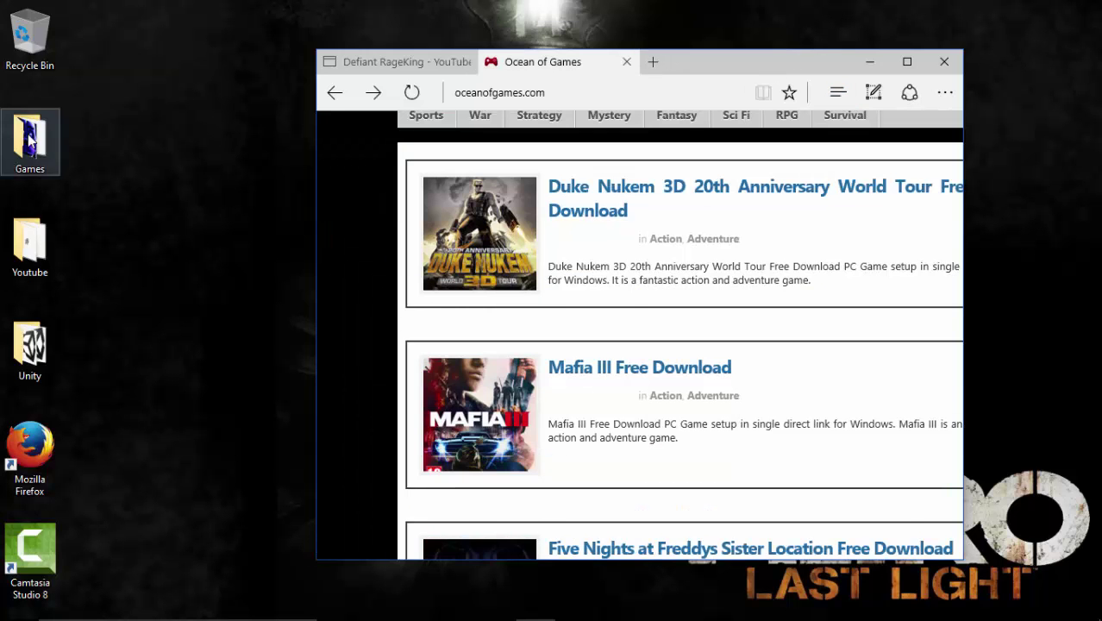
Open the desktop Games folder and look through its game folders and shortcuts.
{"action": "double_click", "coordinate": [29, 138]}
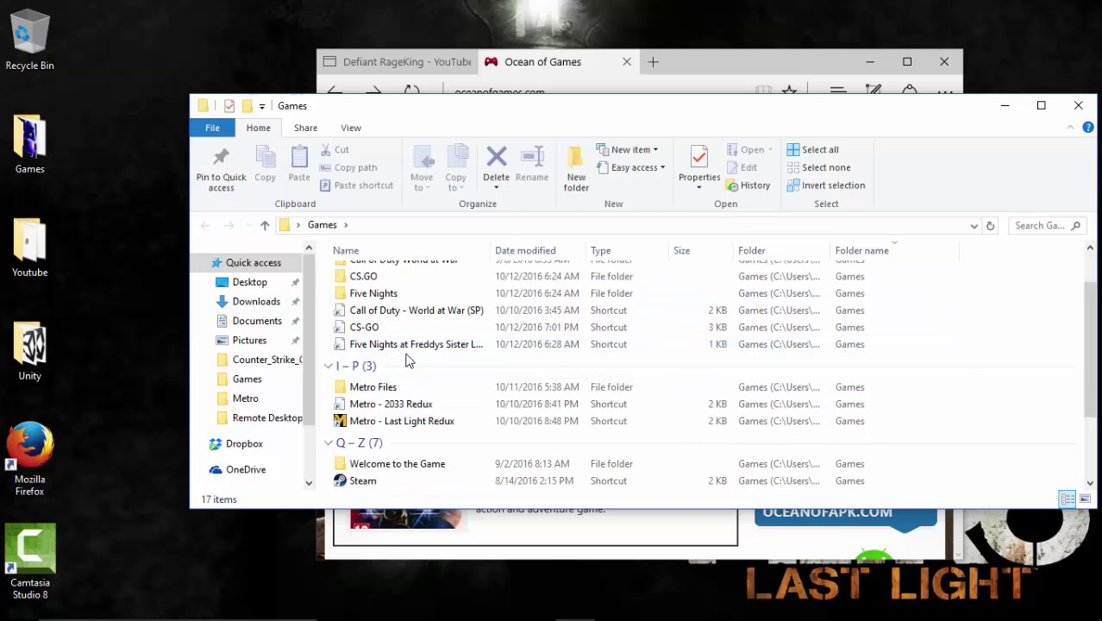
{"action": "left_click", "coordinate": [363, 328]}
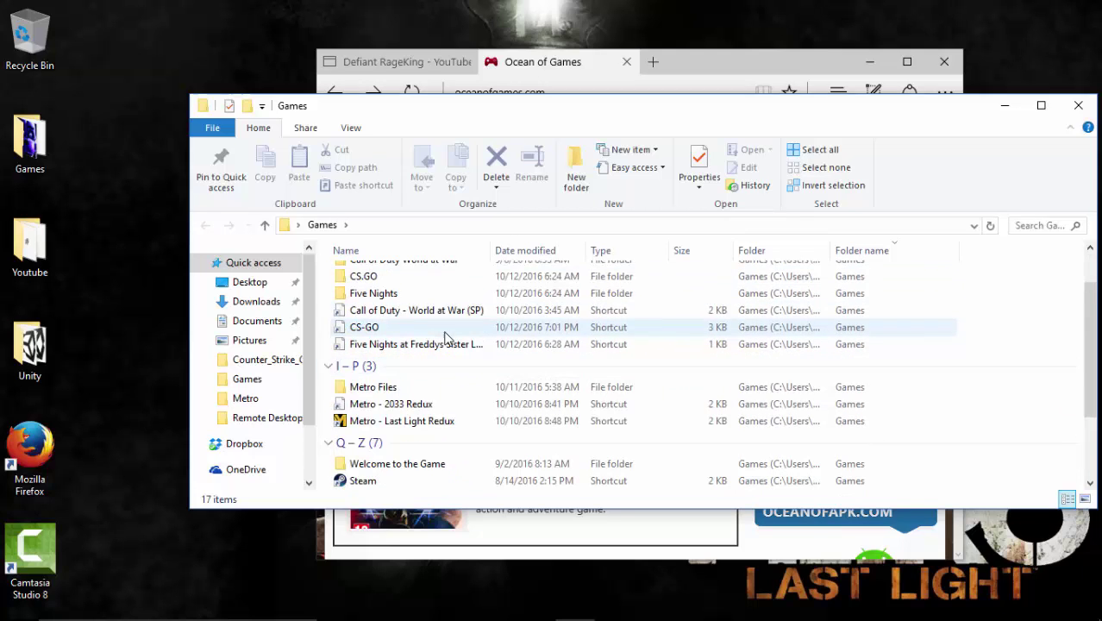
{"action": "scroll", "scroll_direction": "down", "scroll_amount": 3}
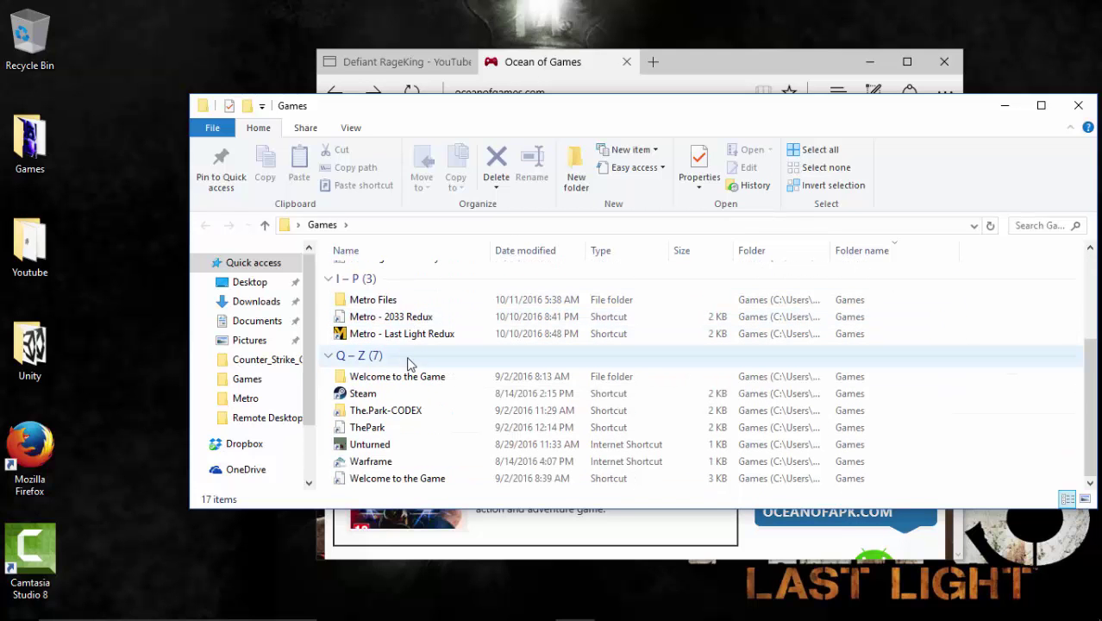
{"action": "mouse_move", "coordinate": [397, 428]}
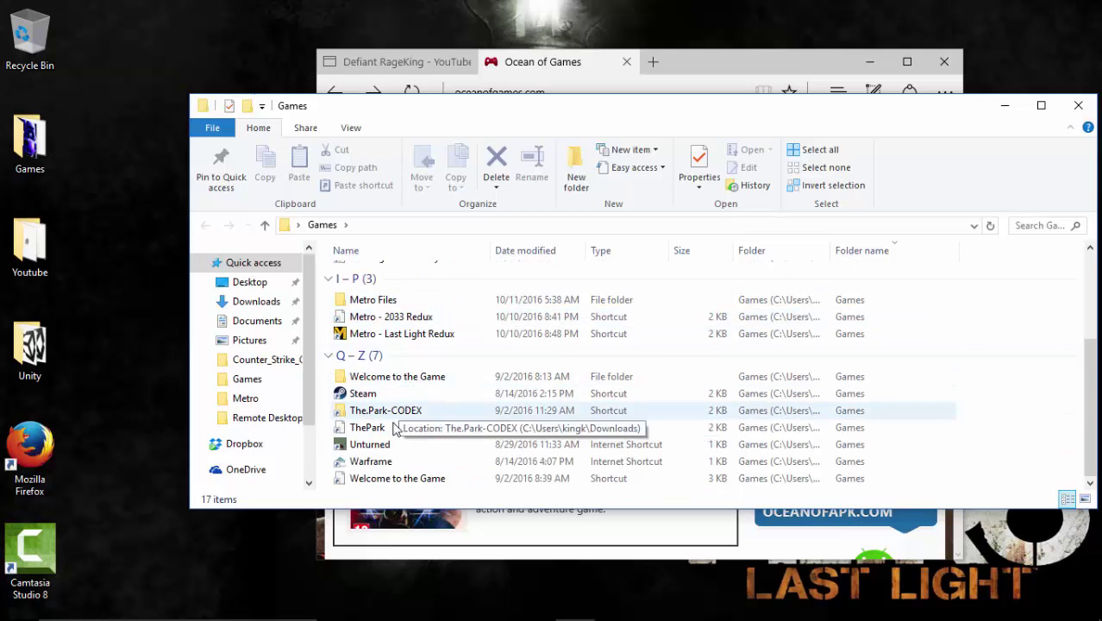
{"action": "mouse_move", "coordinate": [376, 373]}
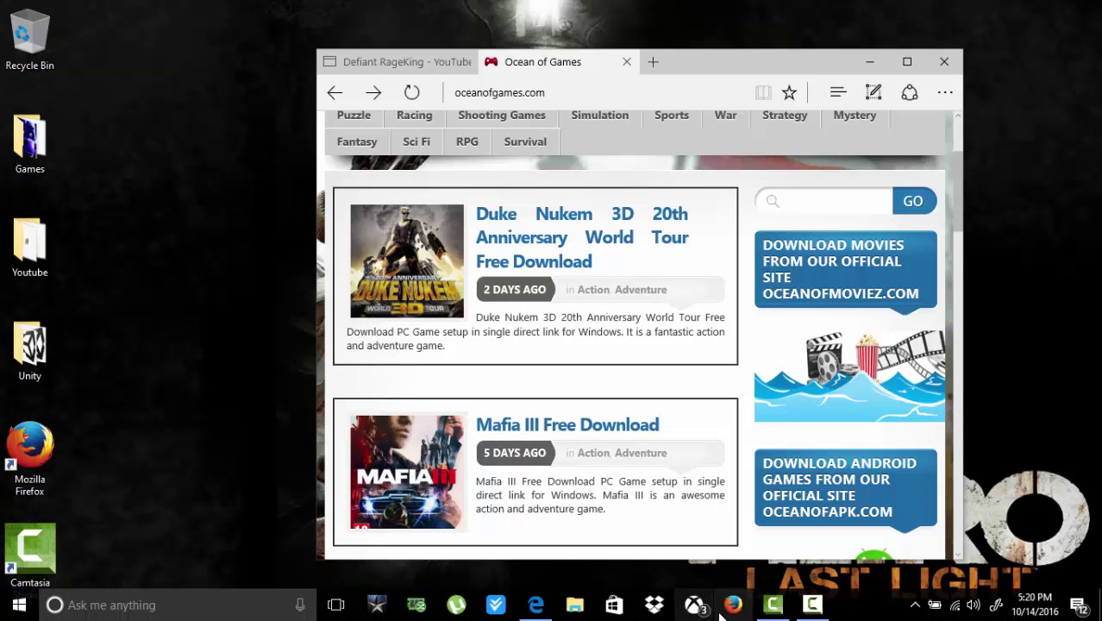
{"action": "mouse_move", "coordinate": [856, 119]}
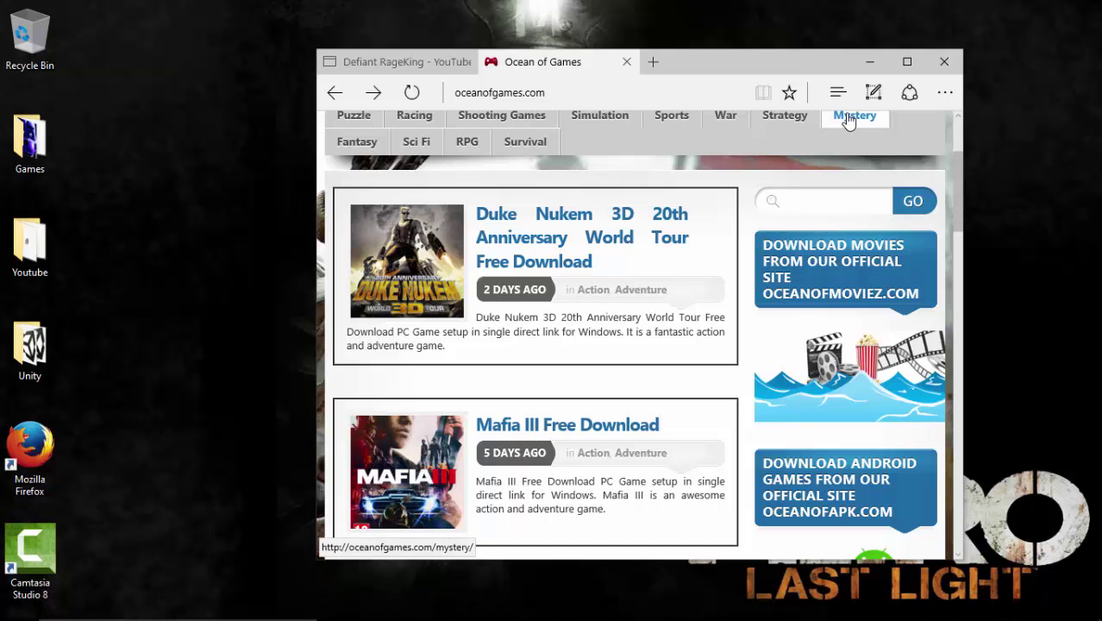
{"action": "mouse_move", "coordinate": [400, 65]}
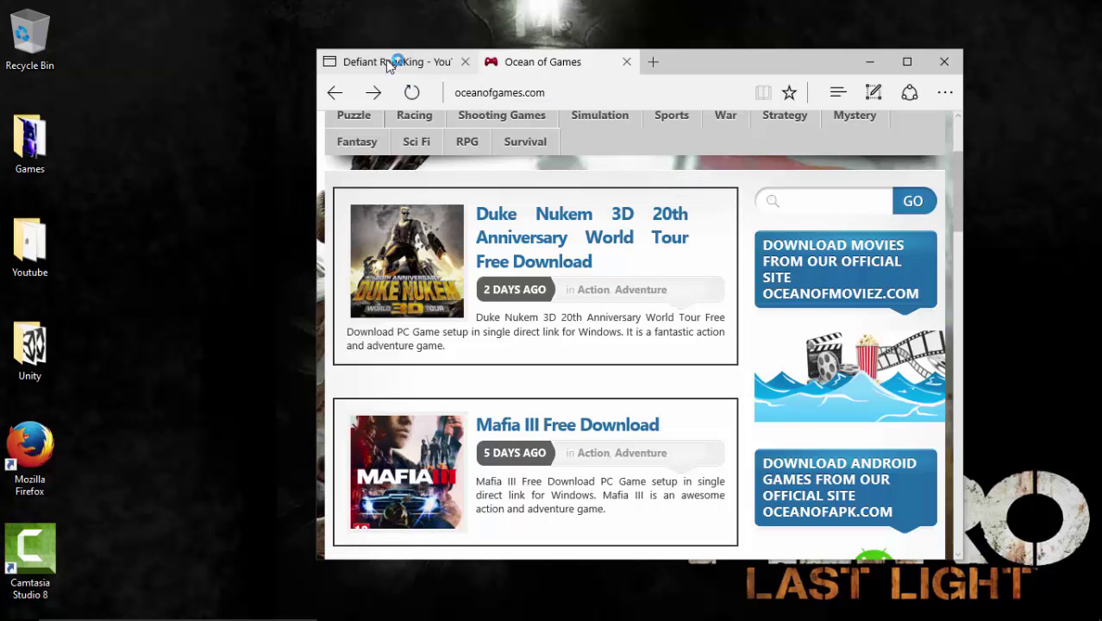
Switch to the Defiant RageKing YouTube channel and expand its full list of uploads.
{"action": "left_click", "coordinate": [397, 63]}
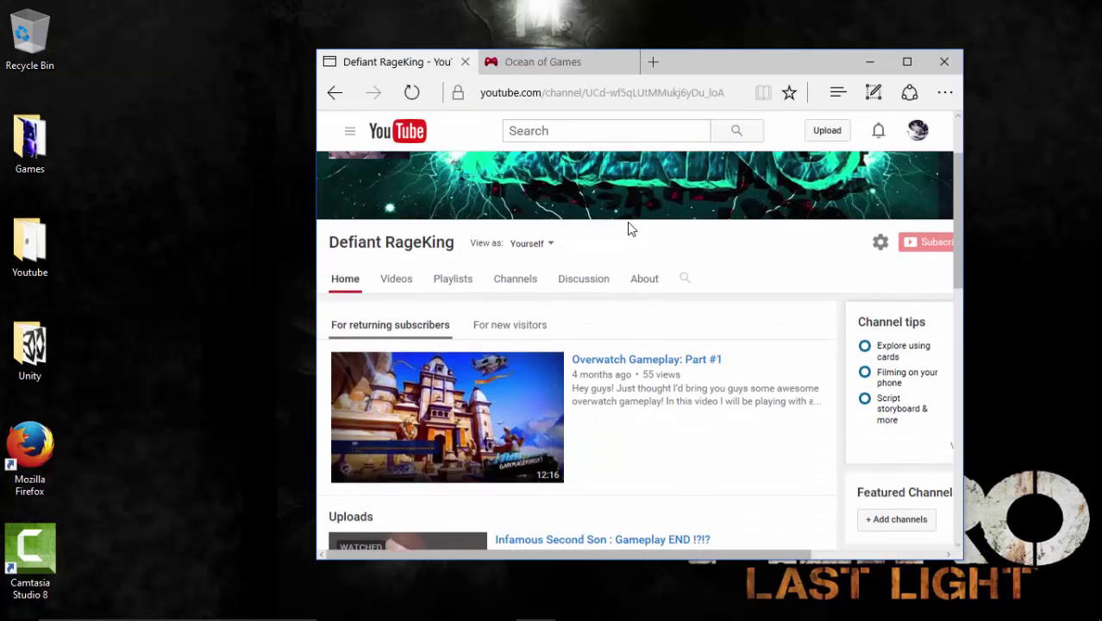
{"action": "scroll", "scroll_direction": "down", "scroll_amount": 3}
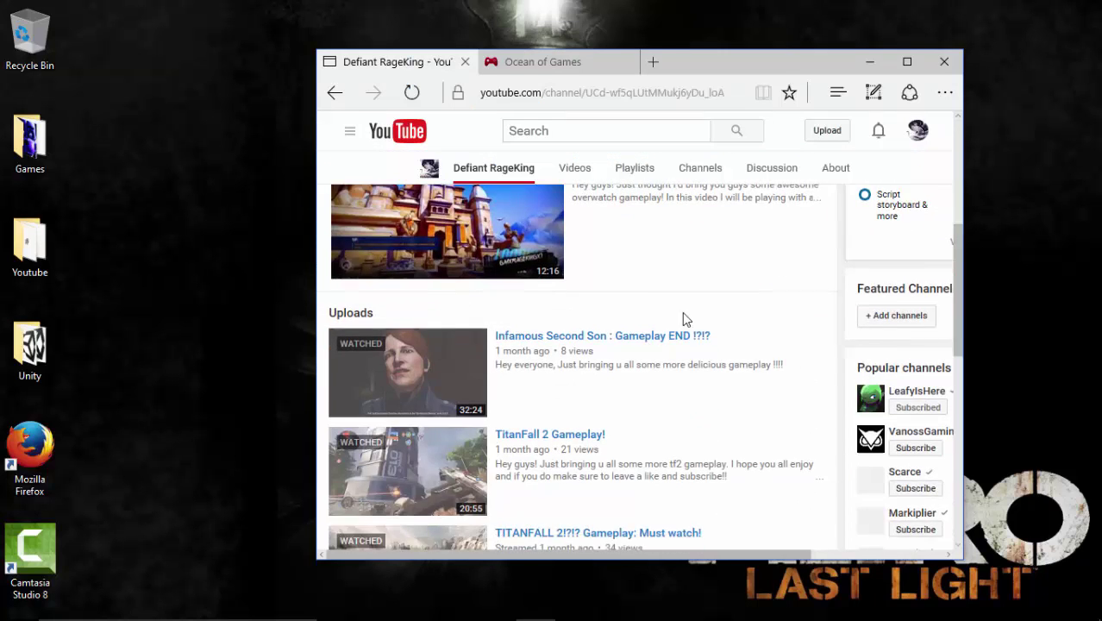
{"action": "scroll", "scroll_direction": "down", "scroll_amount": 3}
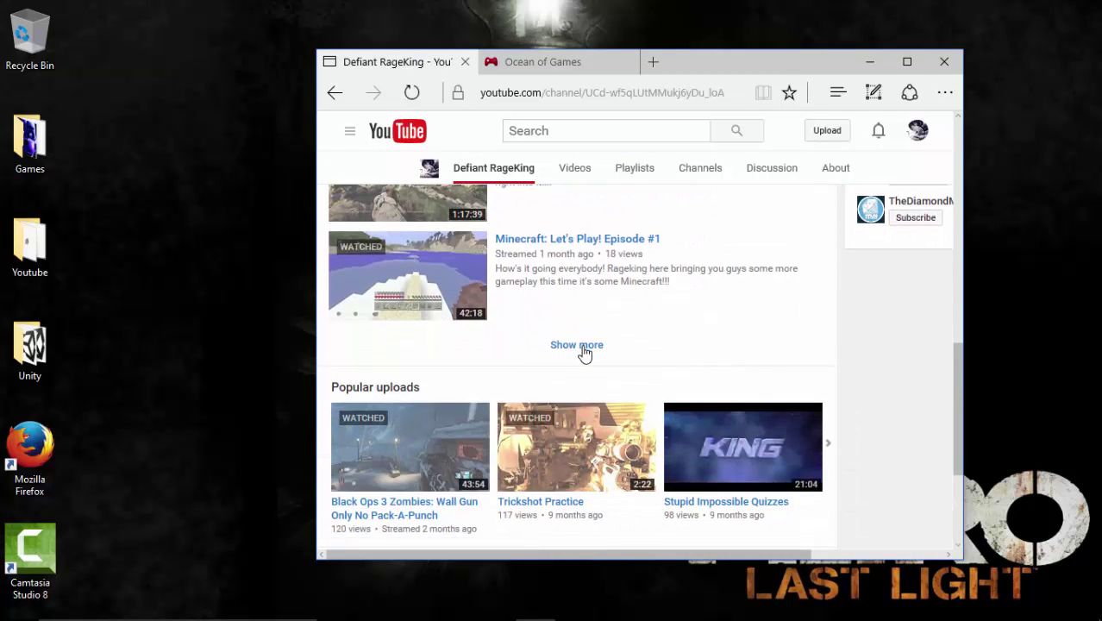
{"action": "left_click", "coordinate": [576, 345]}
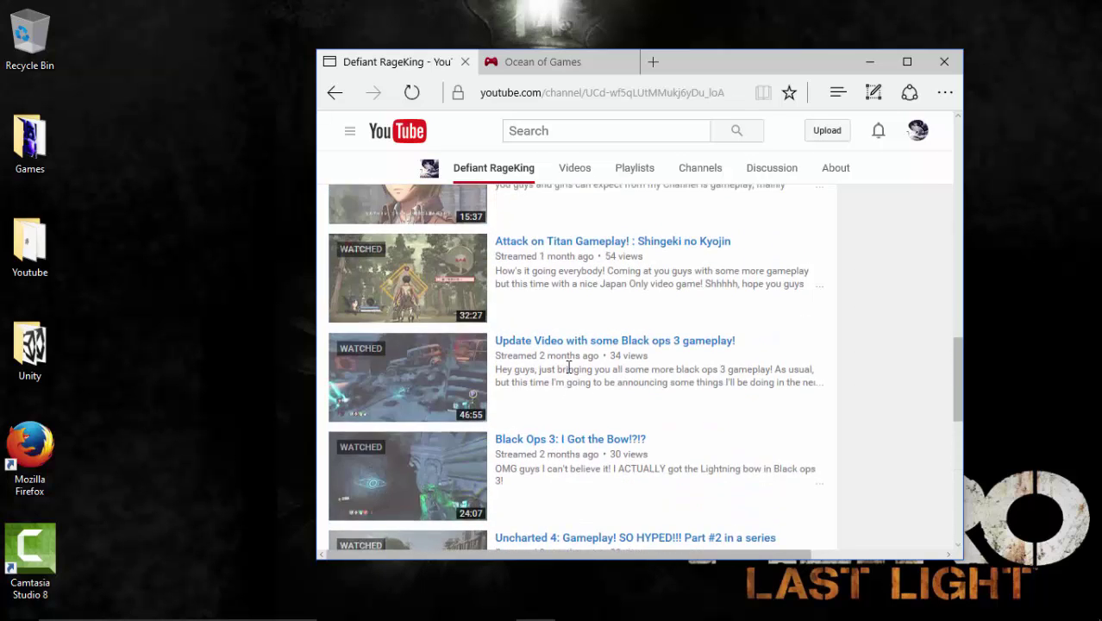
{"action": "scroll", "scroll_direction": "down", "scroll_amount": 3}
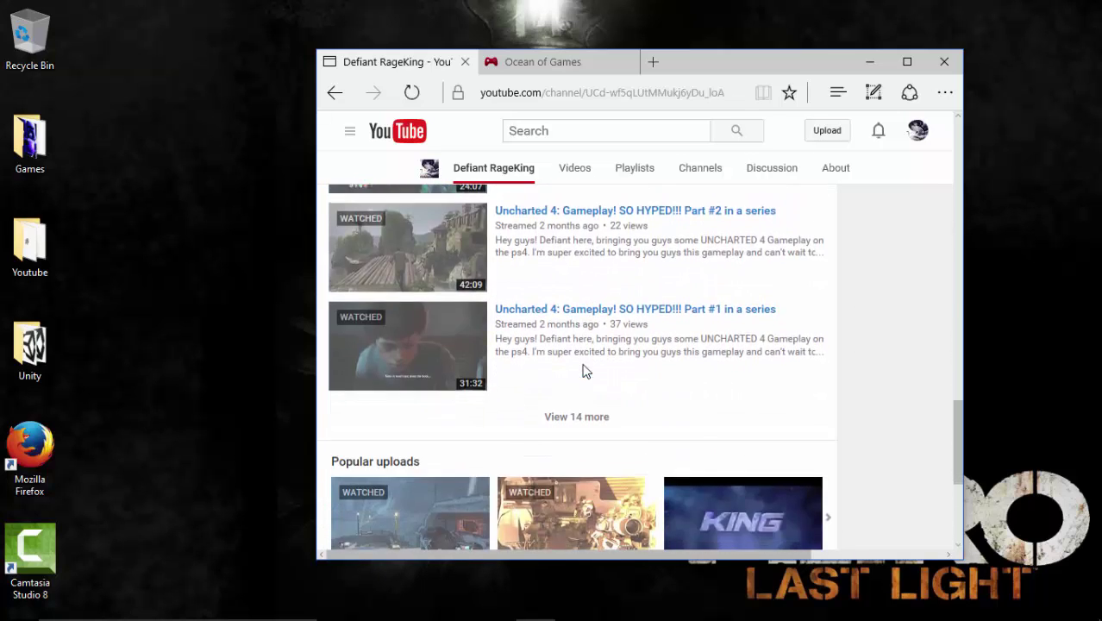
{"action": "scroll", "scroll_direction": "down", "scroll_amount": 3}
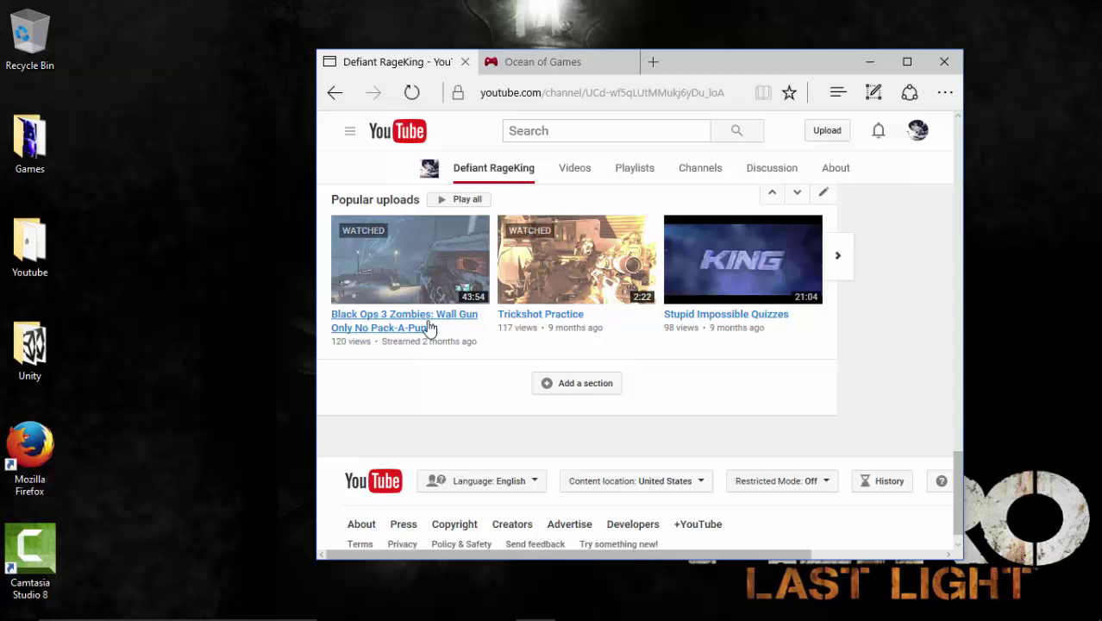
{"action": "mouse_move", "coordinate": [323, 235]}
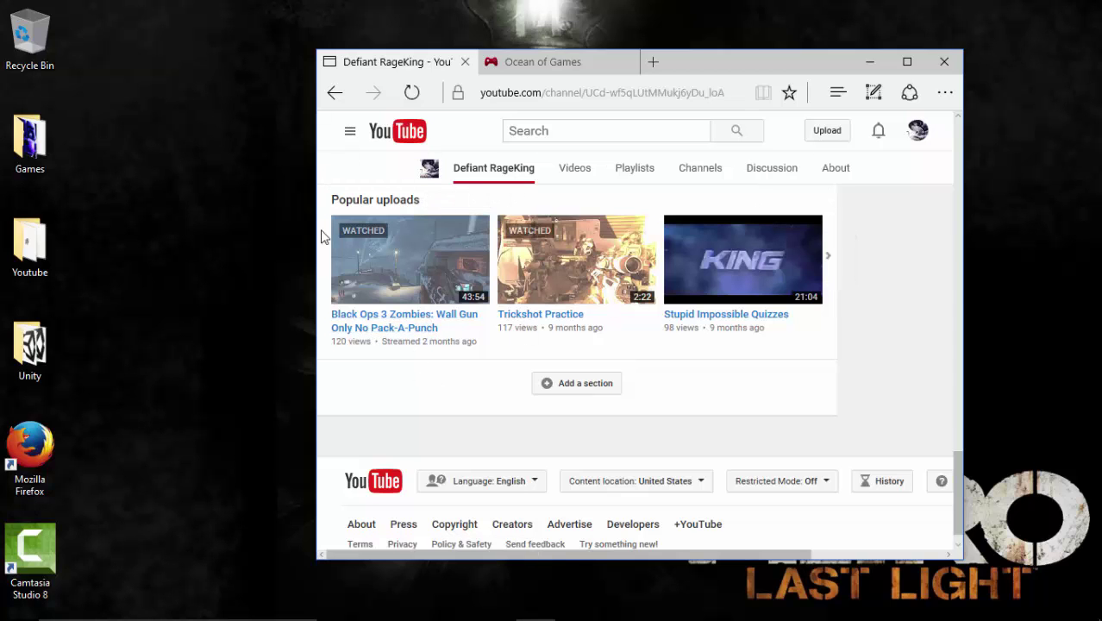
{"action": "mouse_move", "coordinate": [456, 259]}
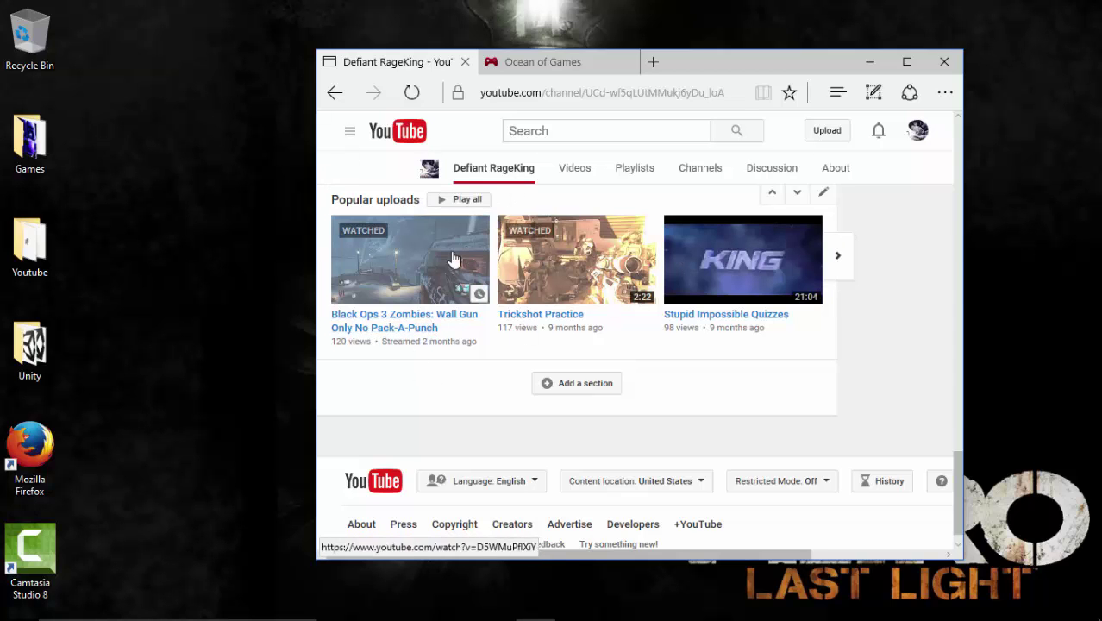
{"action": "mouse_move", "coordinate": [545, 319]}
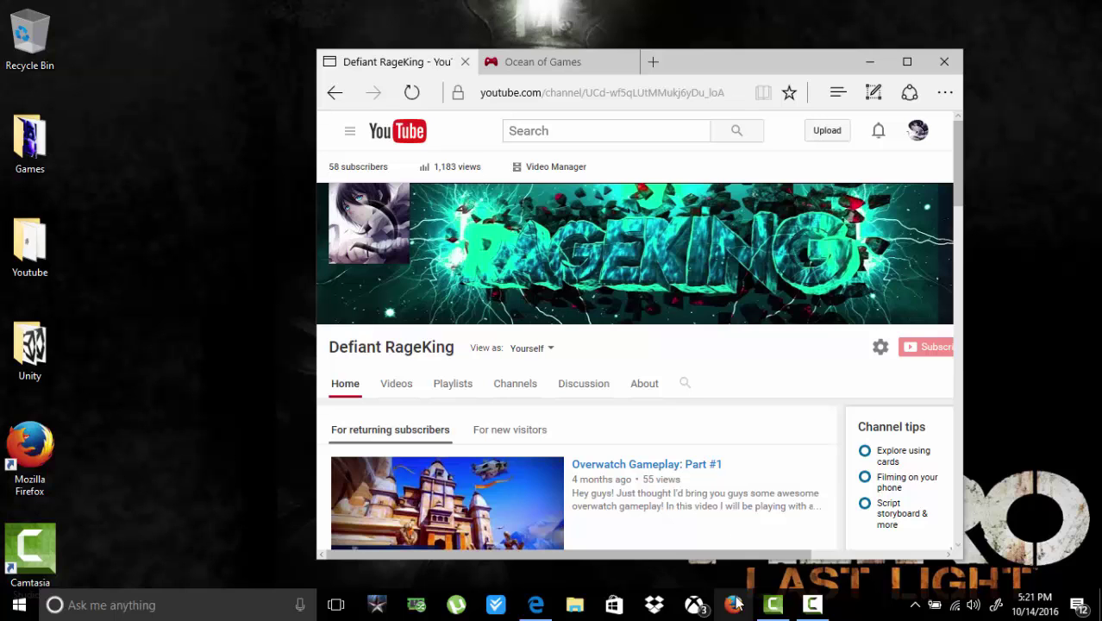
Launch Firefox from the taskbar and dismiss the default-browser prompt with Not now.
{"action": "right_click", "coordinate": [734, 604]}
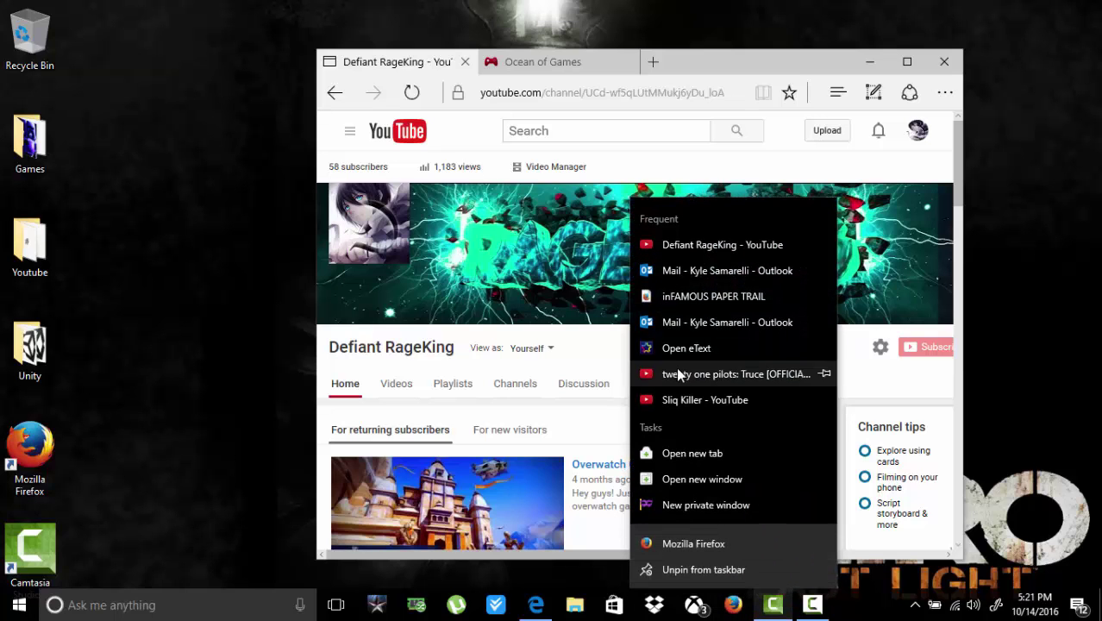
{"action": "mouse_move", "coordinate": [700, 479]}
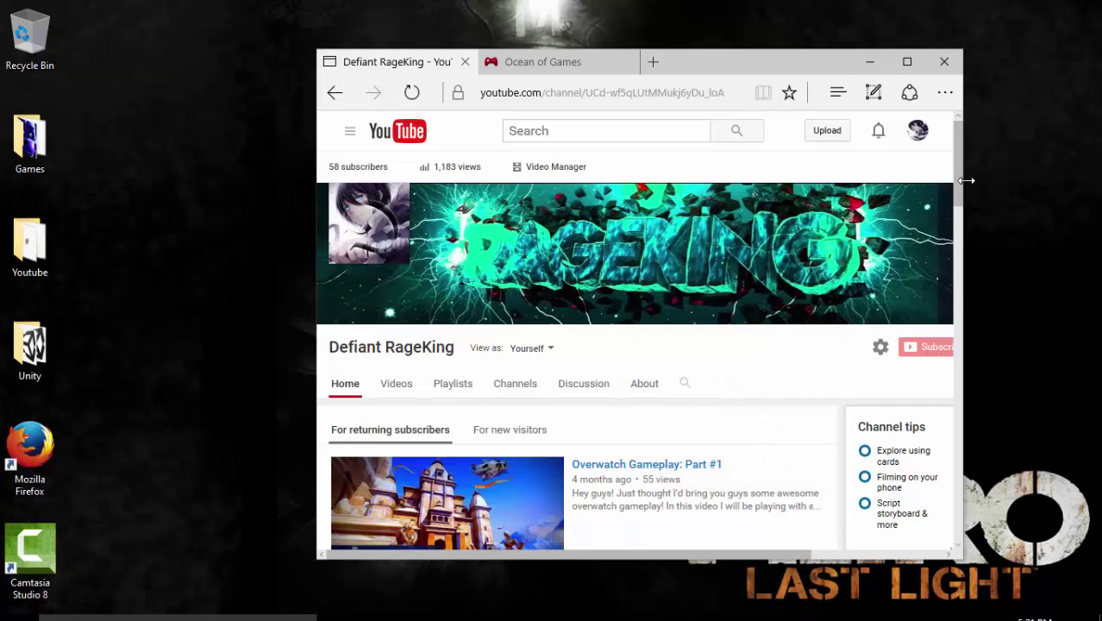
{"action": "mouse_move", "coordinate": [569, 63]}
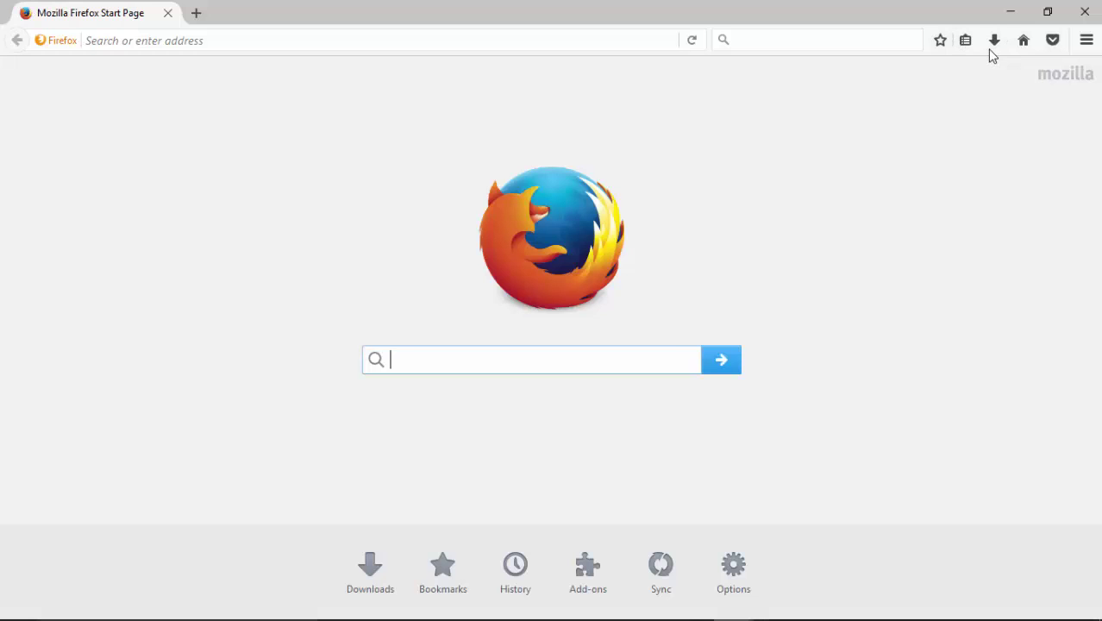
{"action": "left_click", "coordinate": [993, 40]}
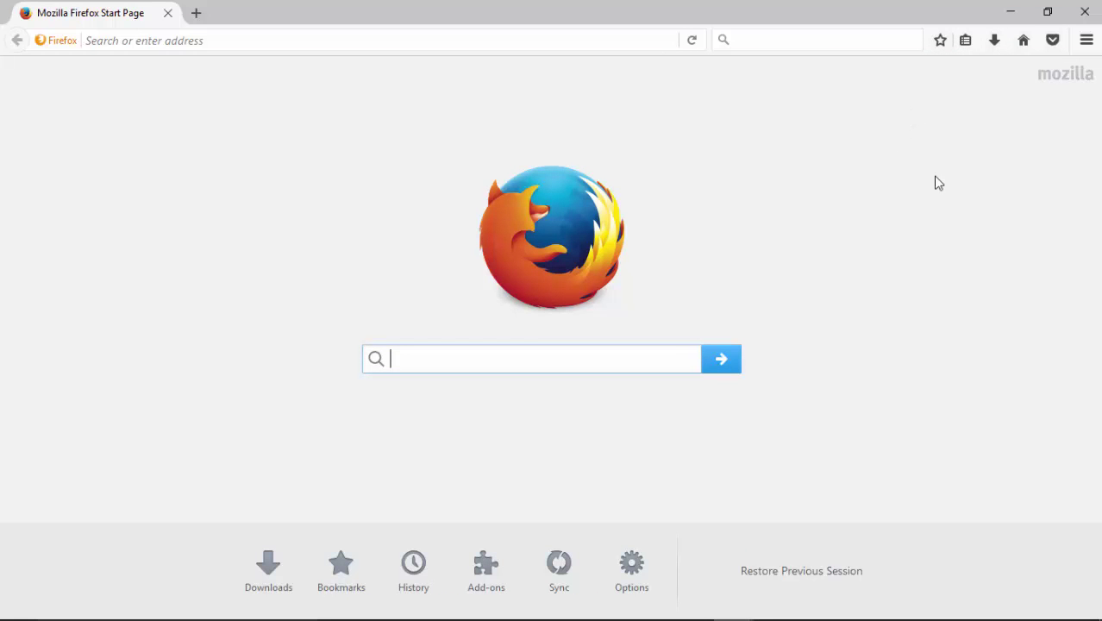
{"action": "mouse_move", "coordinate": [925, 157]}
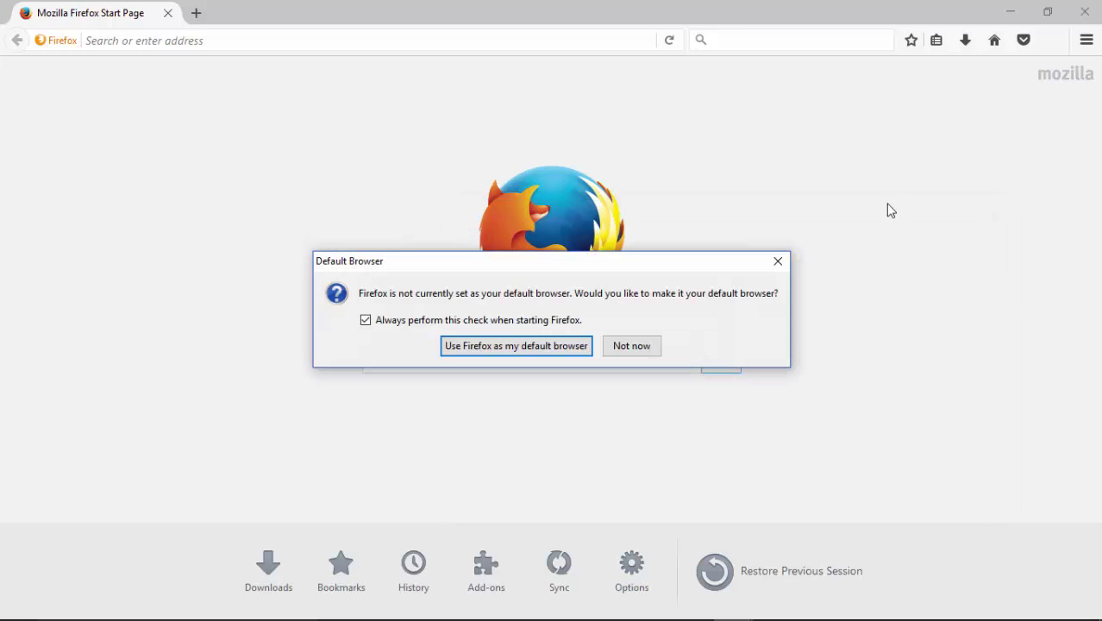
{"action": "left_click", "coordinate": [631, 345]}
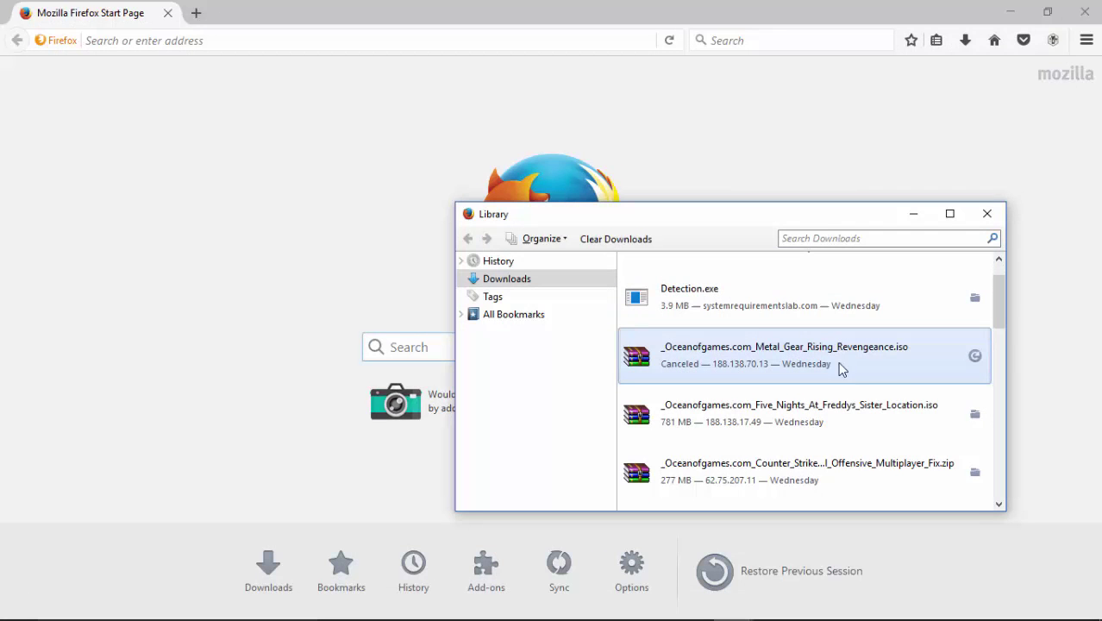
Select the Five Nights at Freddy's Sister Location download in the Library and bring up its options.
{"action": "left_click", "coordinate": [797, 414]}
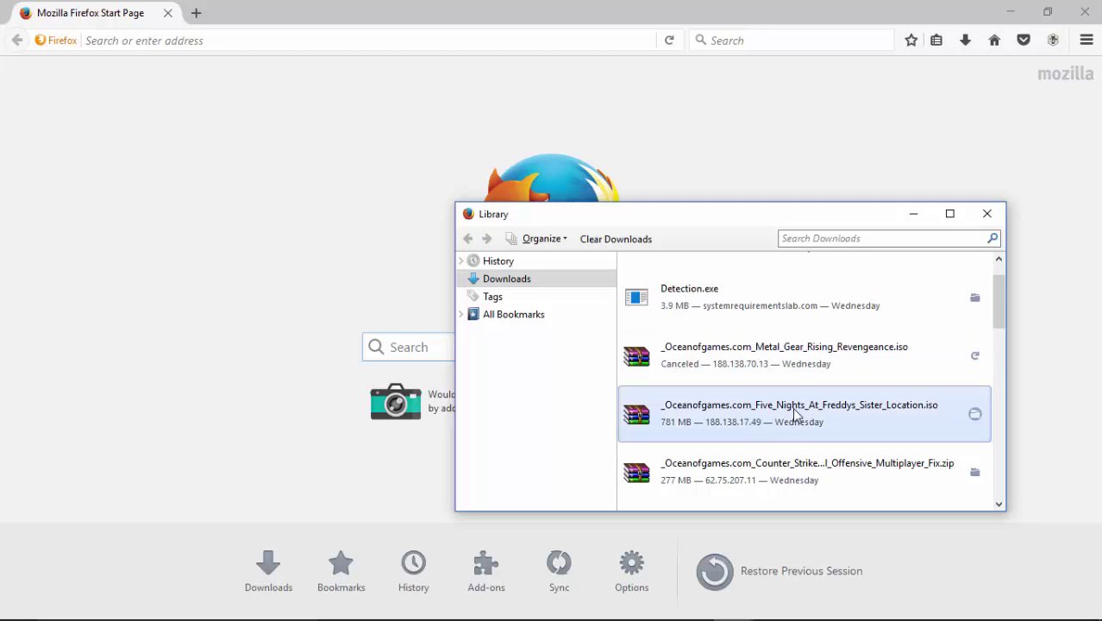
{"action": "mouse_move", "coordinate": [670, 425]}
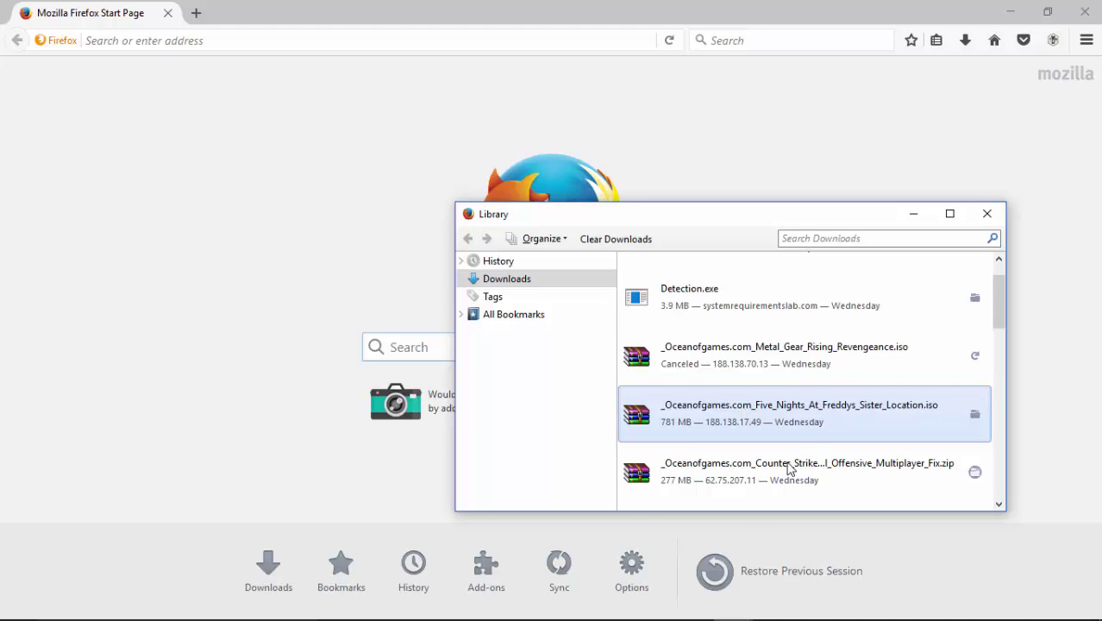
{"action": "scroll", "scroll_direction": "down", "scroll_amount": 3}
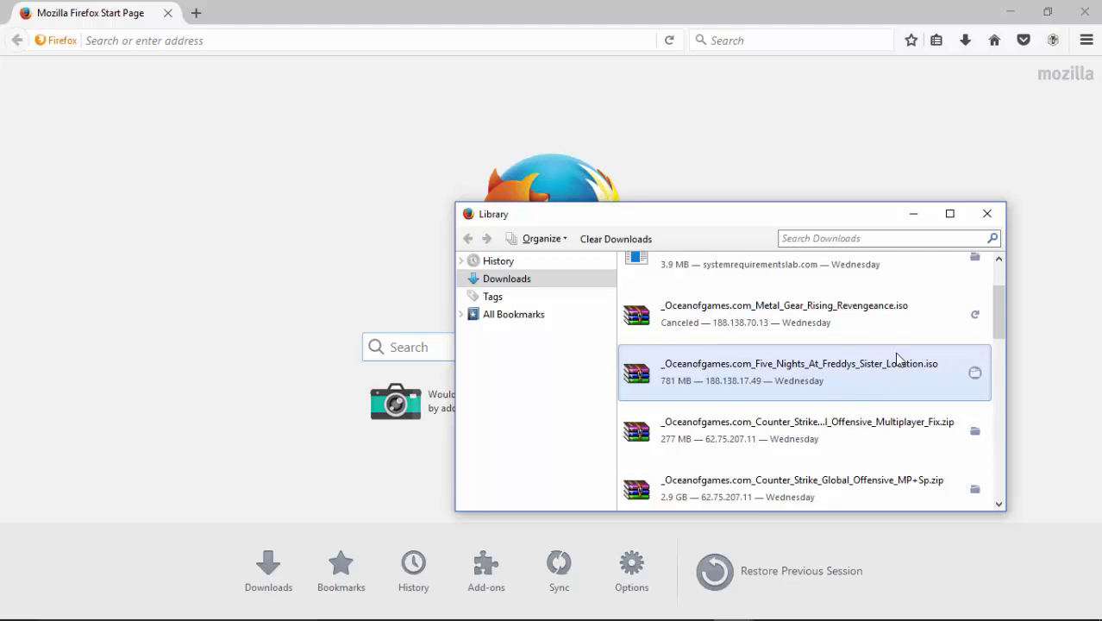
{"action": "mouse_move", "coordinate": [612, 386]}
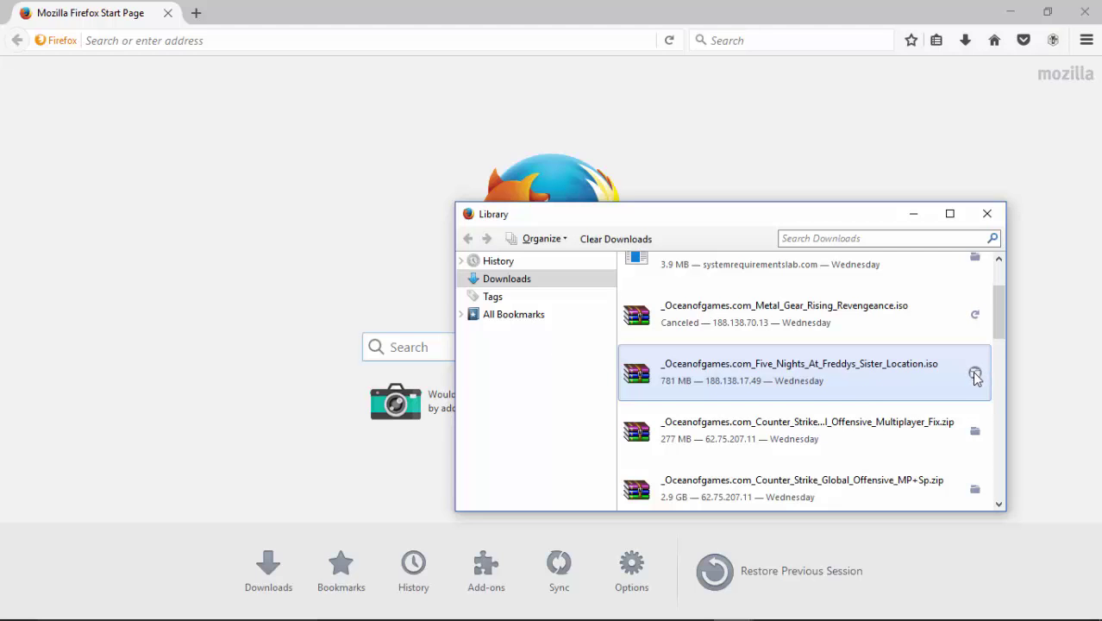
{"action": "mouse_move", "coordinate": [809, 376]}
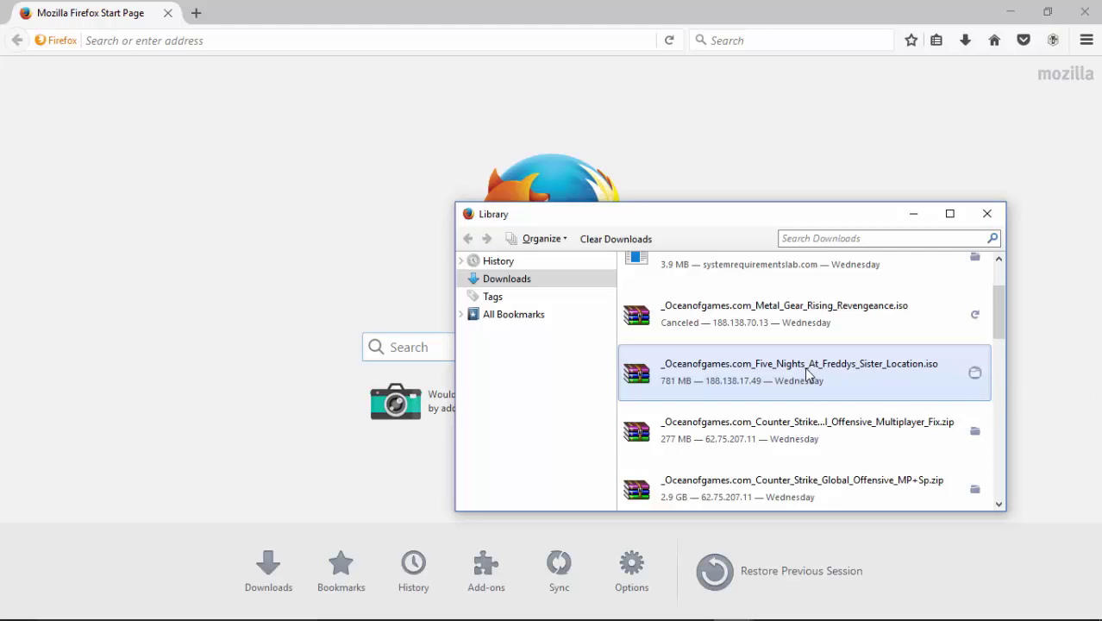
{"action": "right_click", "coordinate": [807, 372]}
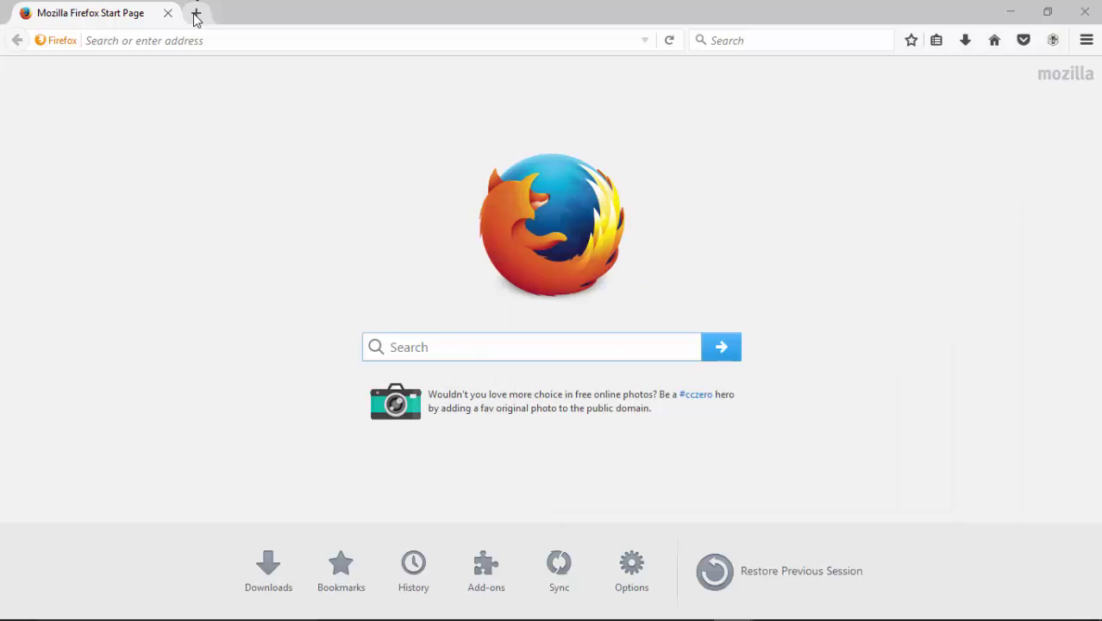
Request the Sister Location archive in a new tab, then close Firefox and the downloads library.
{"action": "left_click", "coordinate": [196, 14]}
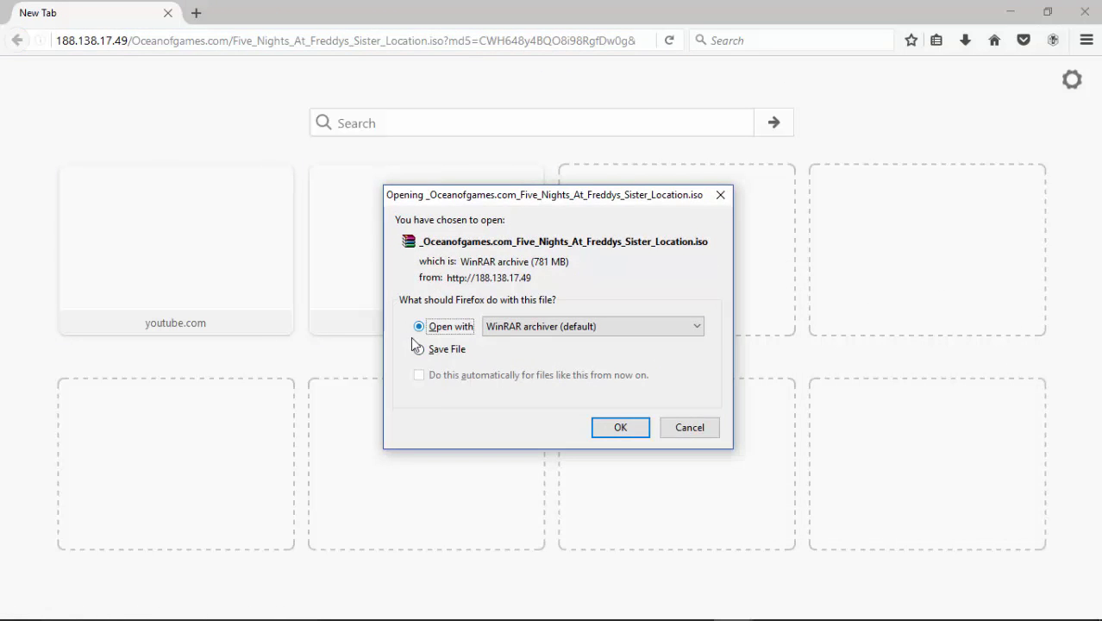
{"action": "mouse_move", "coordinate": [721, 195]}
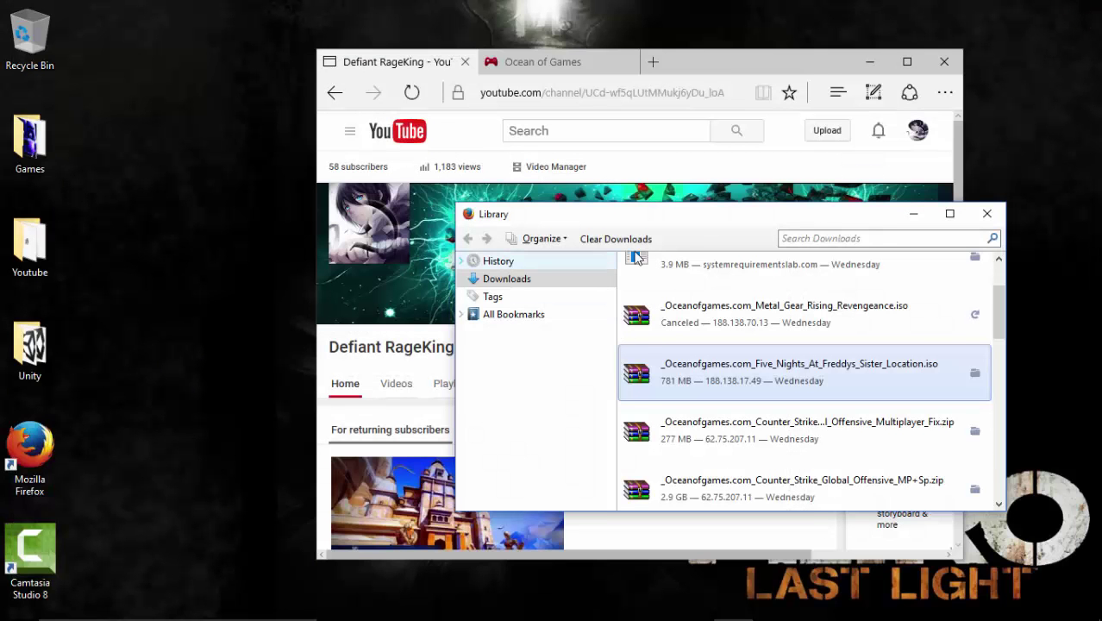
{"action": "left_click", "coordinate": [987, 214]}
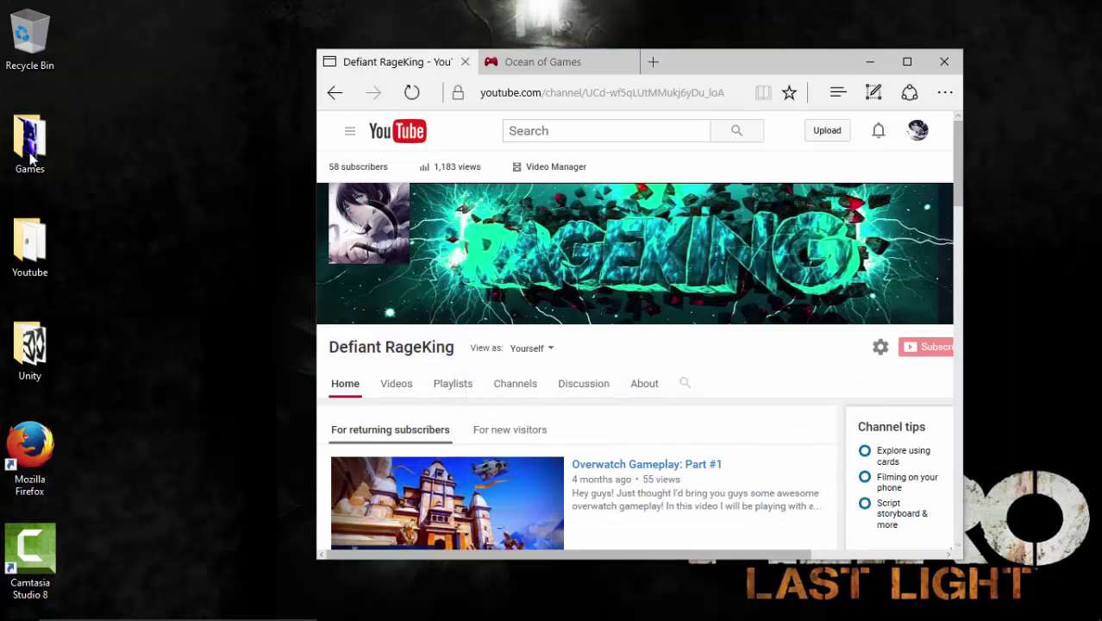
Open the Five Nights folder inside Games and bring up options for the downloaded archive.
{"action": "double_click", "coordinate": [30, 138]}
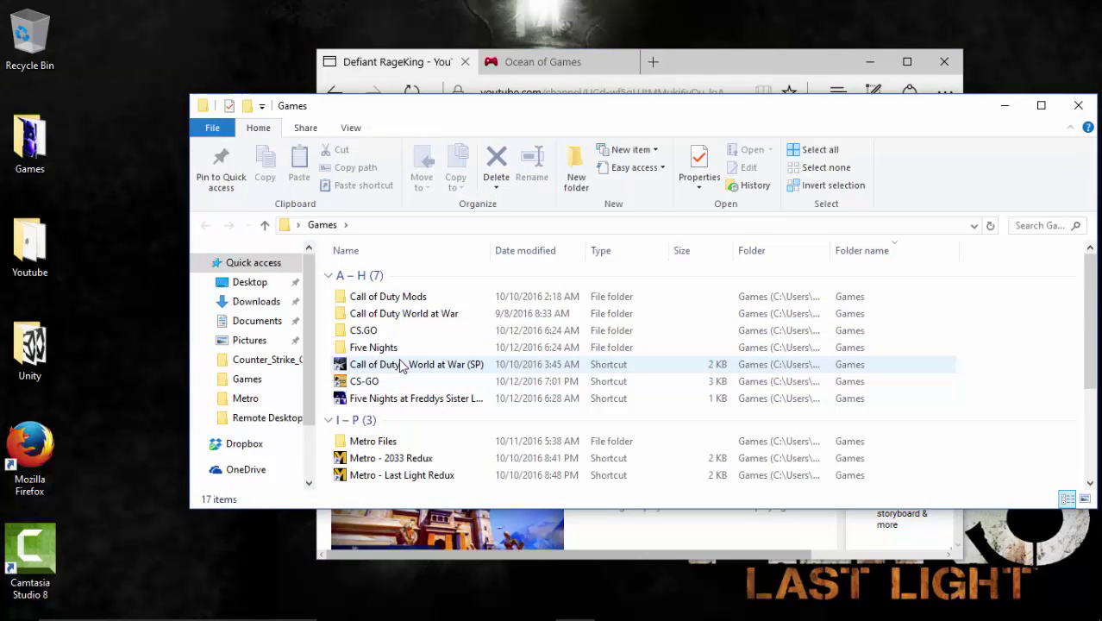
{"action": "double_click", "coordinate": [372, 348]}
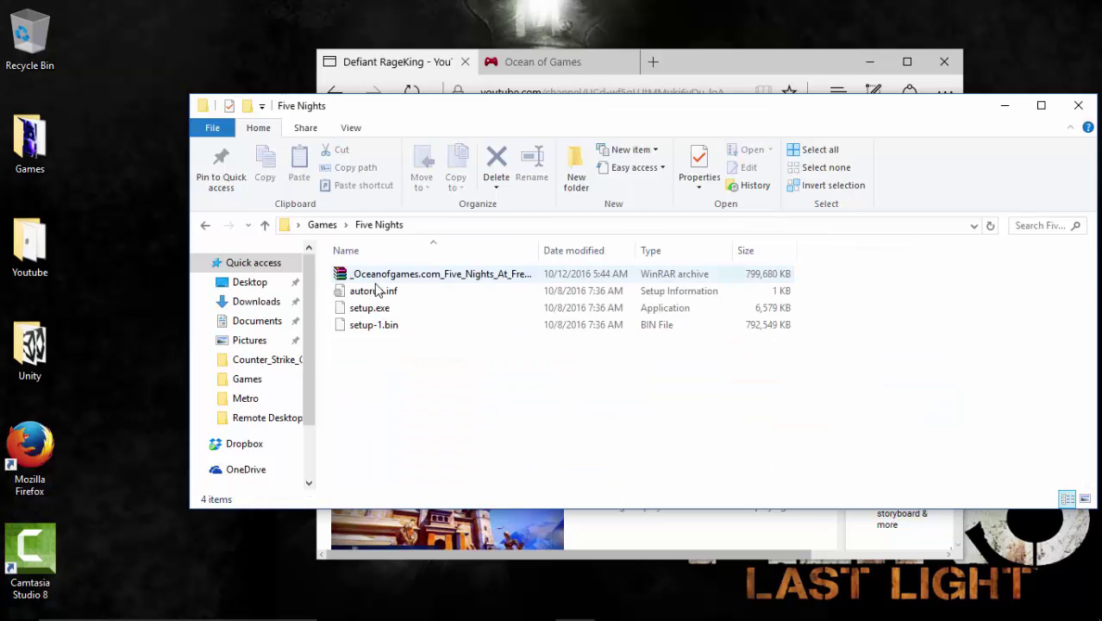
{"action": "mouse_move", "coordinate": [352, 272]}
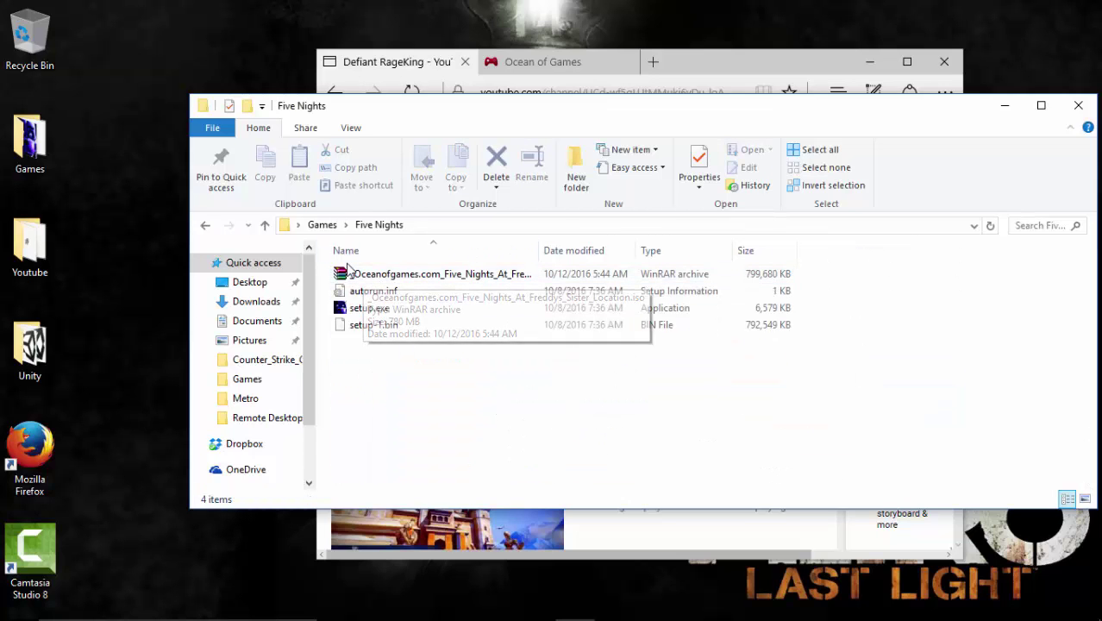
{"action": "mouse_move", "coordinate": [411, 343]}
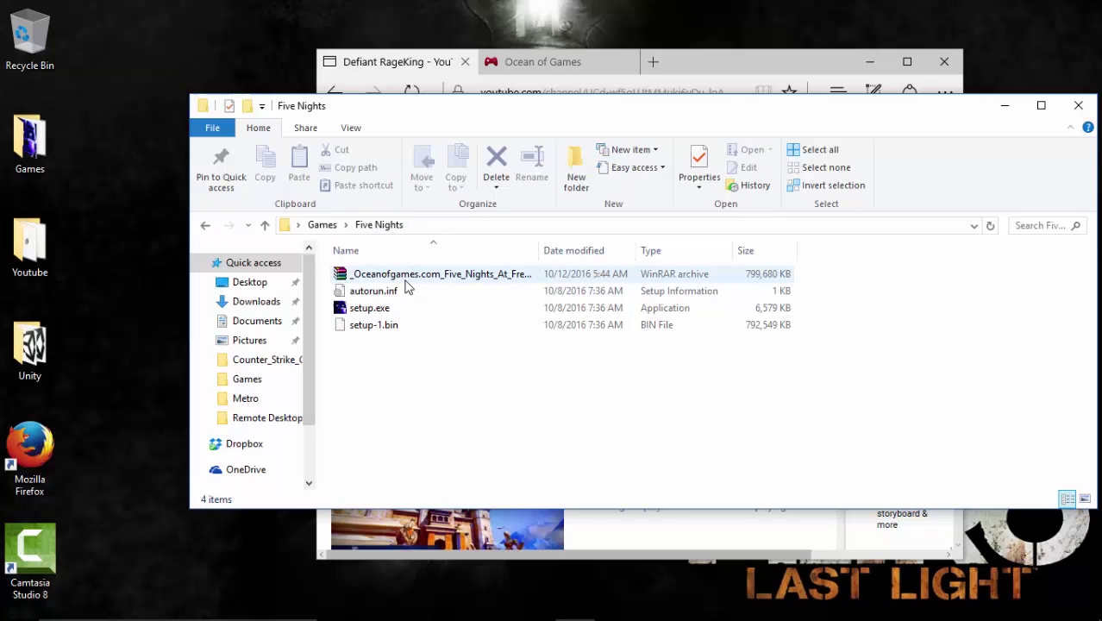
{"action": "left_click", "coordinate": [400, 272]}
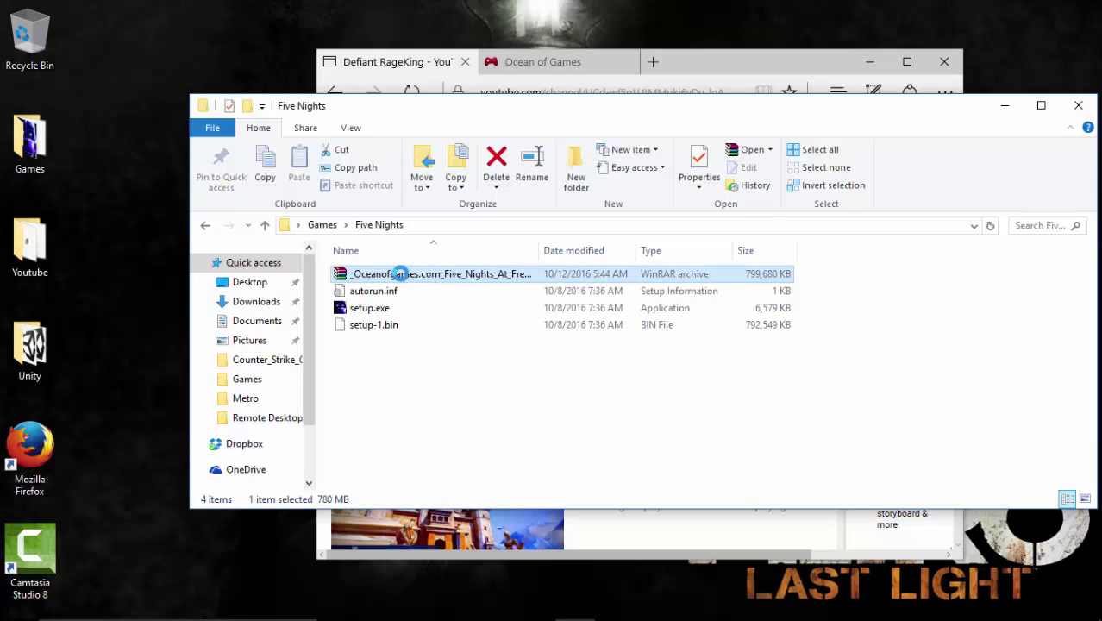
{"action": "right_click", "coordinate": [376, 273]}
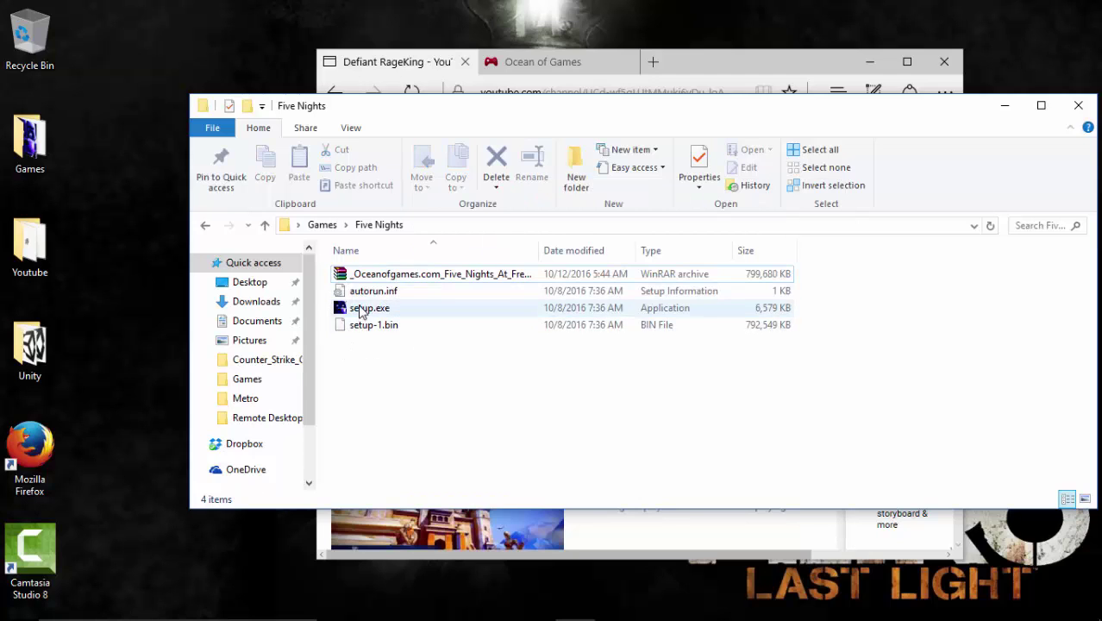
{"action": "mouse_move", "coordinate": [365, 312]}
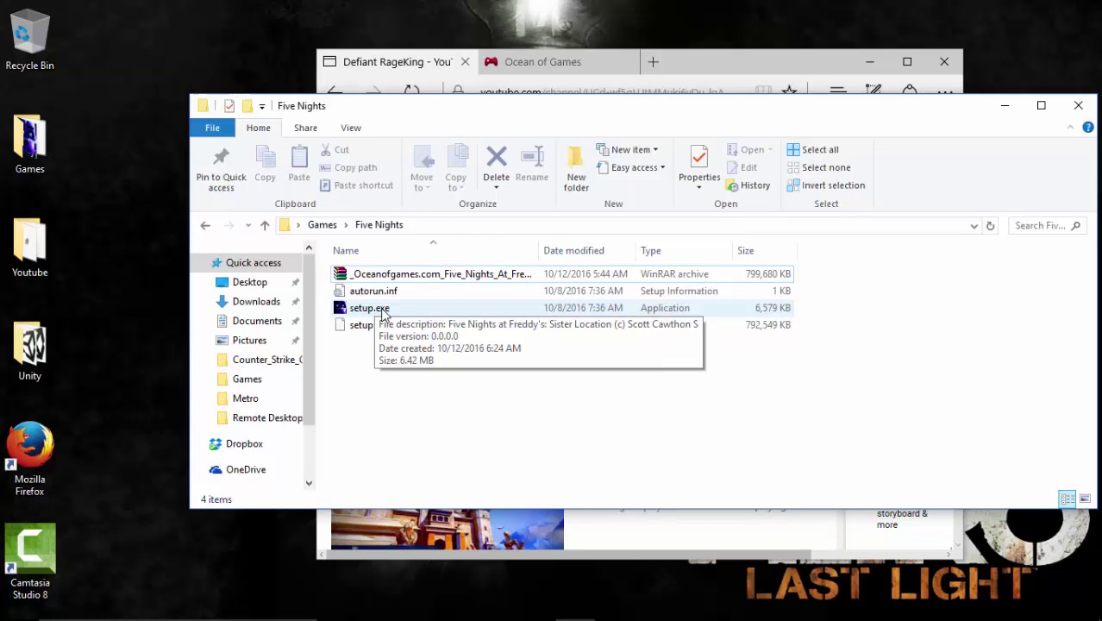
{"action": "mouse_move", "coordinate": [126, 144]}
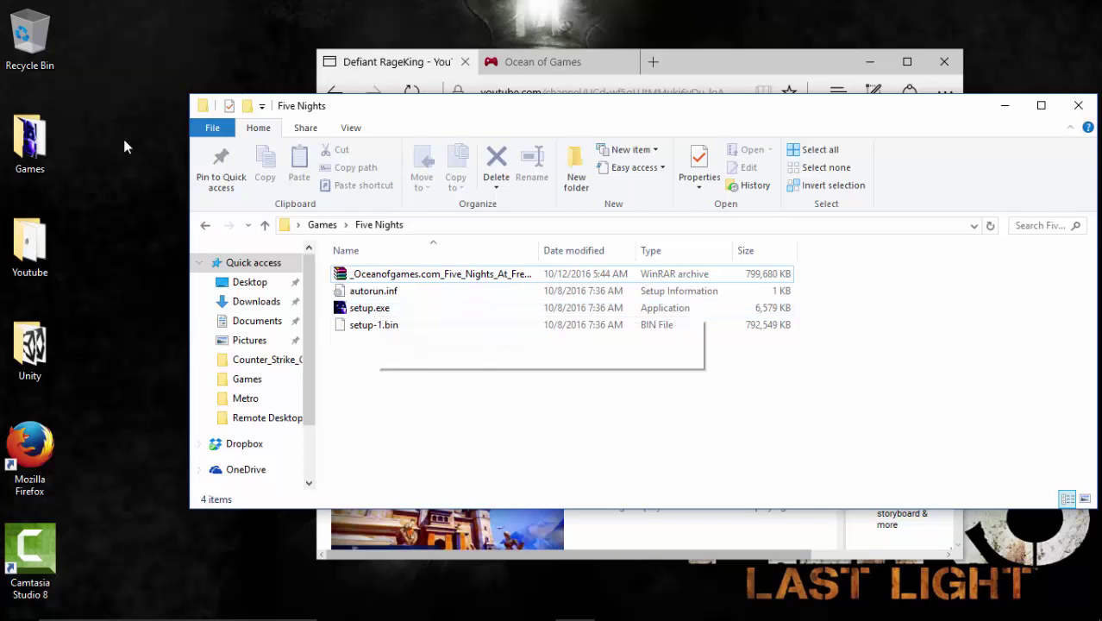
Briefly reopen the desktop Games folder and close it again.
{"action": "left_click", "coordinate": [30, 138]}
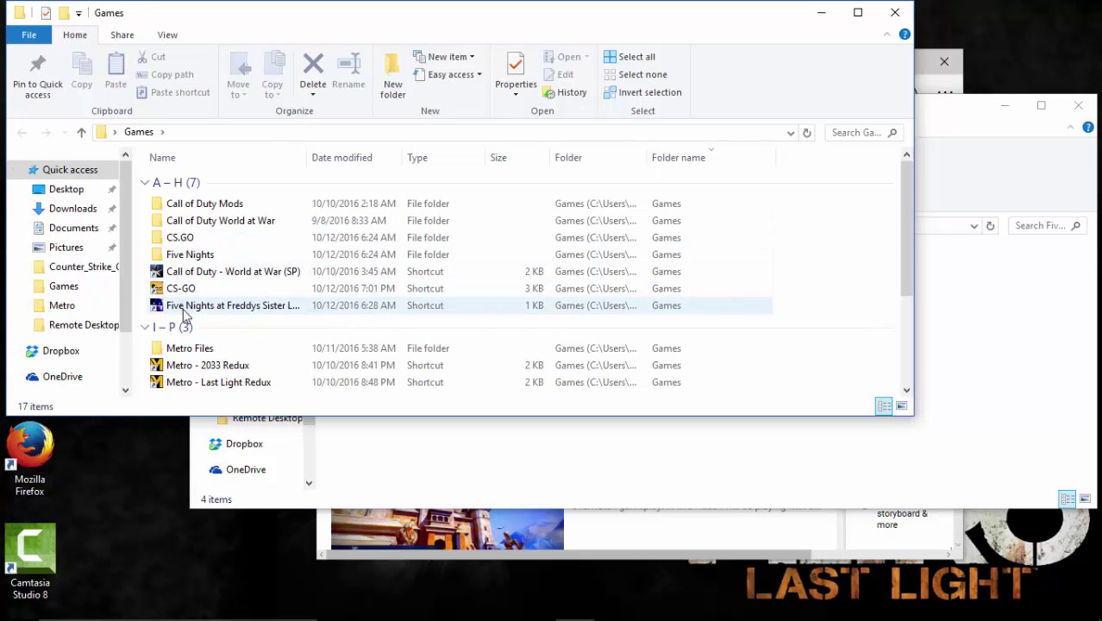
{"action": "double_click", "coordinate": [190, 253]}
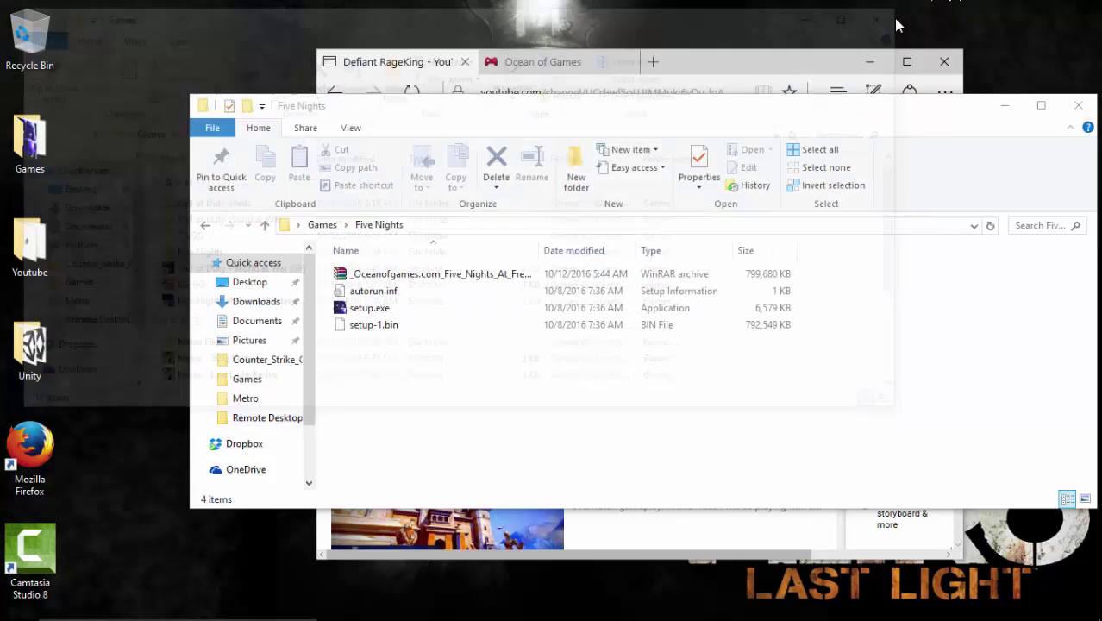
{"action": "left_click", "coordinate": [370, 307]}
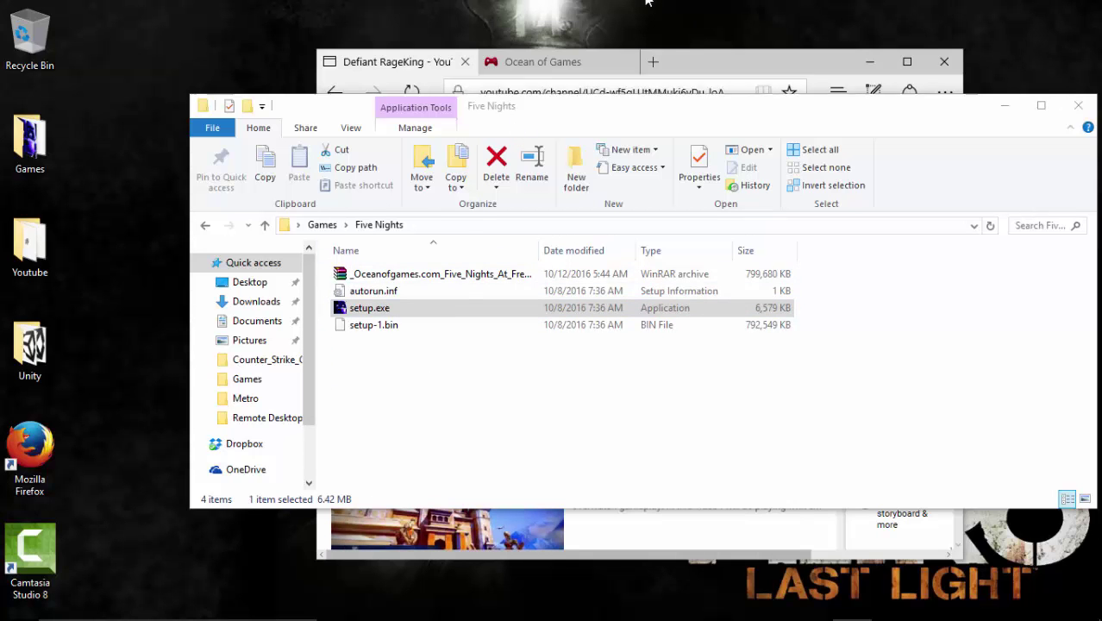
{"action": "mouse_move", "coordinate": [1080, 107]}
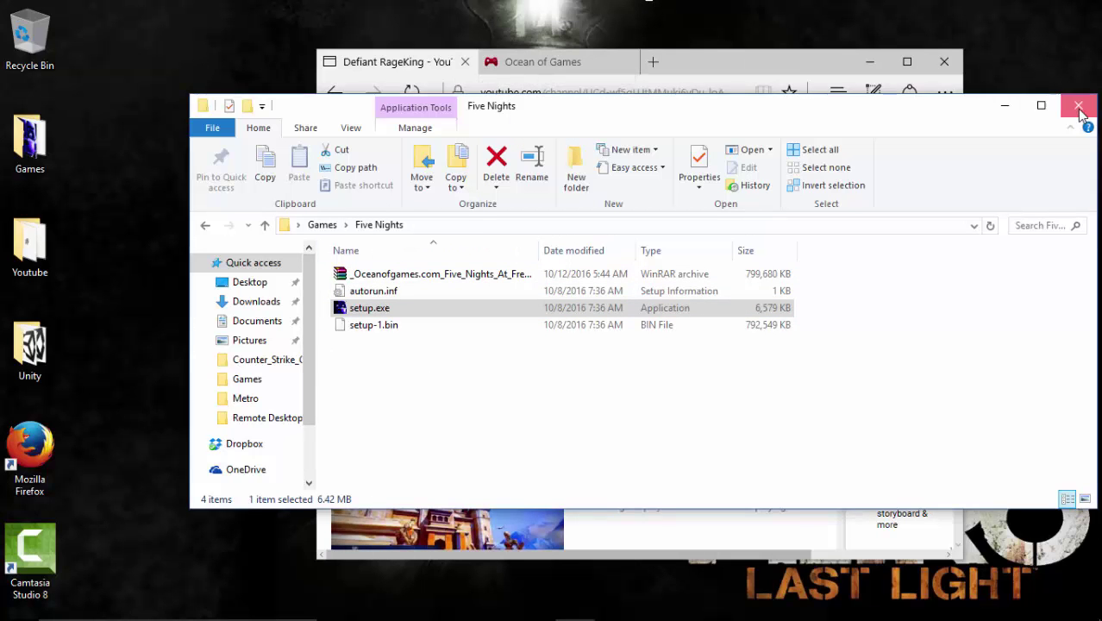
Dismiss the buy-the-game message and reach Ready to Install with default folder and both shortcuts, then return to Edge.
{"action": "left_click", "coordinate": [1081, 107]}
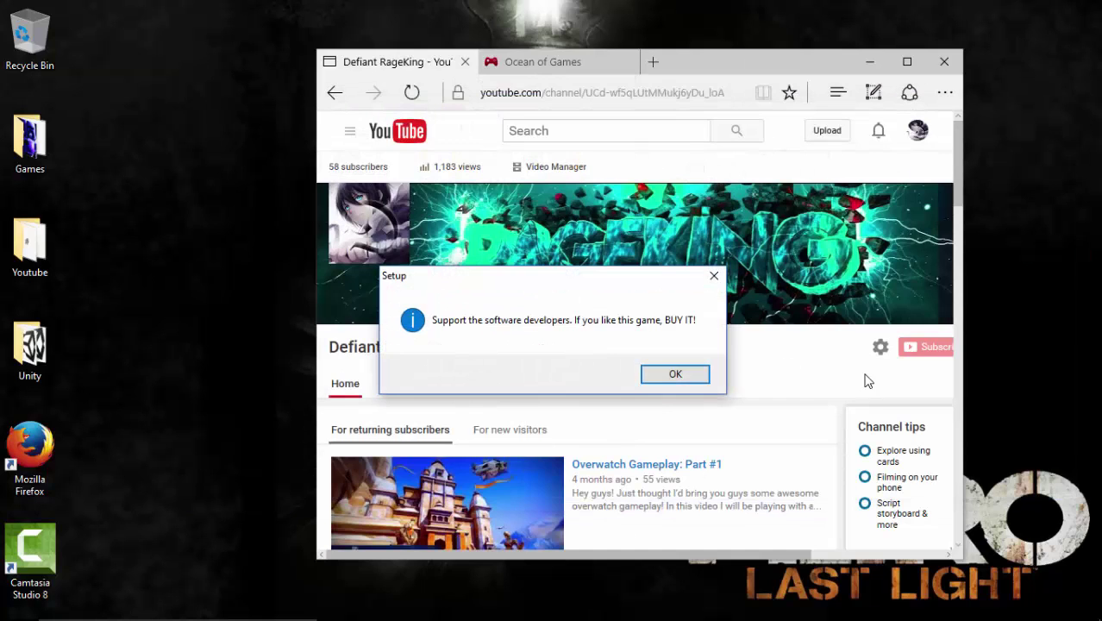
{"action": "mouse_move", "coordinate": [601, 362]}
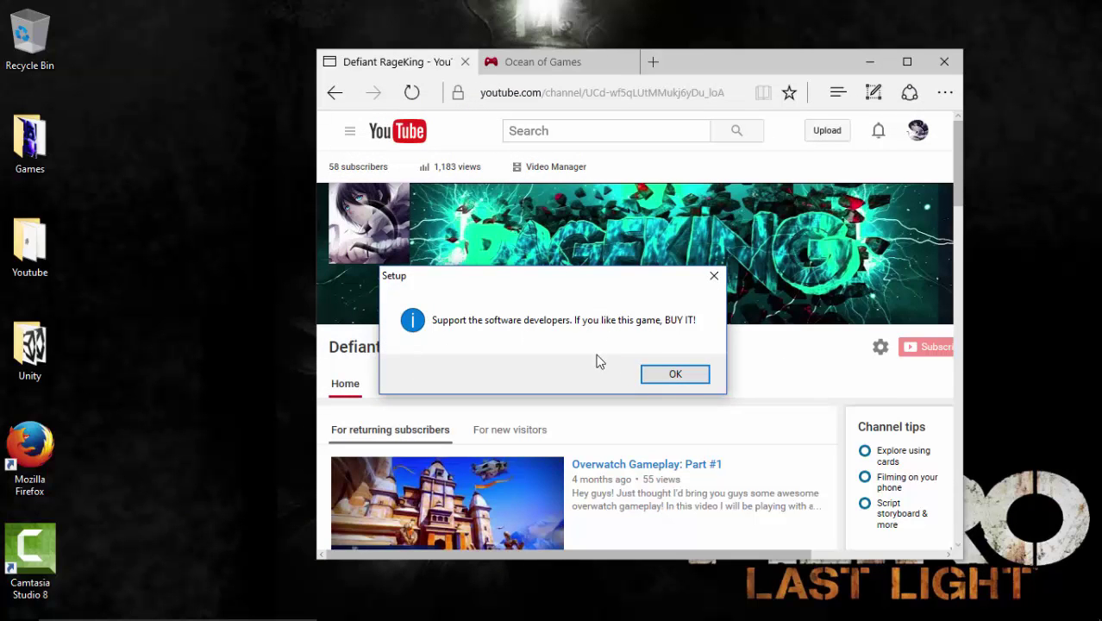
{"action": "mouse_move", "coordinate": [682, 387]}
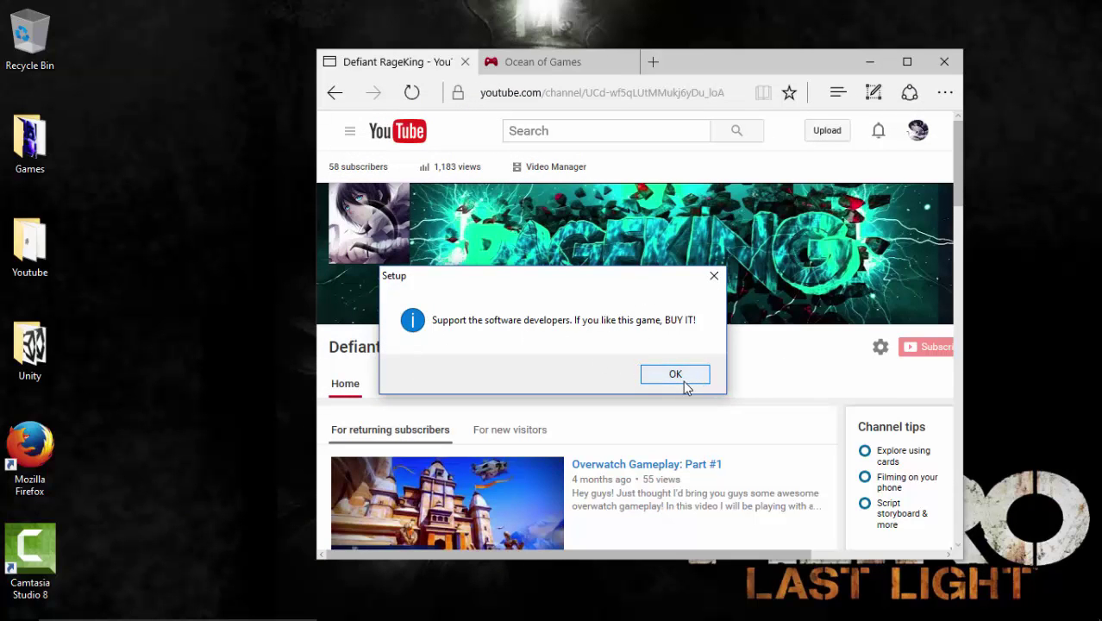
{"action": "left_click", "coordinate": [675, 373]}
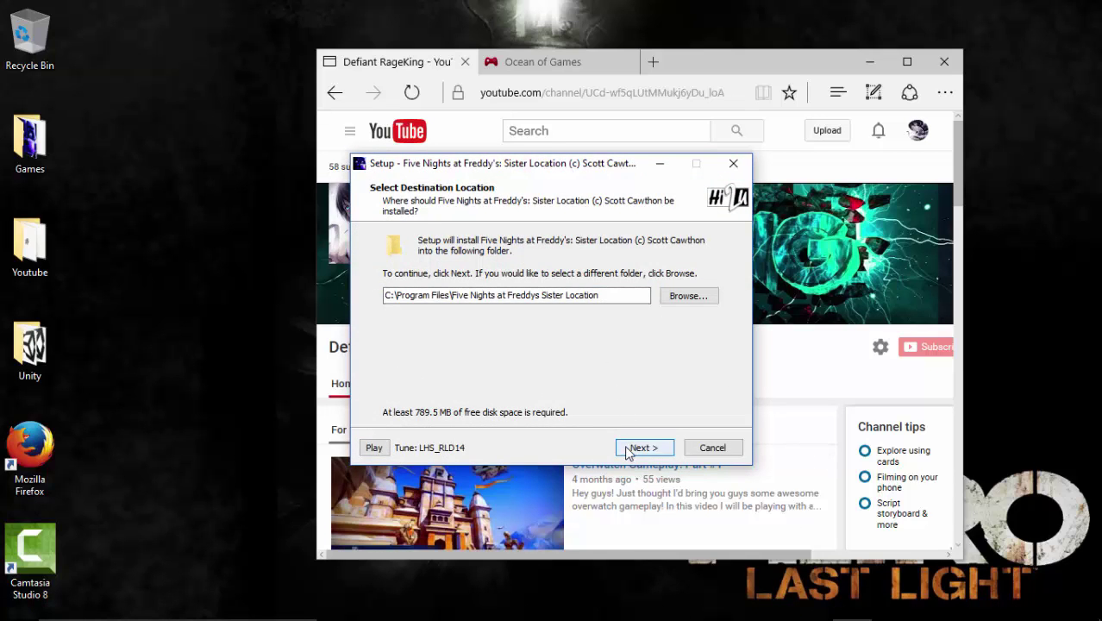
{"action": "left_click", "coordinate": [645, 446]}
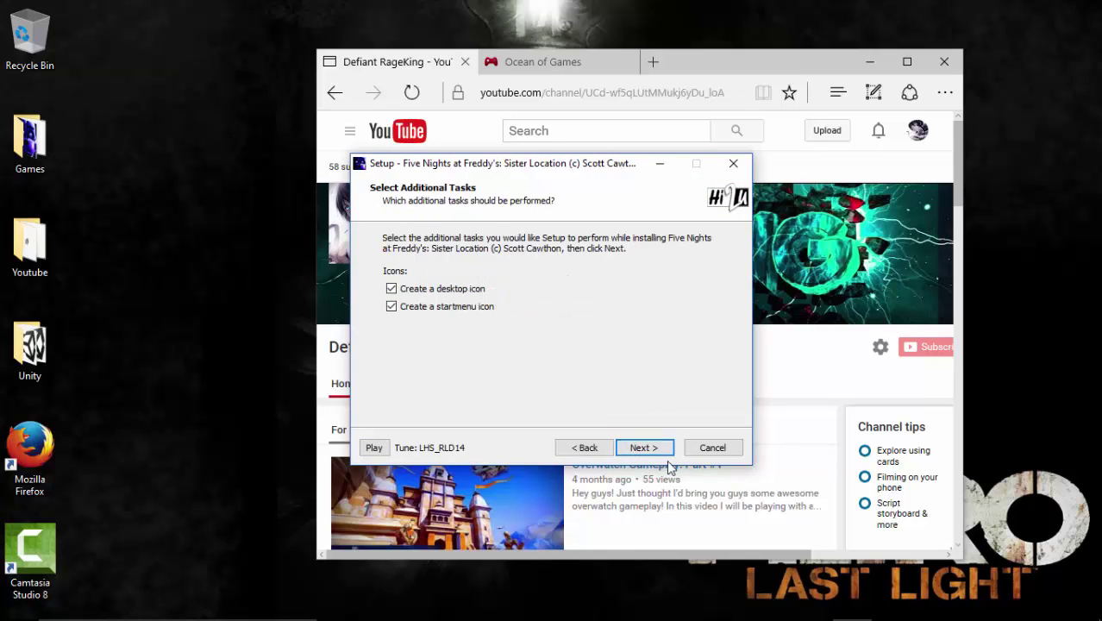
{"action": "left_click", "coordinate": [645, 447]}
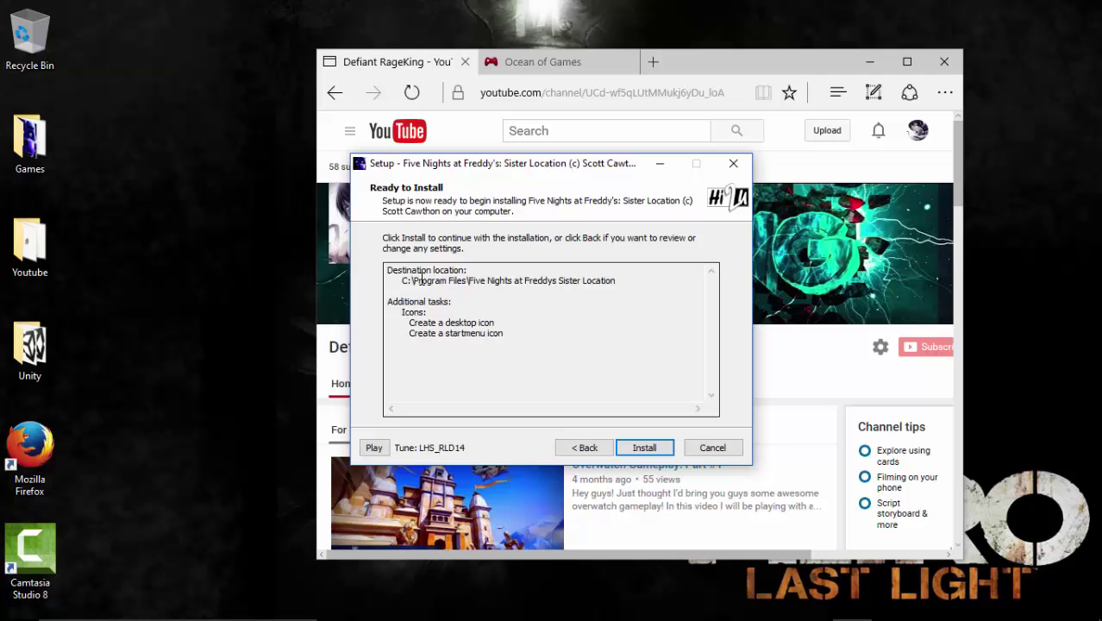
{"action": "mouse_move", "coordinate": [605, 131]}
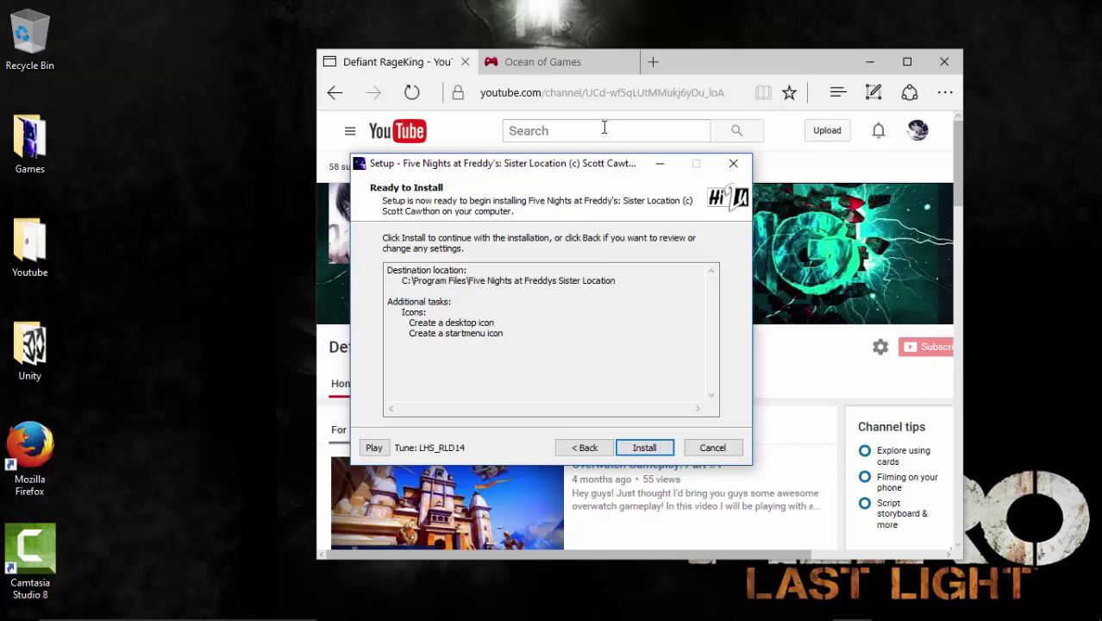
{"action": "left_click", "coordinate": [714, 447]}
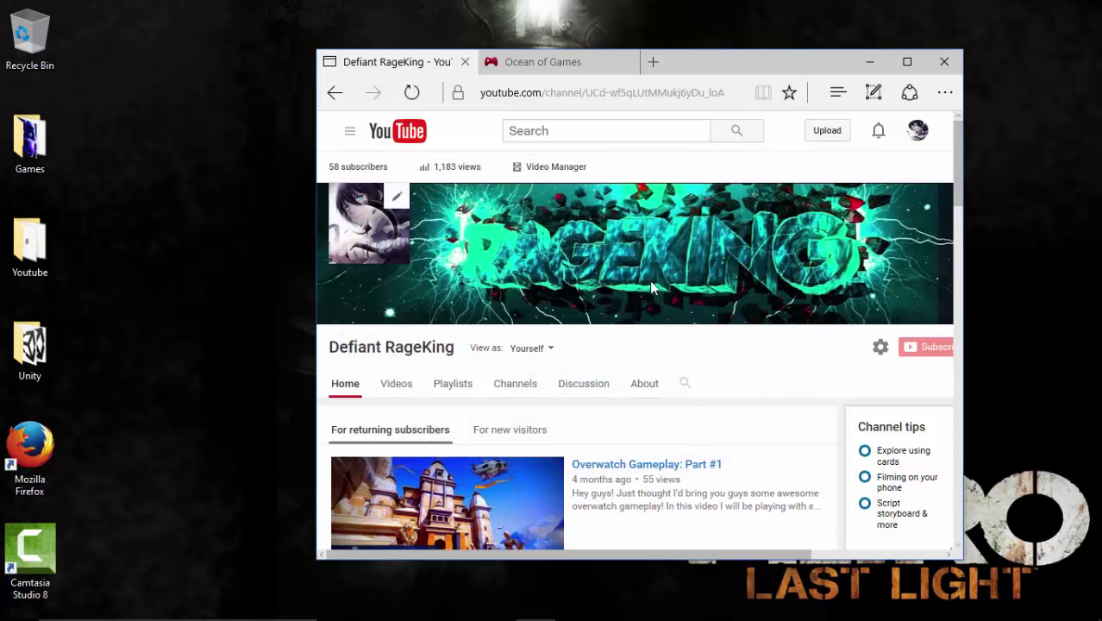
Maximize Edge and return to the Ocean of Games home page with its search box active.
{"action": "left_click", "coordinate": [907, 62]}
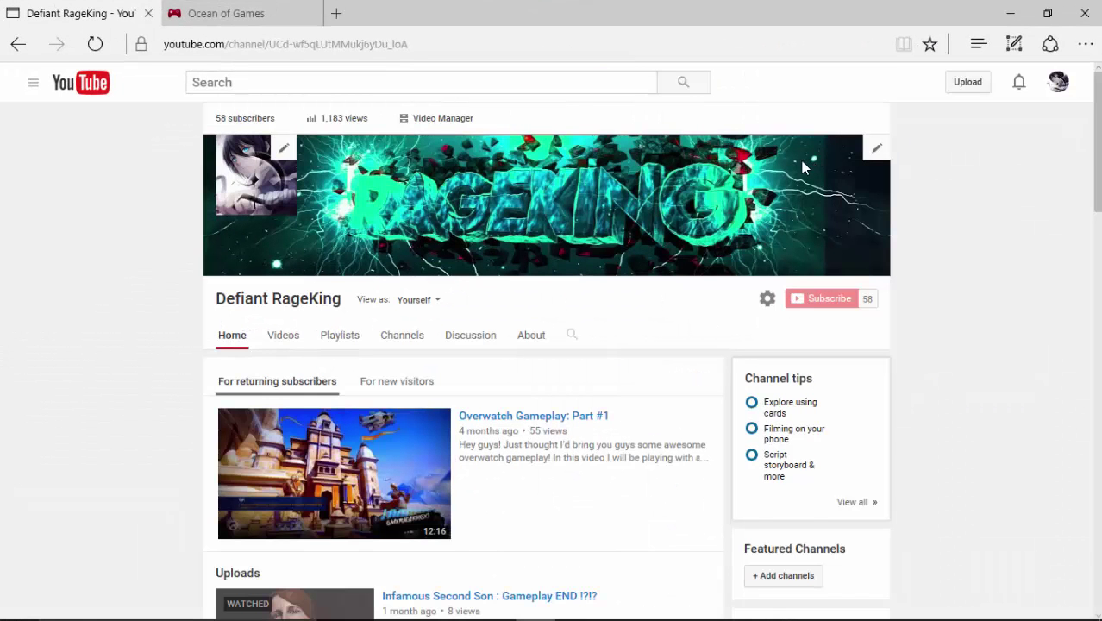
{"action": "left_click", "coordinate": [33, 83]}
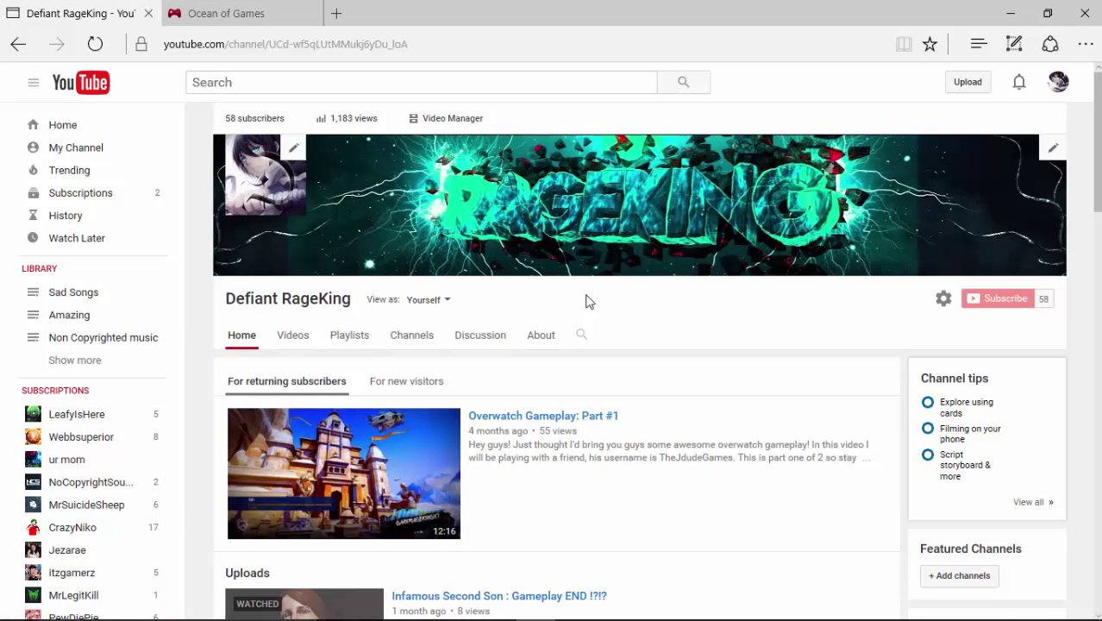
{"action": "left_click", "coordinate": [226, 14]}
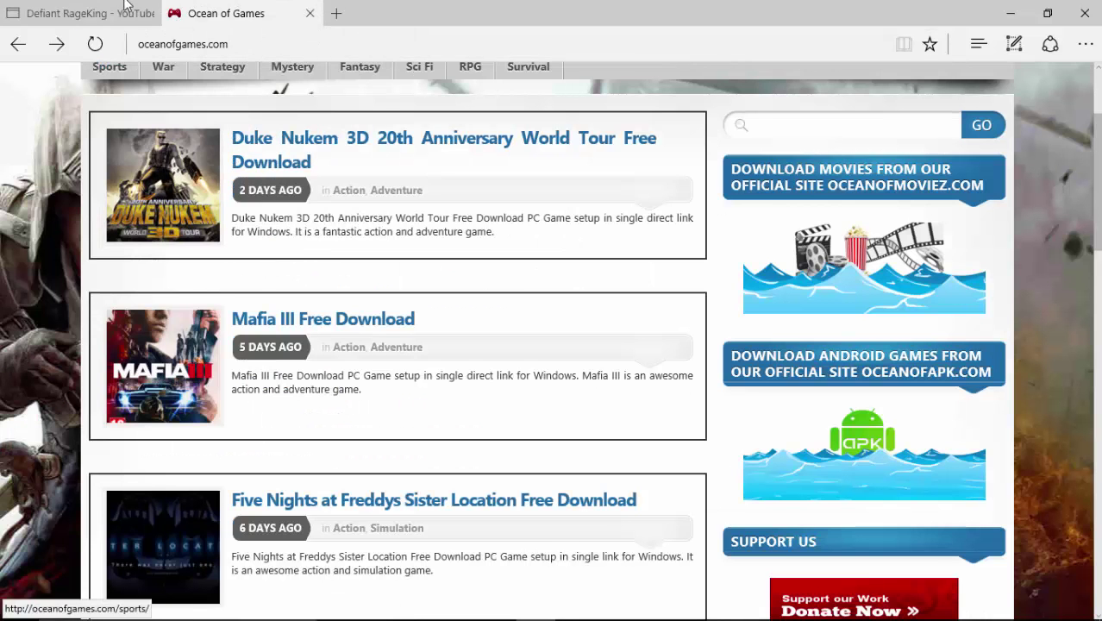
{"action": "mouse_move", "coordinate": [121, 283]}
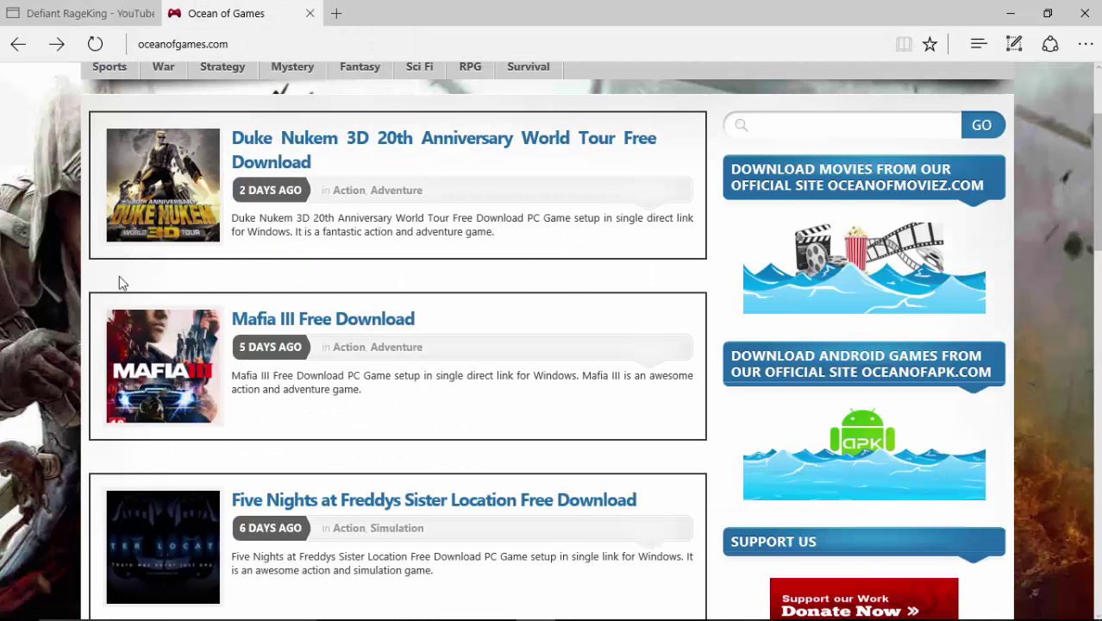
{"action": "scroll", "scroll_direction": "down", "scroll_amount": 3}
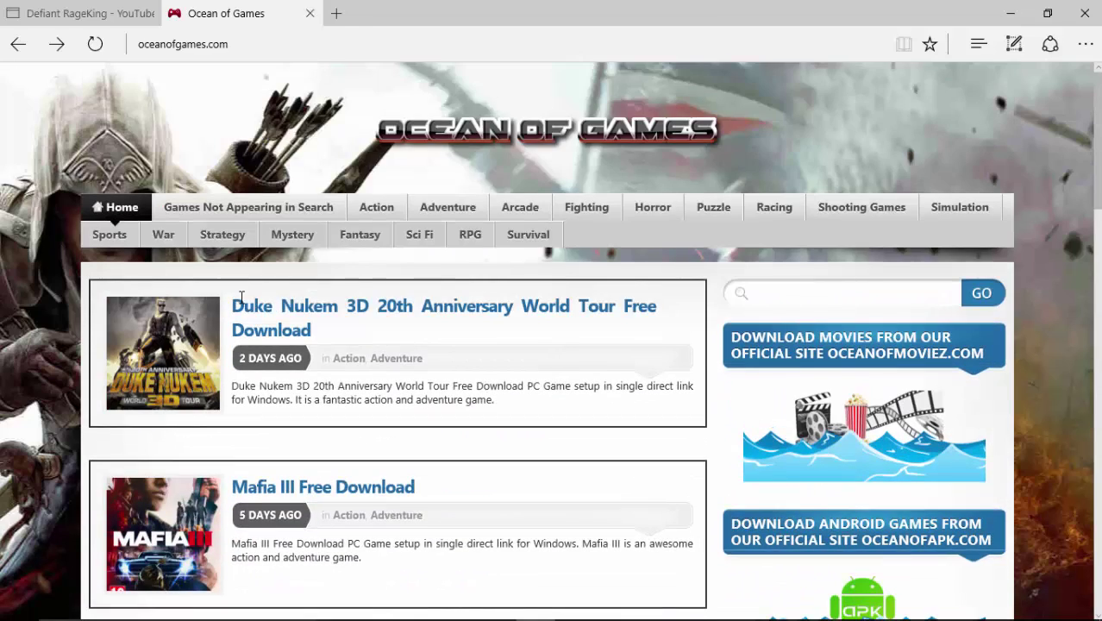
{"action": "left_click", "coordinate": [841, 293]}
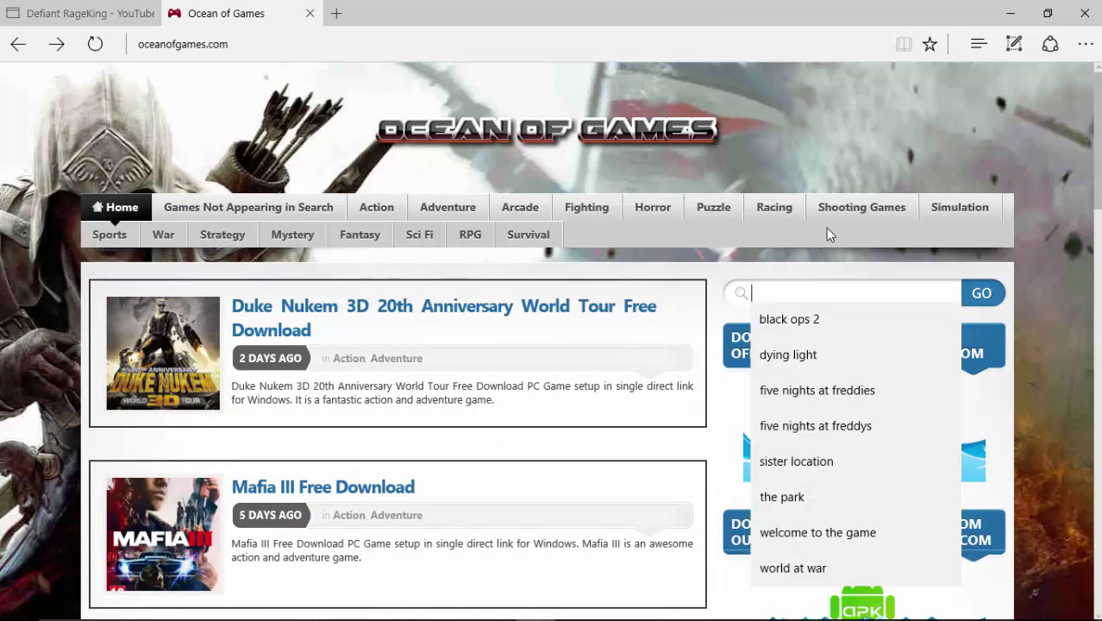
Search Ocean of Games for 'metro' and browse the 11 results past Metro 2033 Redux.
{"action": "type", "text": "metro"}
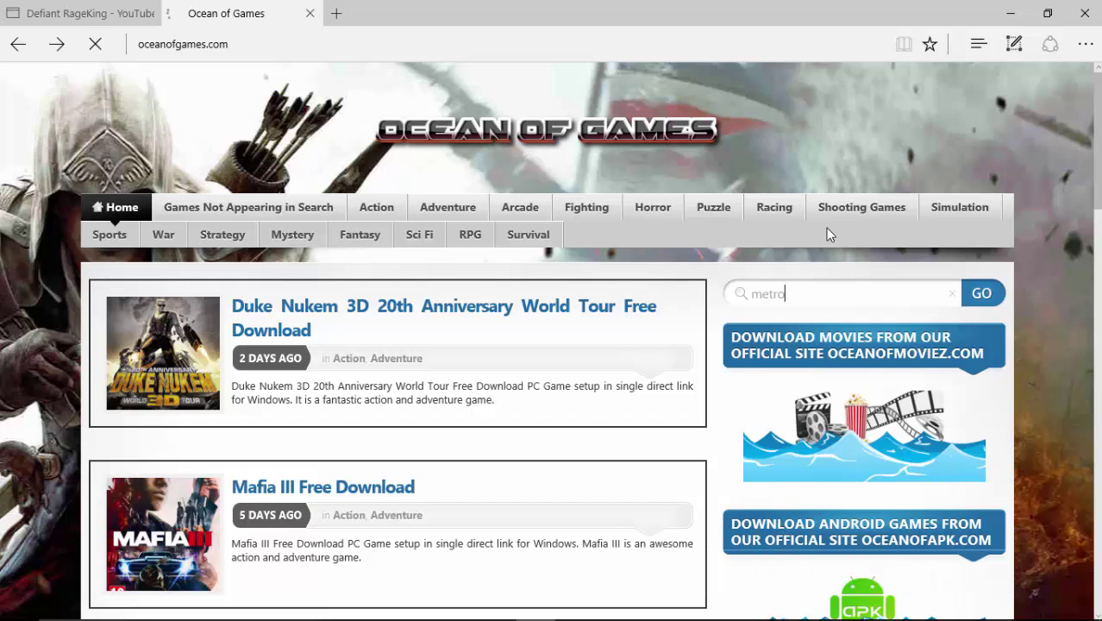
{"action": "mouse_move", "coordinate": [804, 224]}
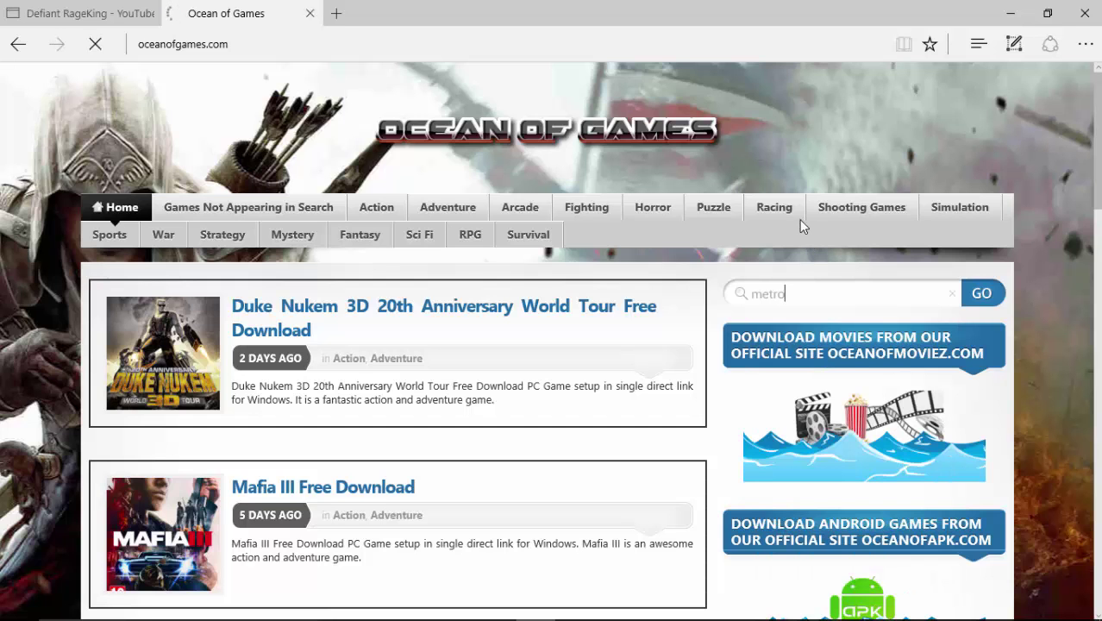
{"action": "left_click", "coordinate": [981, 294]}
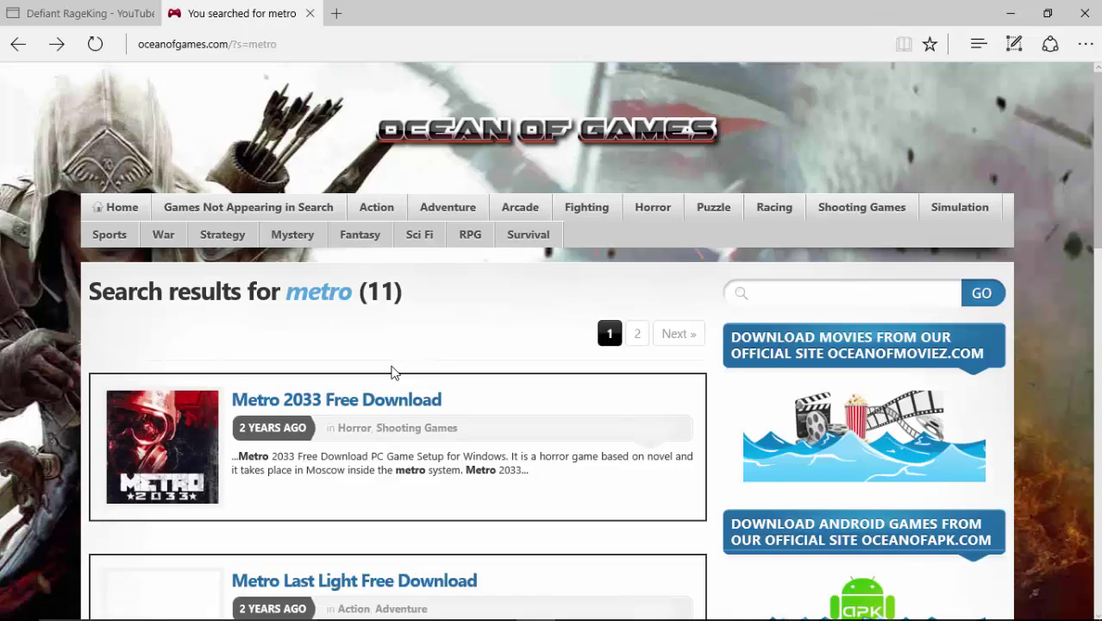
{"action": "scroll", "scroll_direction": "down", "scroll_amount": 3}
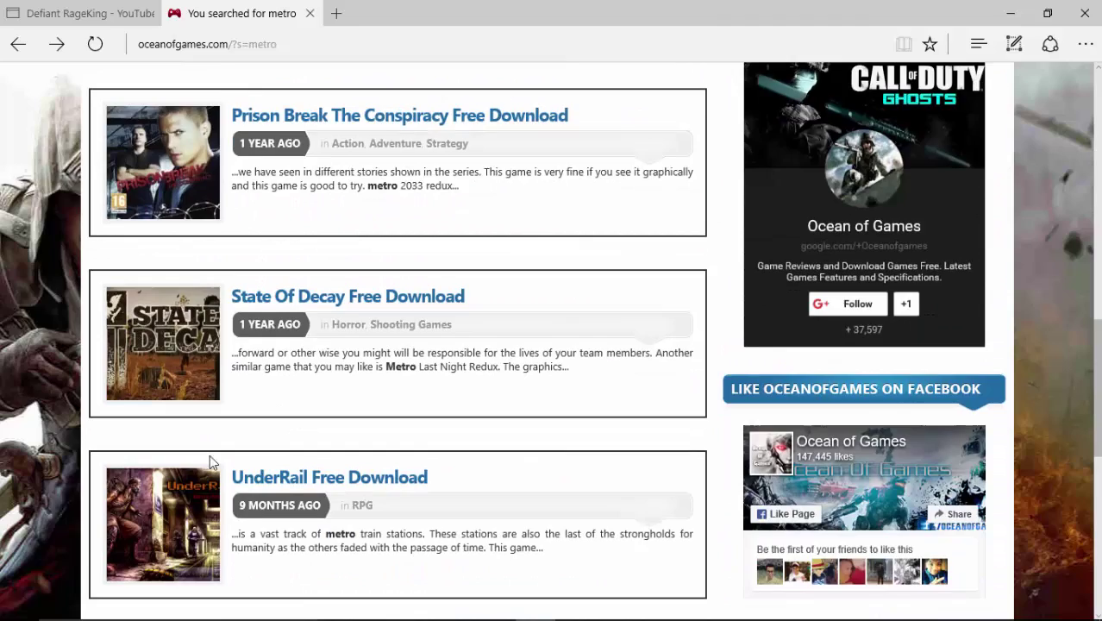
{"action": "scroll", "scroll_direction": "down", "scroll_amount": 3}
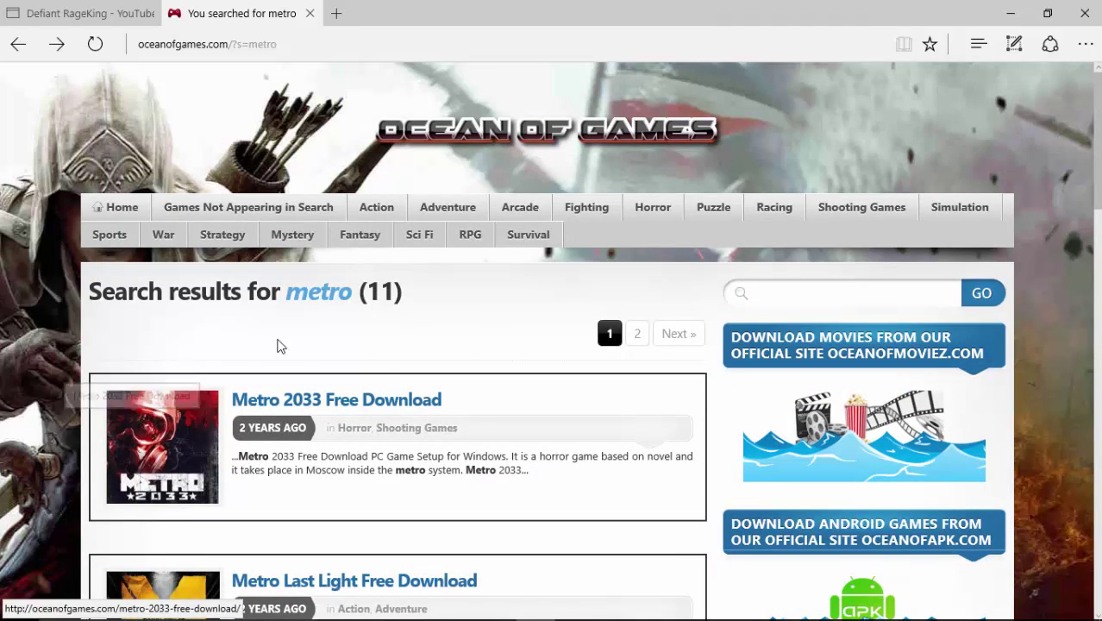
{"action": "mouse_move", "coordinate": [483, 38]}
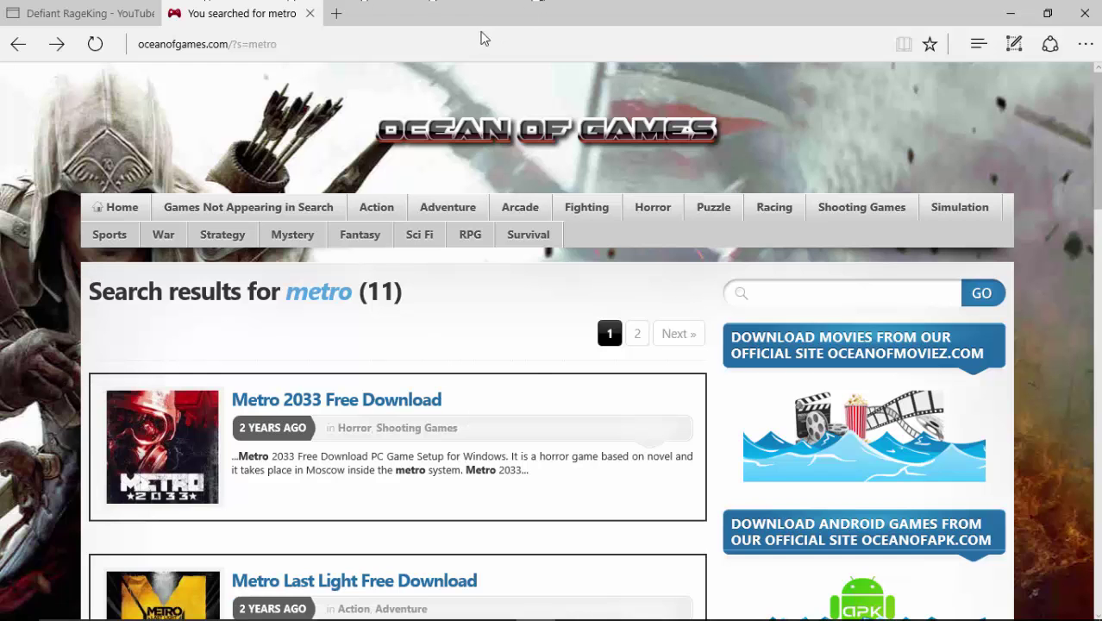
{"action": "mouse_move", "coordinate": [704, 69]}
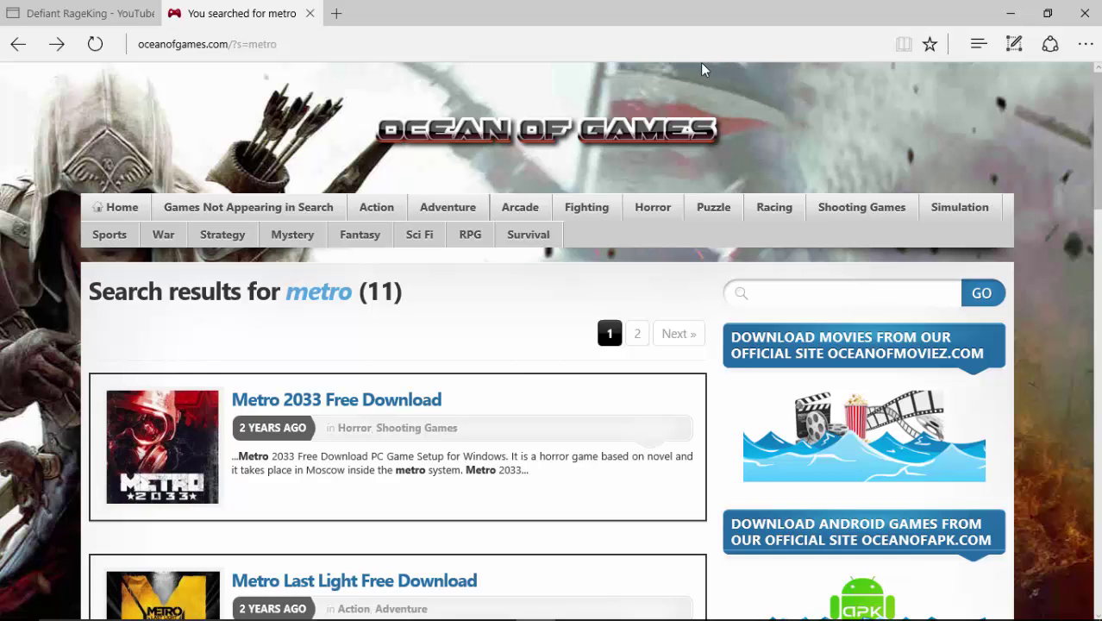
{"action": "scroll", "scroll_direction": "down", "scroll_amount": 3}
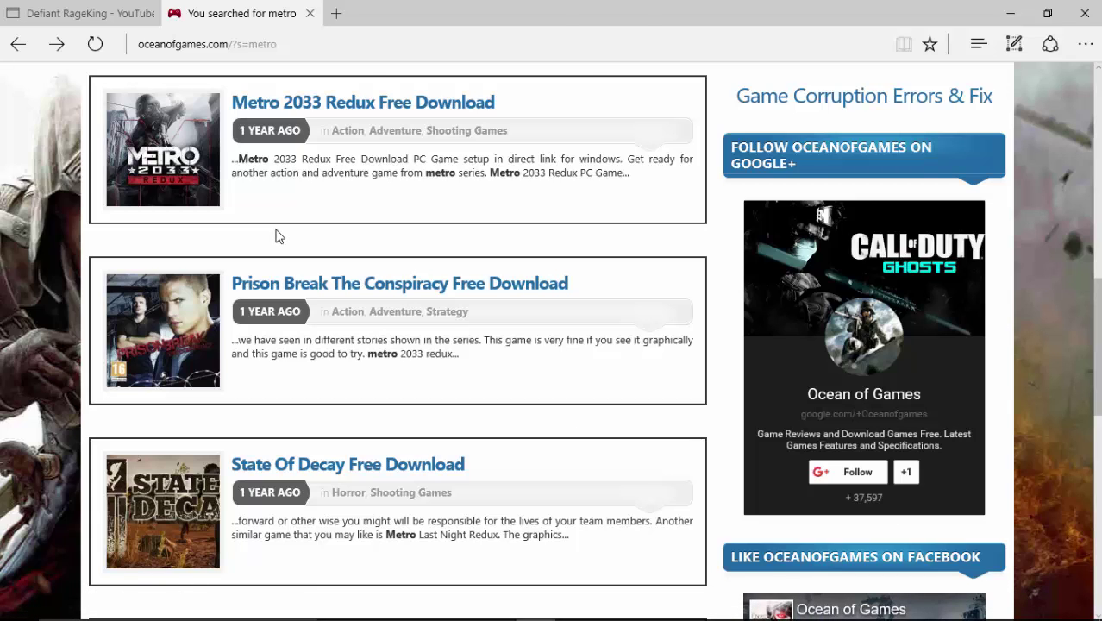
{"action": "mouse_move", "coordinate": [389, 11]}
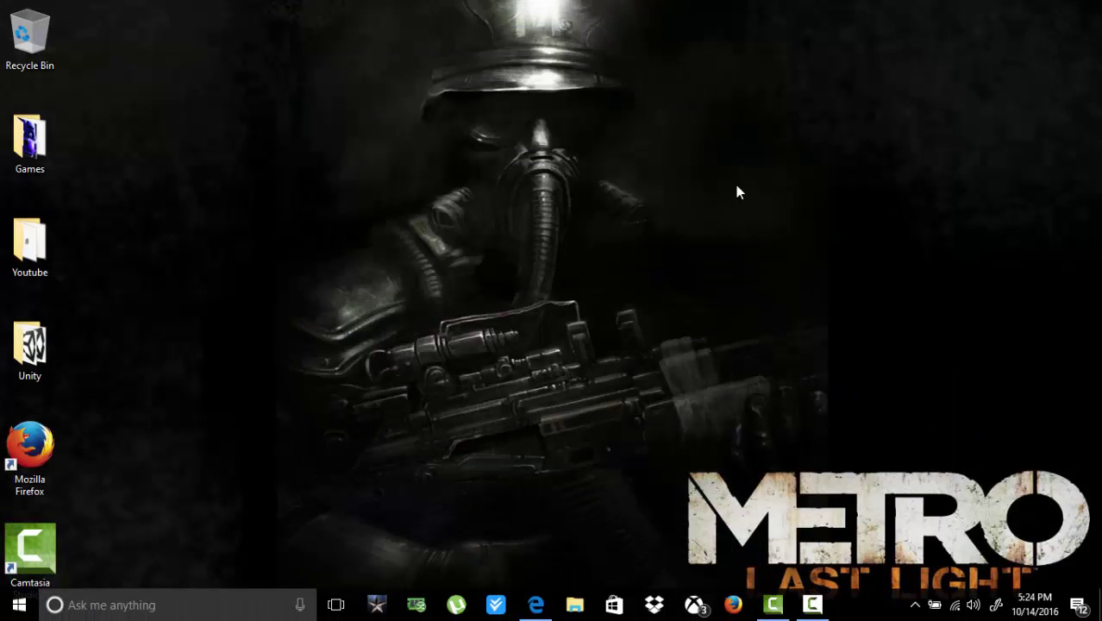
{"action": "mouse_move", "coordinate": [526, 138]}
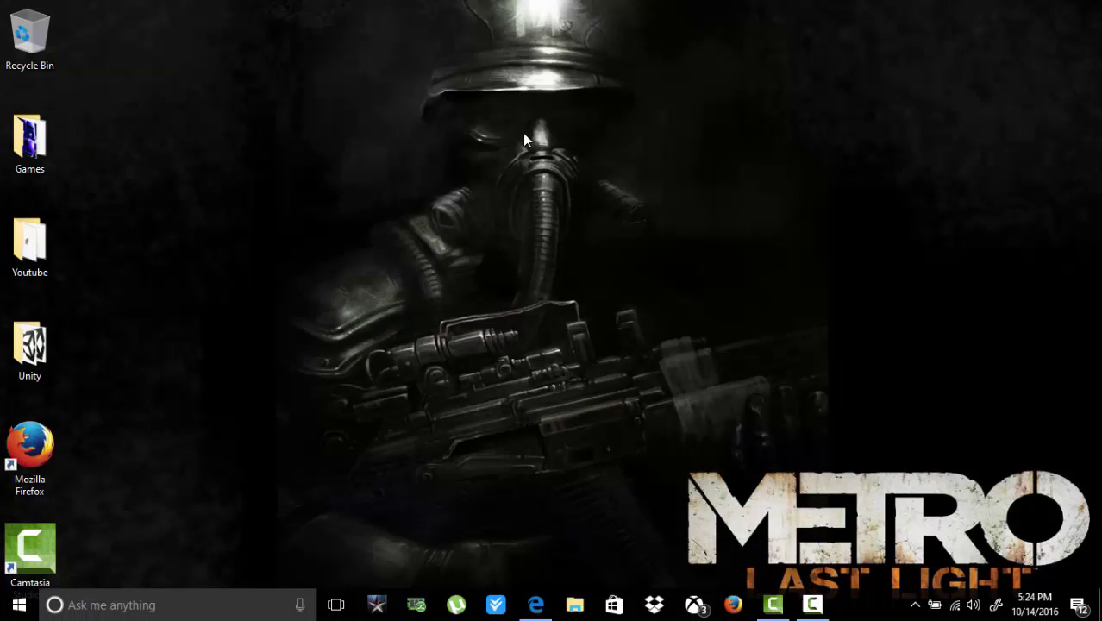
{"action": "mouse_move", "coordinate": [769, 293]}
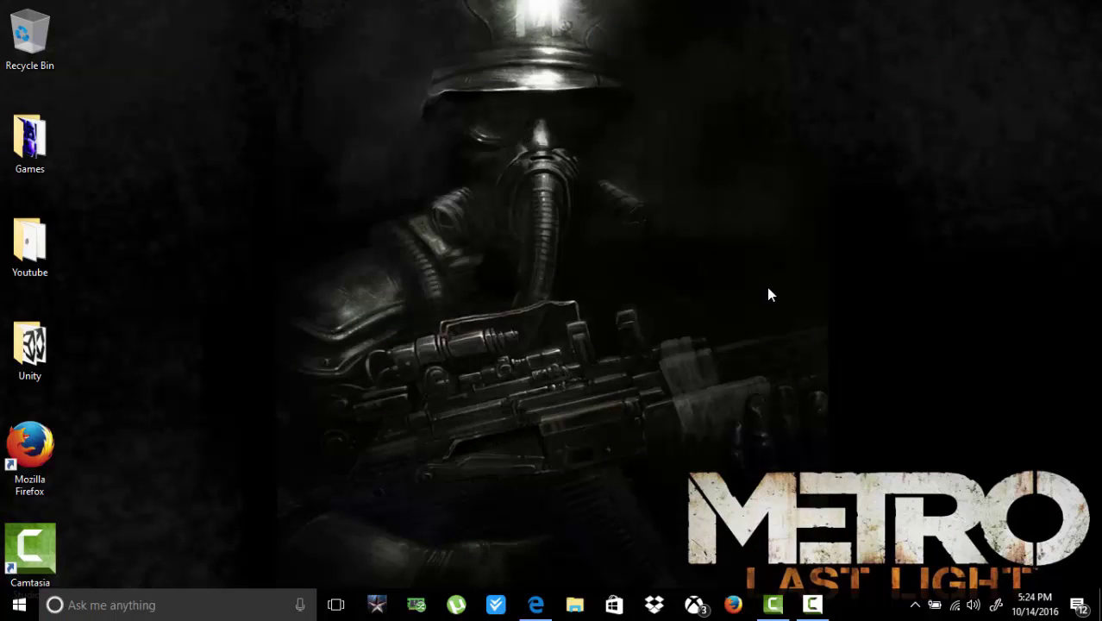
{"action": "mouse_move", "coordinate": [757, 321]}
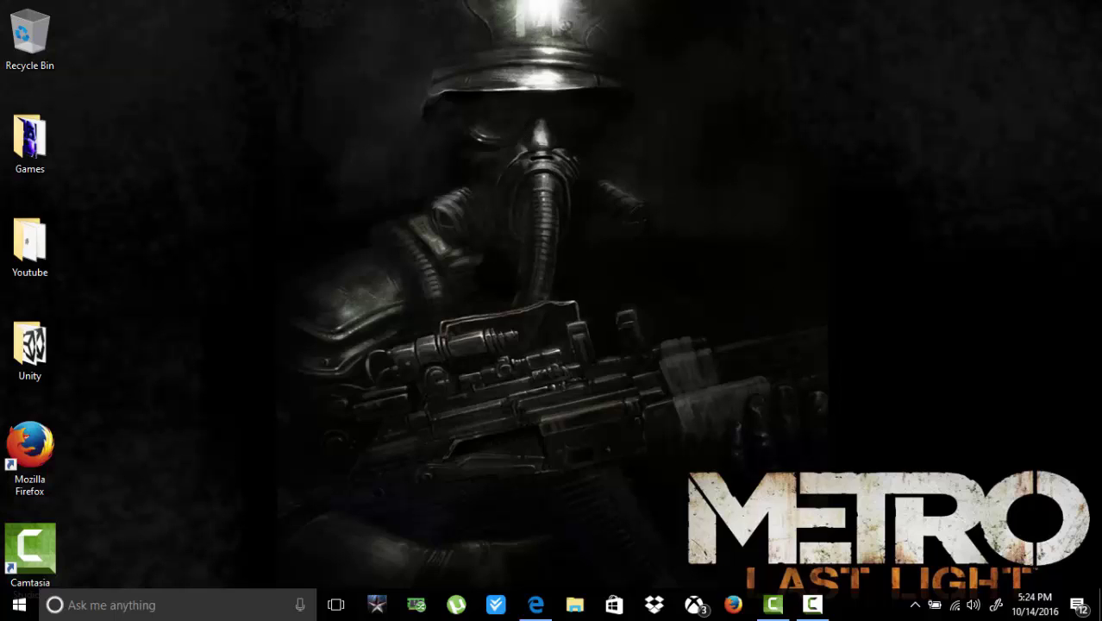
{"action": "mouse_move", "coordinate": [1084, 493]}
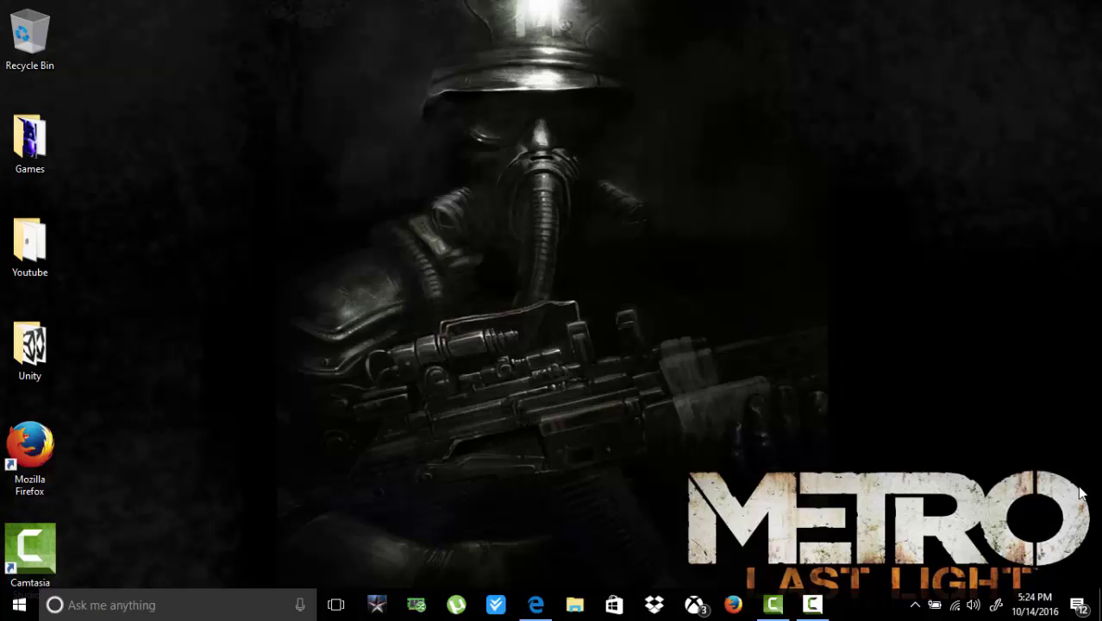
{"action": "mouse_move", "coordinate": [1062, 518]}
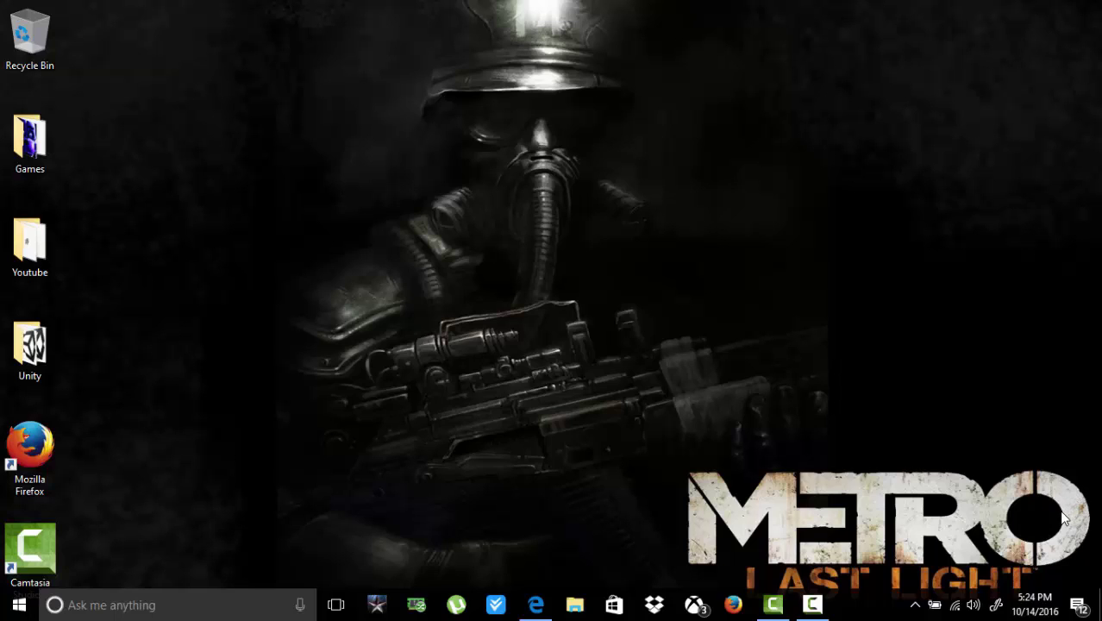
{"action": "mouse_move", "coordinate": [697, 291]}
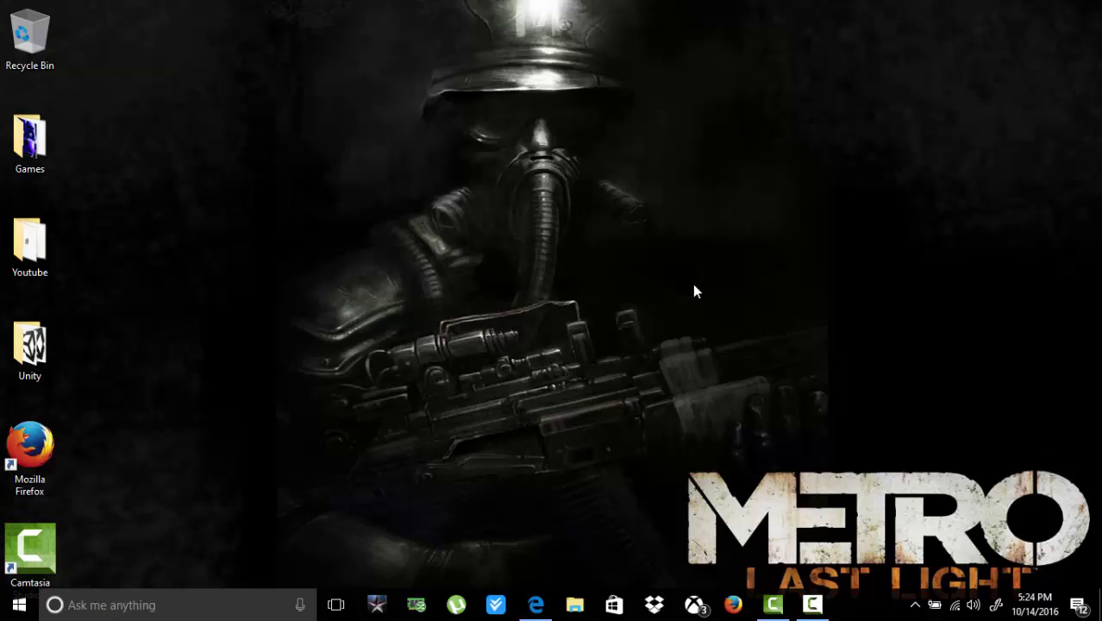
{"action": "left_click", "coordinate": [29, 135]}
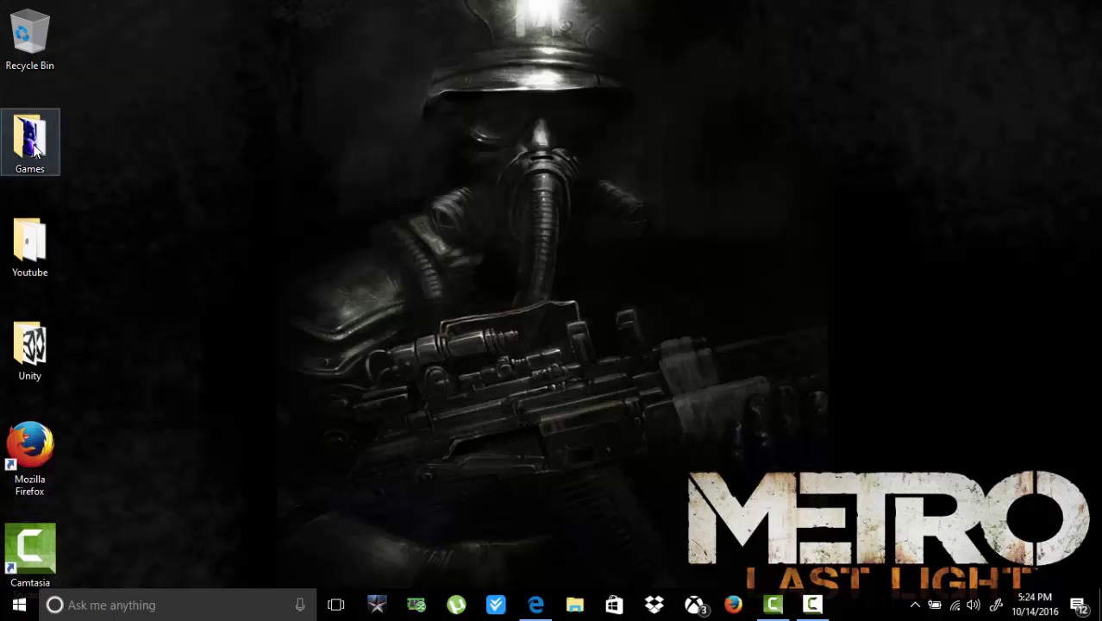
{"action": "double_click", "coordinate": [29, 136]}
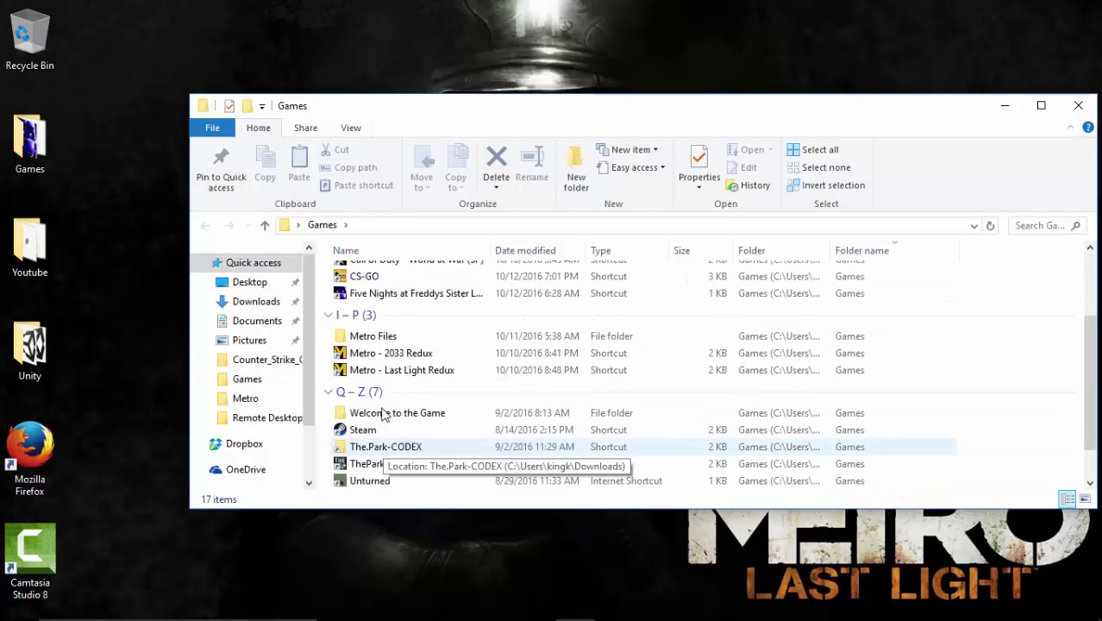
{"action": "double_click", "coordinate": [372, 335]}
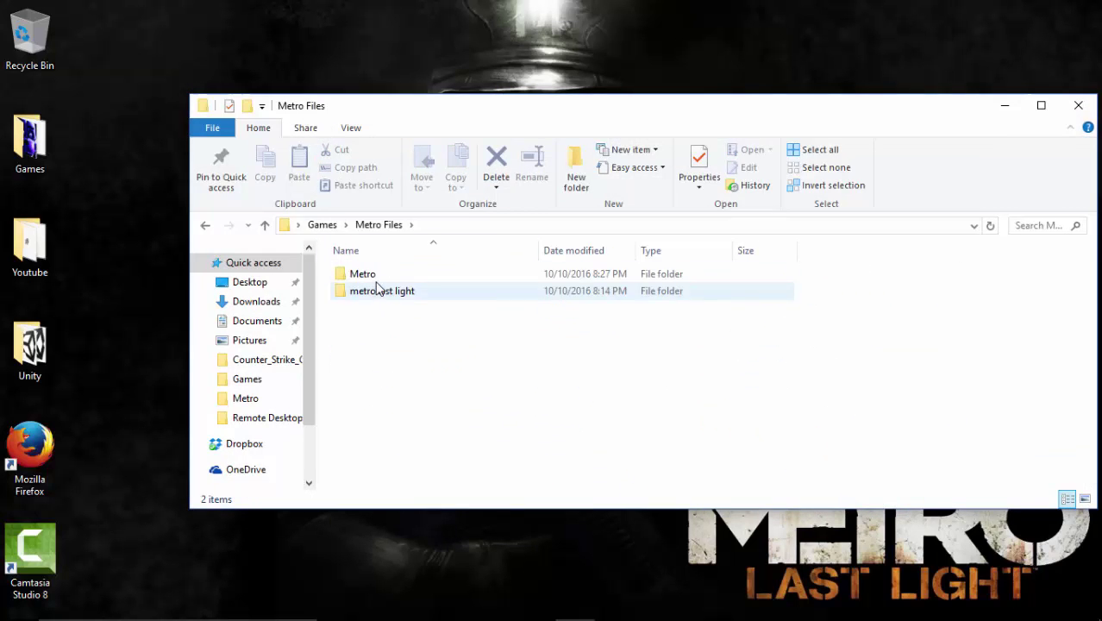
{"action": "double_click", "coordinate": [382, 290]}
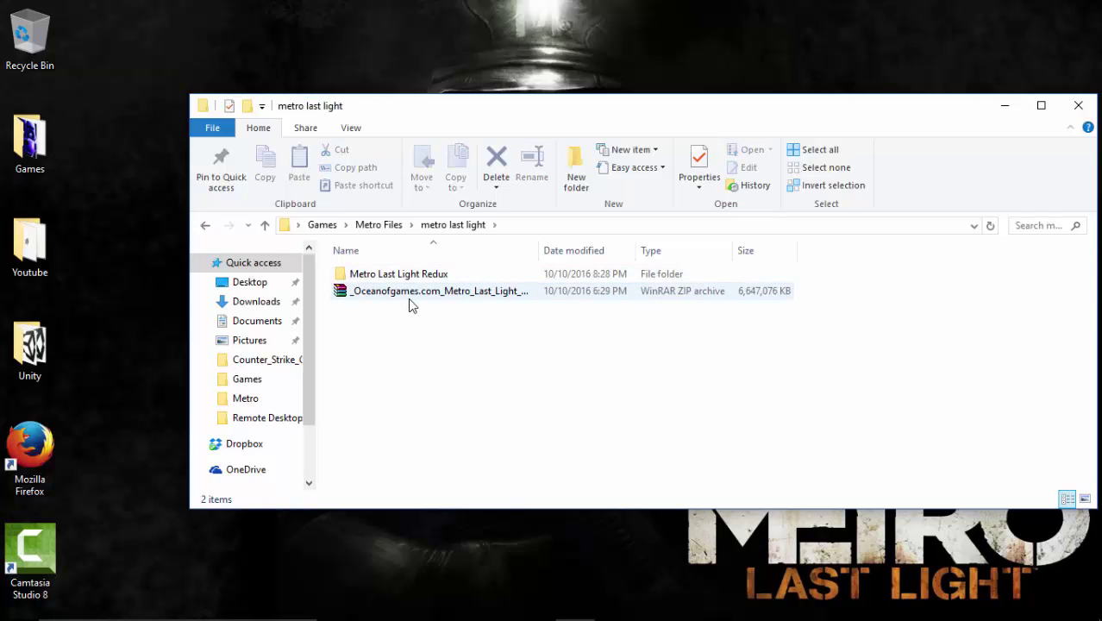
{"action": "left_click", "coordinate": [398, 273]}
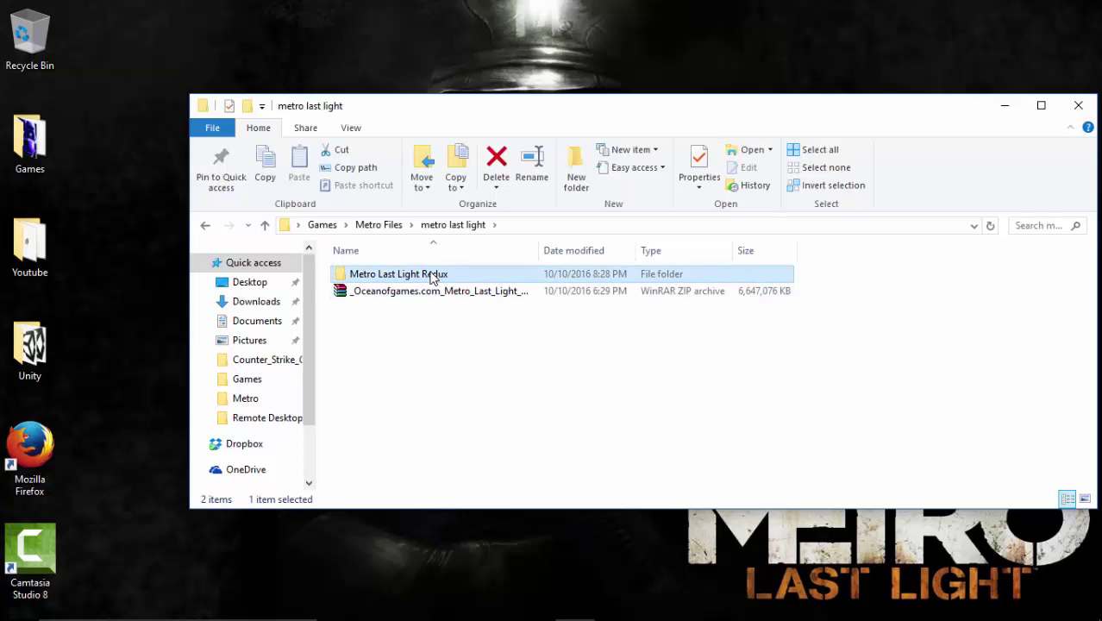
{"action": "double_click", "coordinate": [397, 272]}
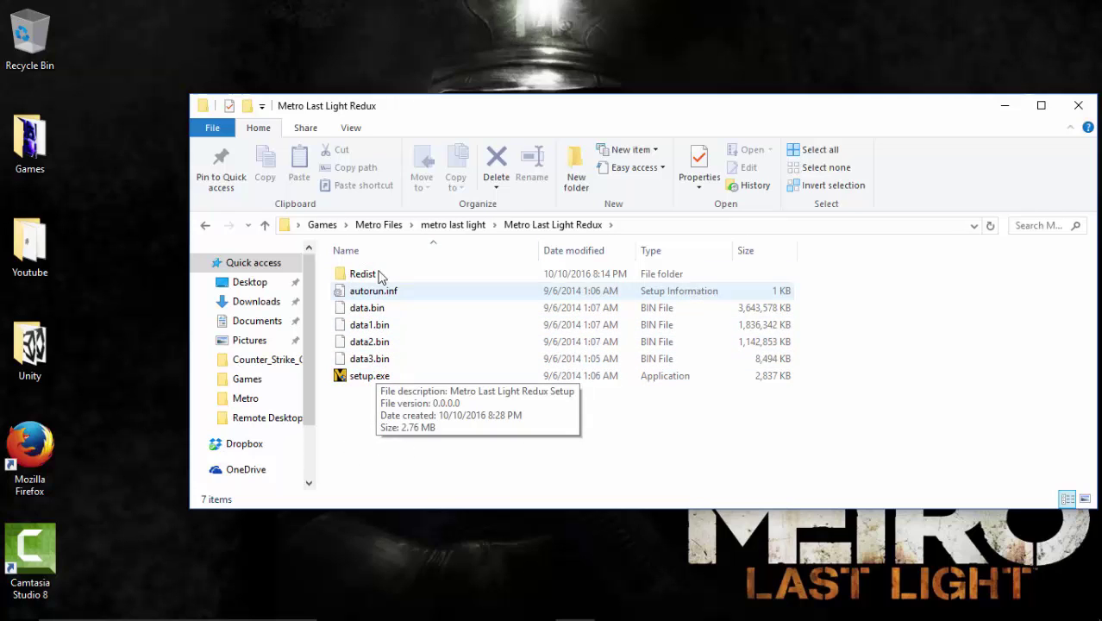
{"action": "left_click", "coordinate": [362, 272]}
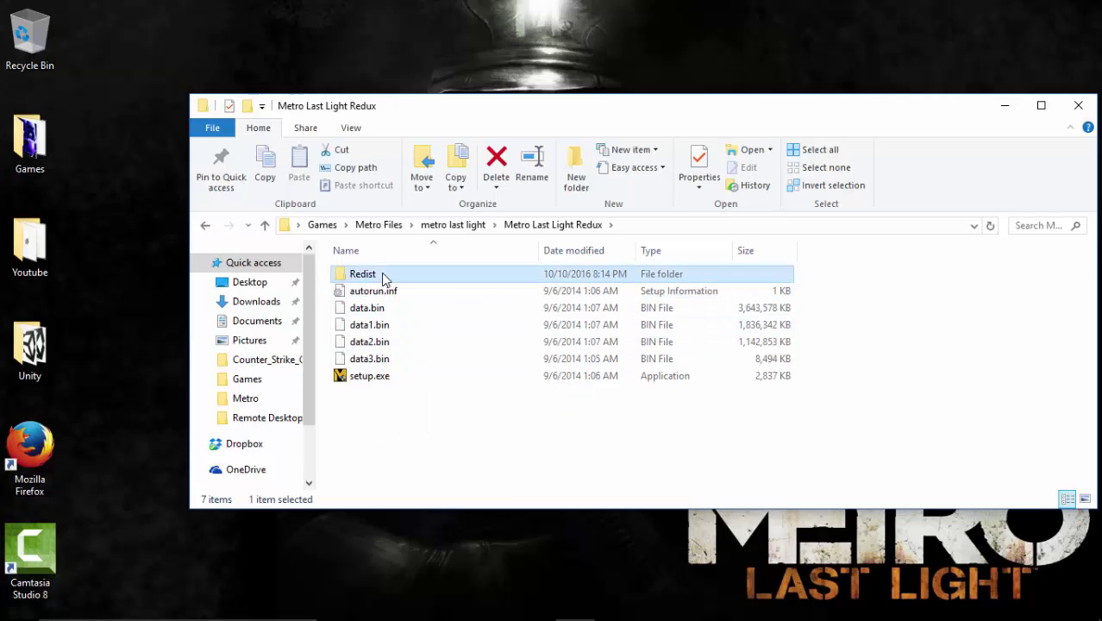
{"action": "double_click", "coordinate": [363, 273]}
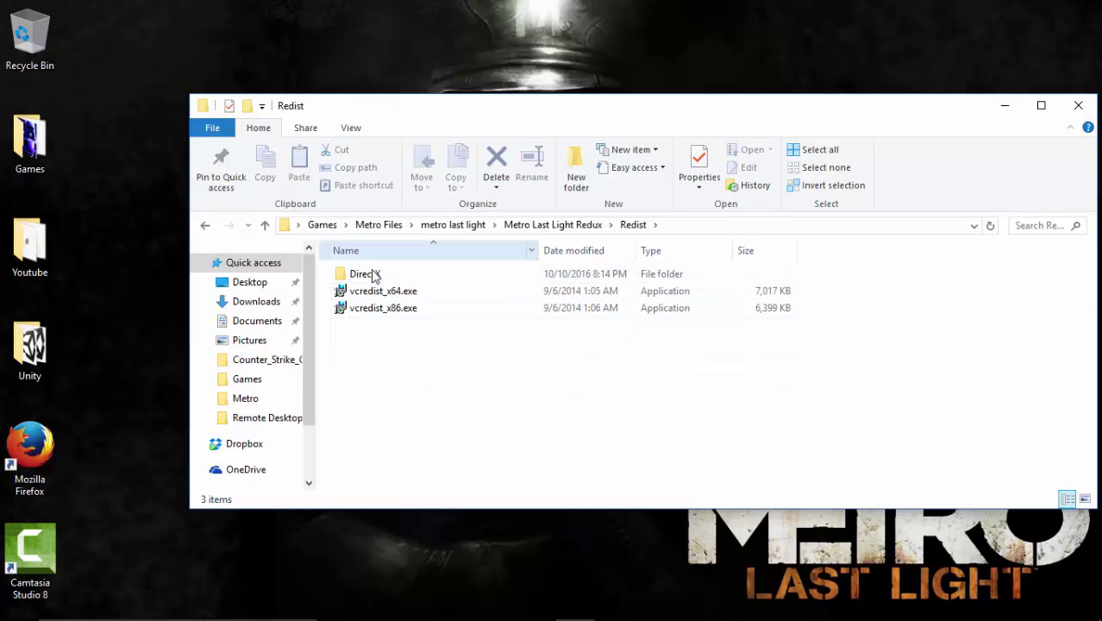
{"action": "double_click", "coordinate": [361, 273]}
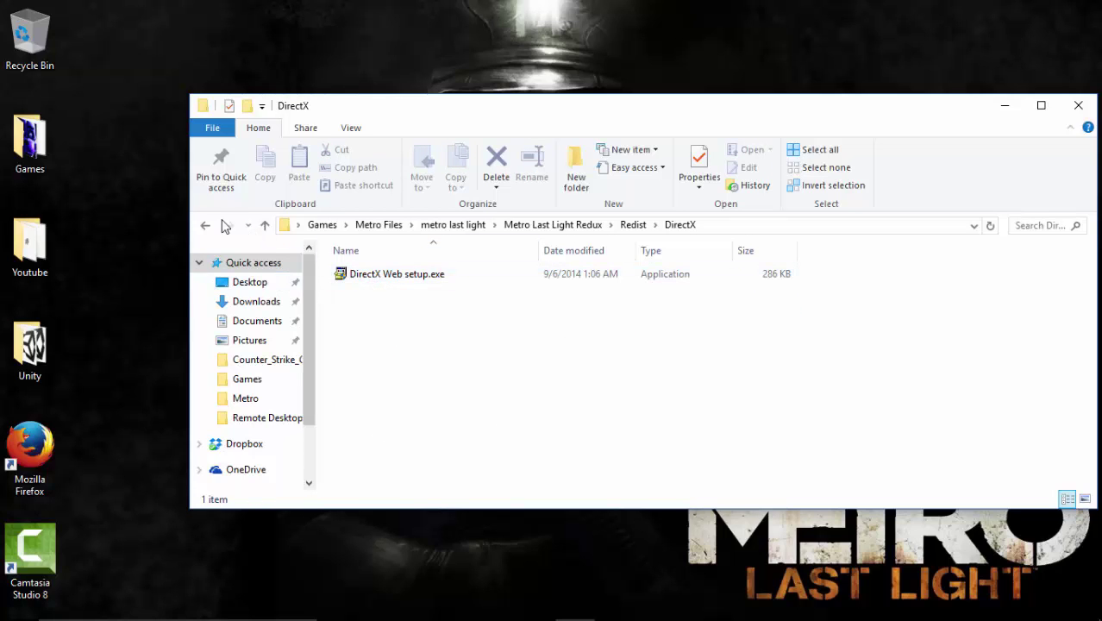
{"action": "mouse_move", "coordinate": [206, 227]}
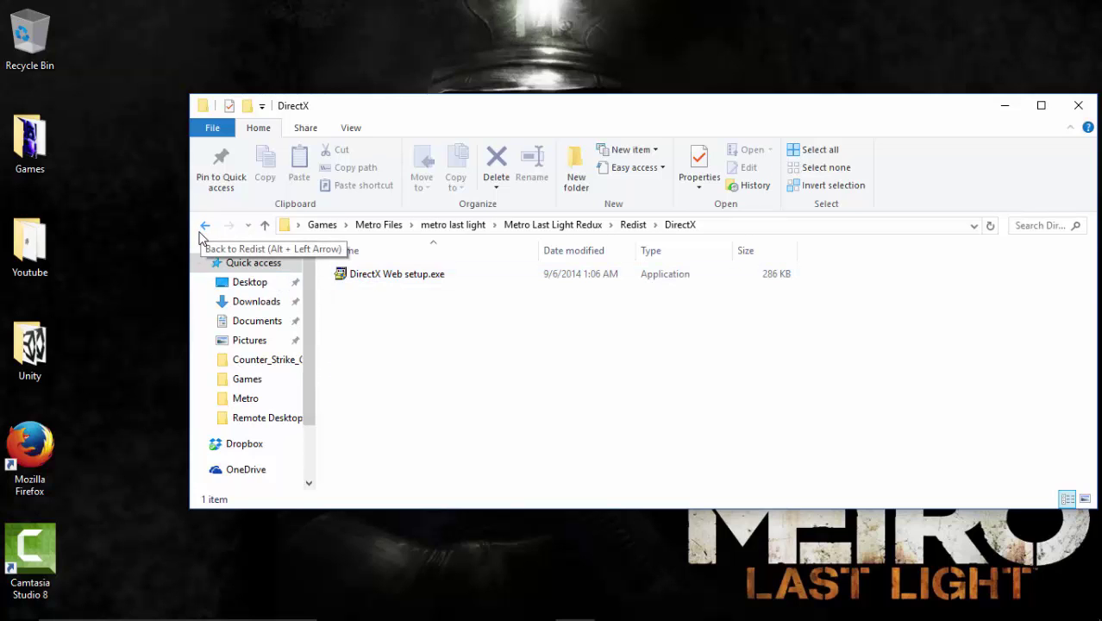
{"action": "left_click", "coordinate": [205, 226]}
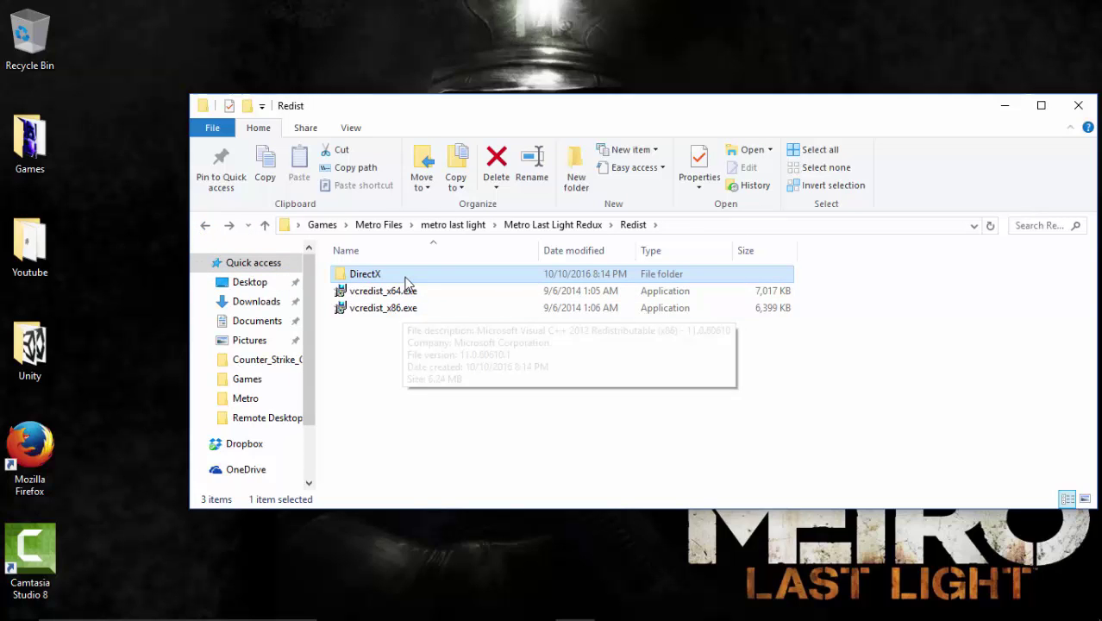
{"action": "double_click", "coordinate": [365, 273]}
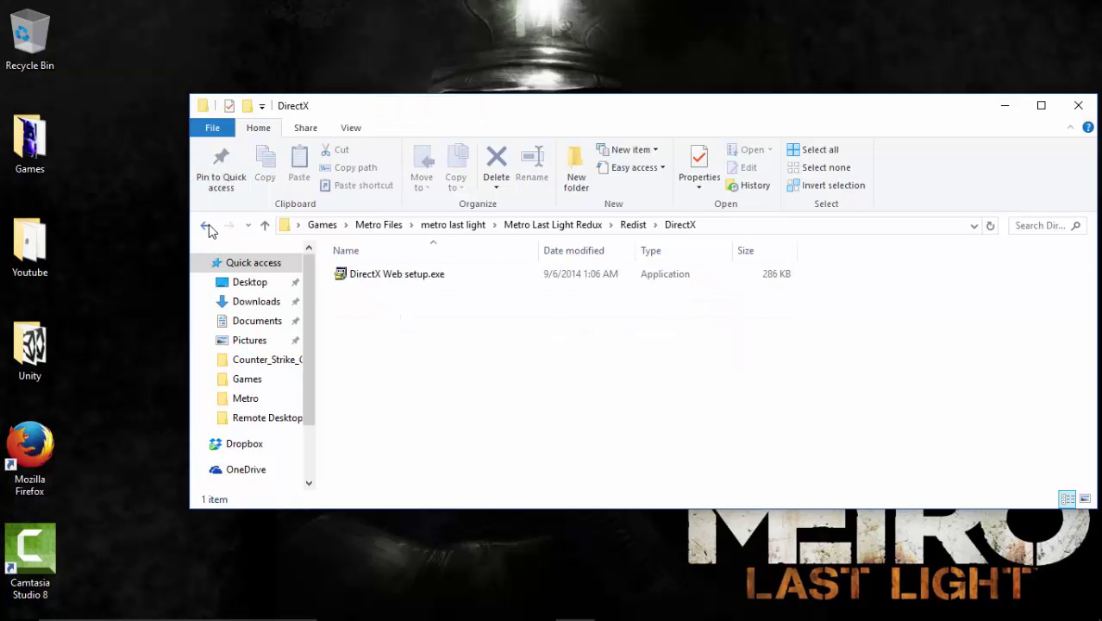
{"action": "left_click", "coordinate": [205, 224]}
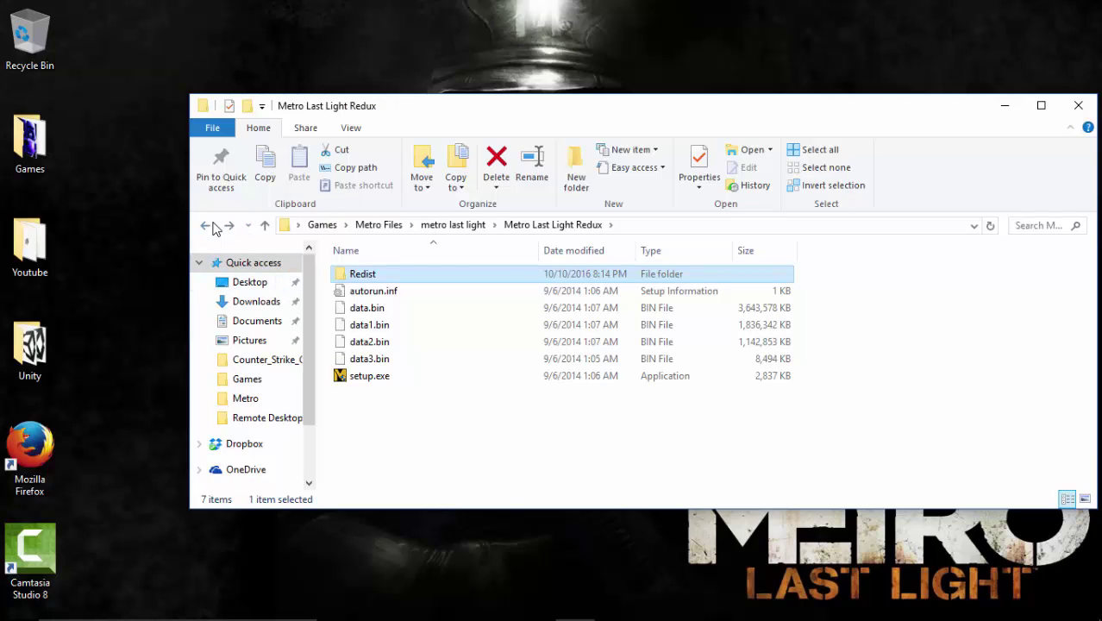
{"action": "left_click", "coordinate": [205, 226]}
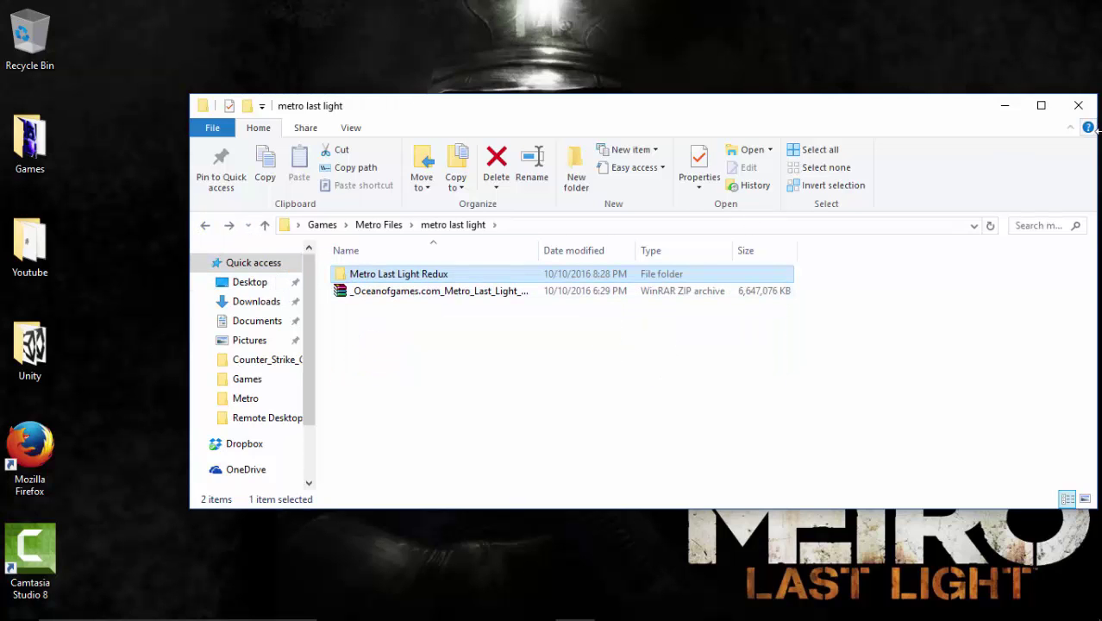
{"action": "left_click", "coordinate": [1078, 105]}
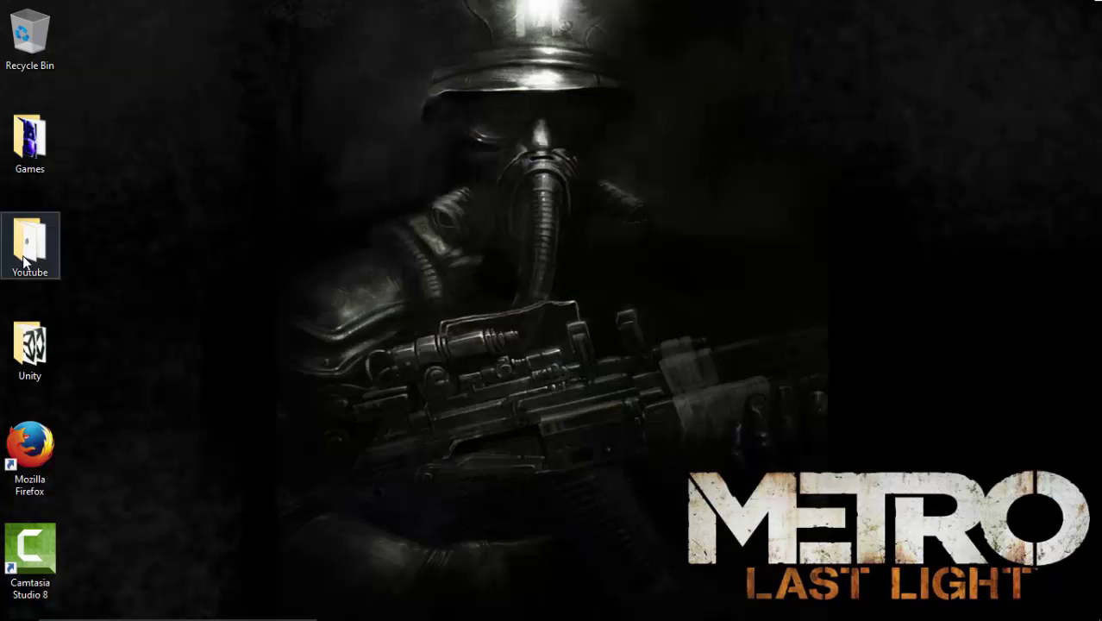
Launch Metro 2033 Redux from its shortcut in the Games folder.
{"action": "double_click", "coordinate": [29, 138]}
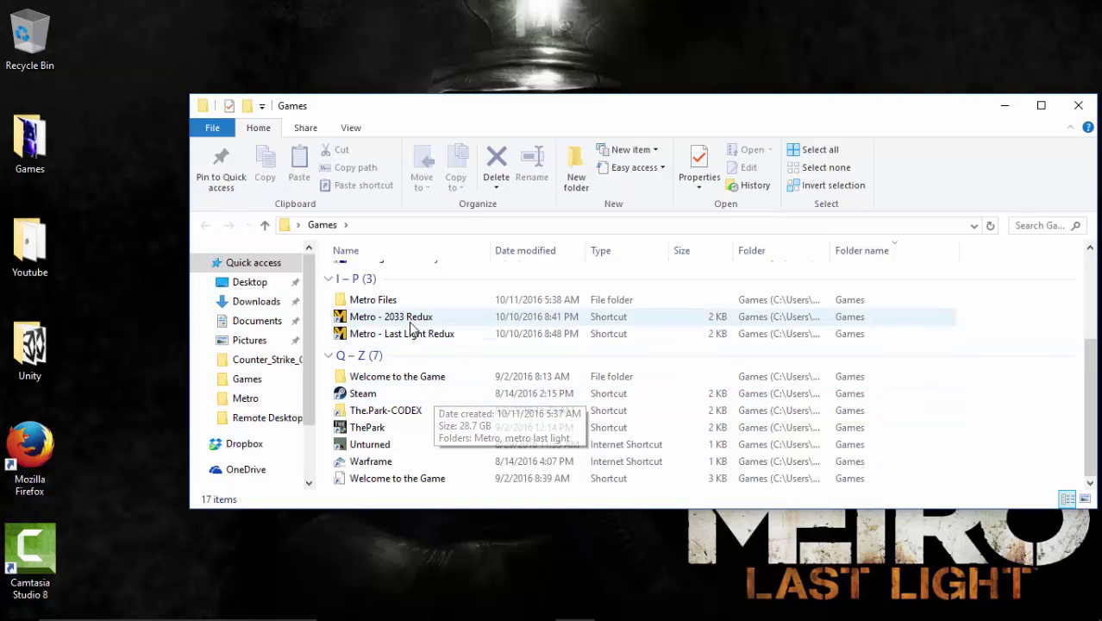
{"action": "left_click", "coordinate": [392, 317]}
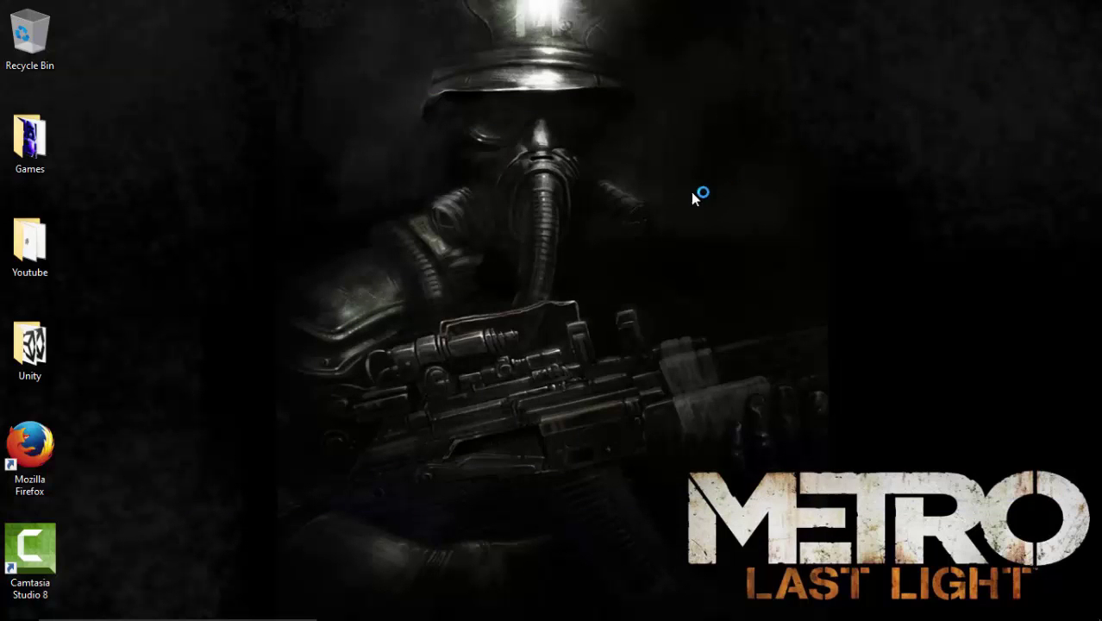
{"action": "mouse_move", "coordinate": [664, 210]}
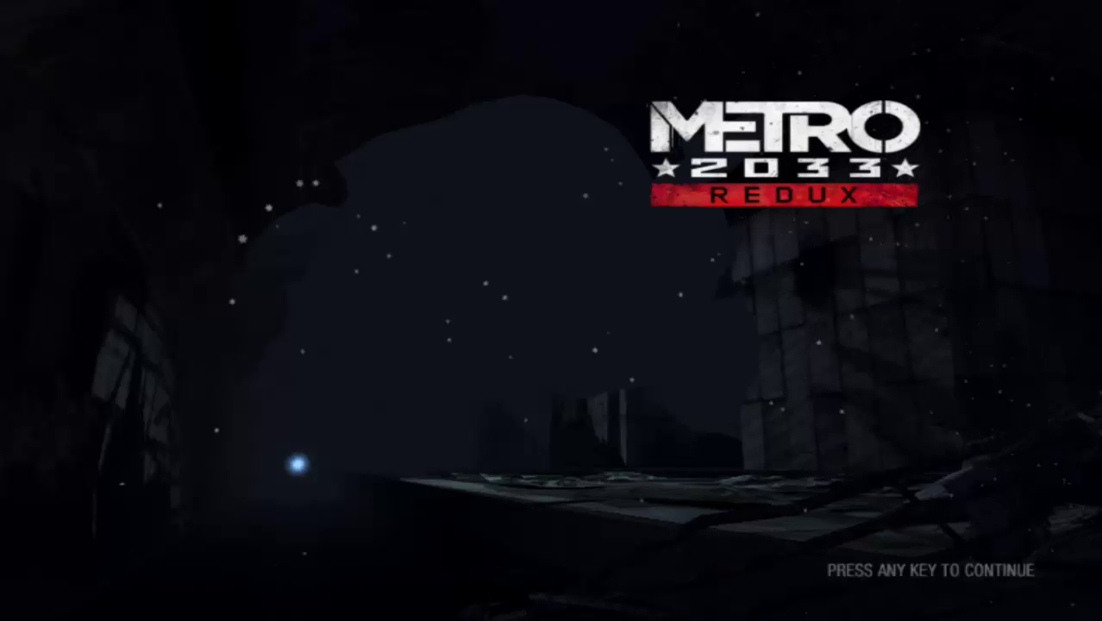
Continue past the Metro 2033 Redux title screen, exit, and return to the metro search results in Edge.
{"action": "key", "text": "enter"}
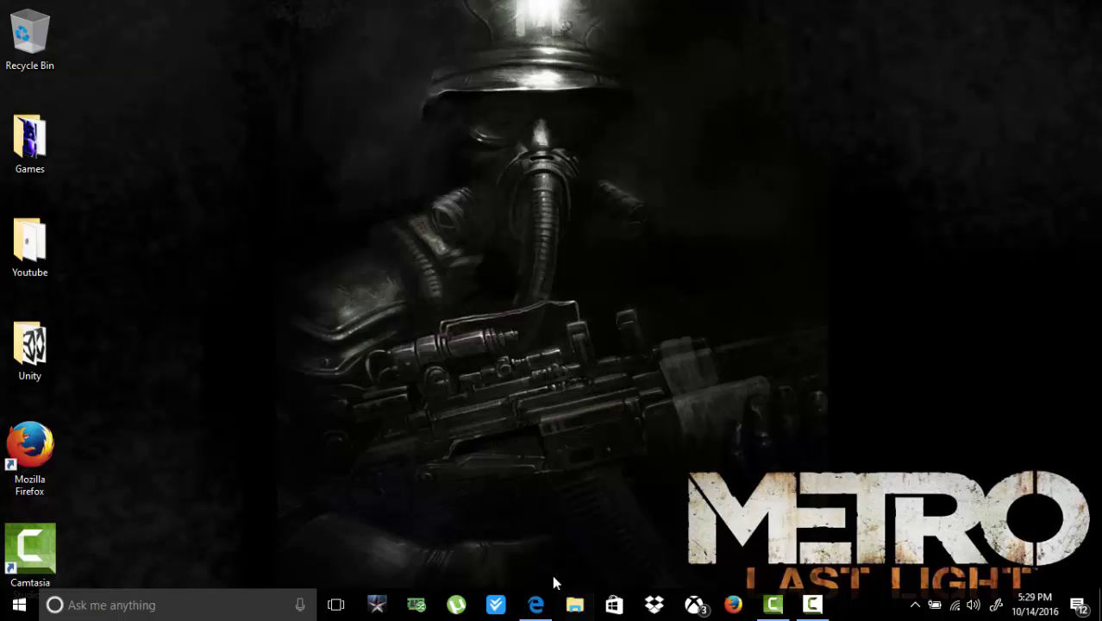
{"action": "left_click", "coordinate": [528, 603]}
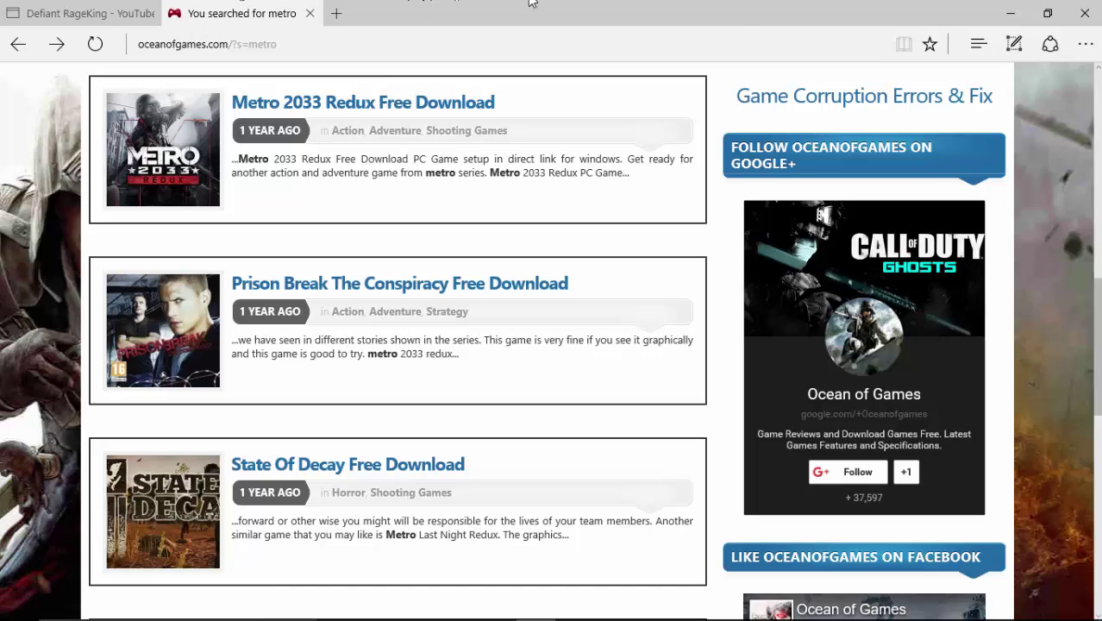
{"action": "scroll", "scroll_direction": "down", "scroll_amount": 3}
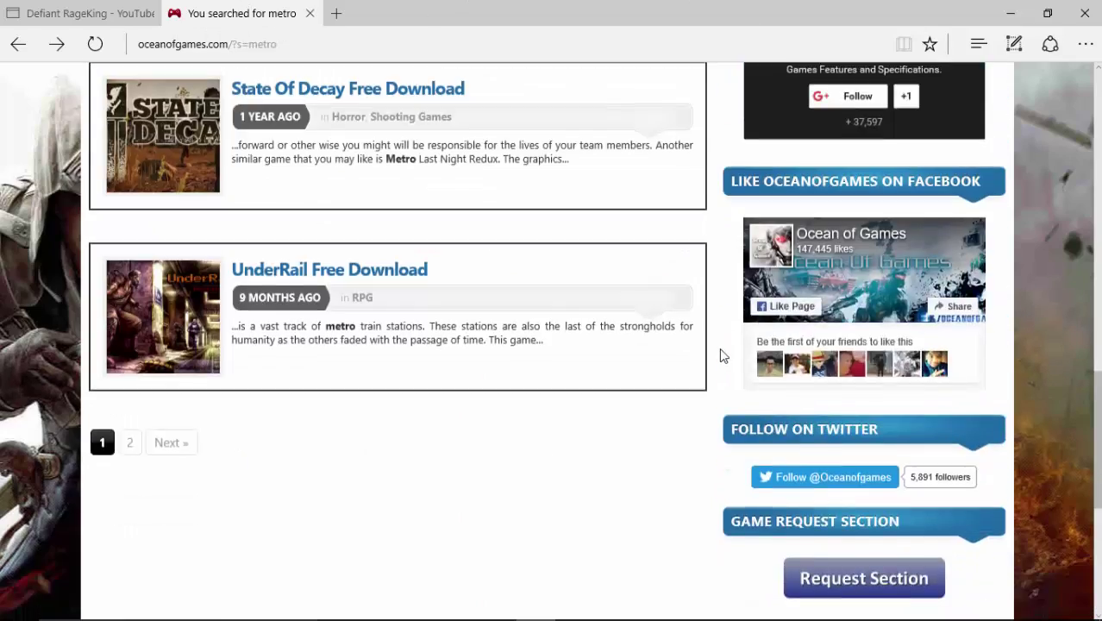
{"action": "scroll", "scroll_direction": "up", "scroll_amount": 3}
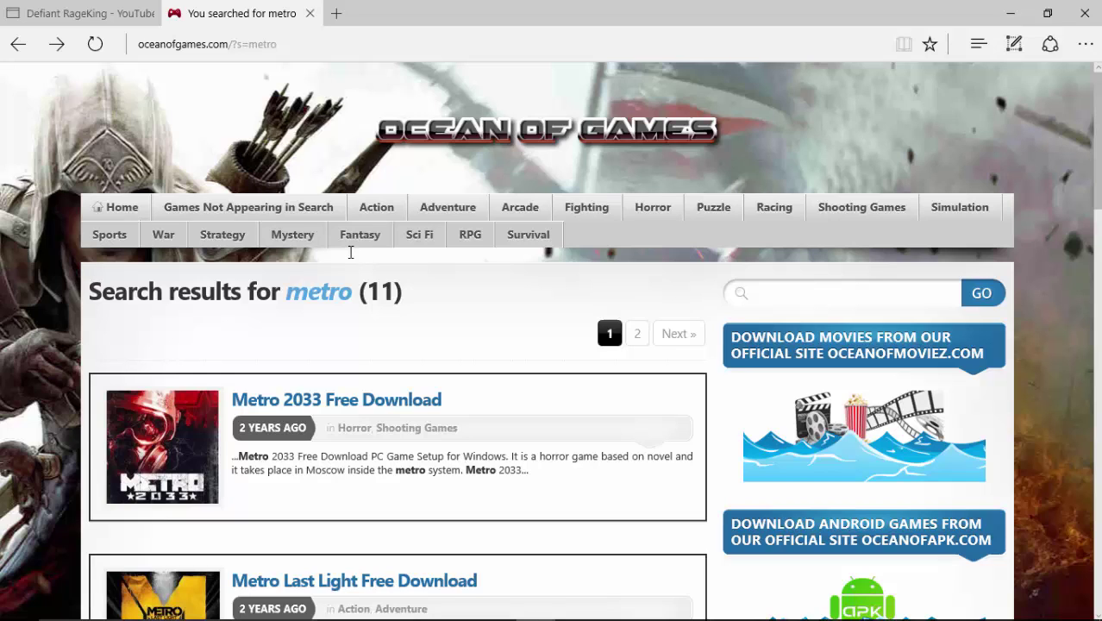
{"action": "mouse_move", "coordinate": [721, 192]}
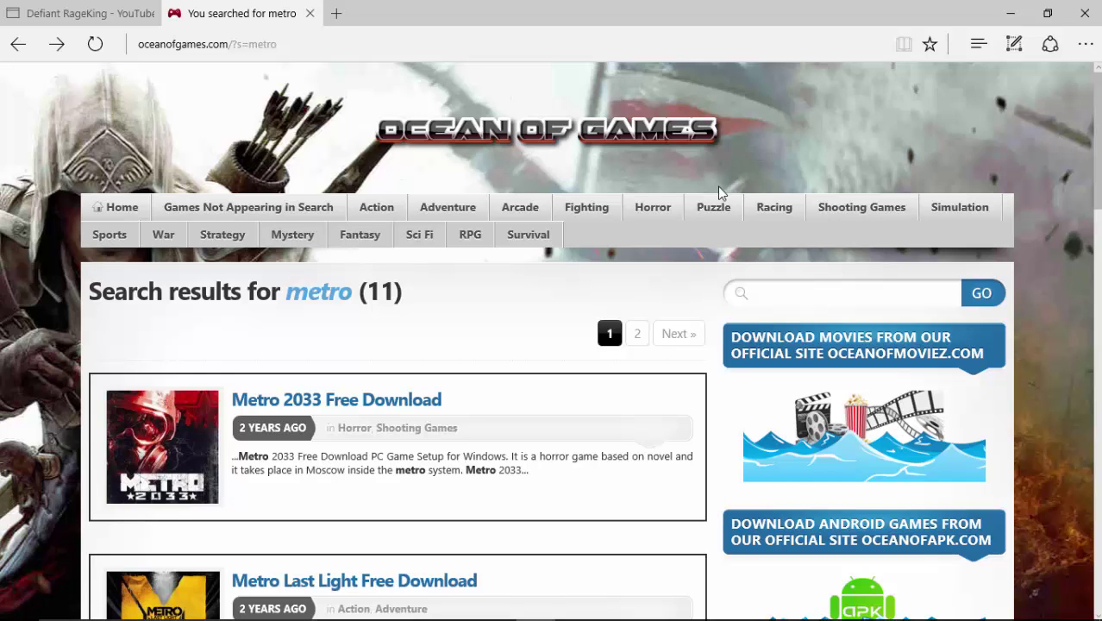